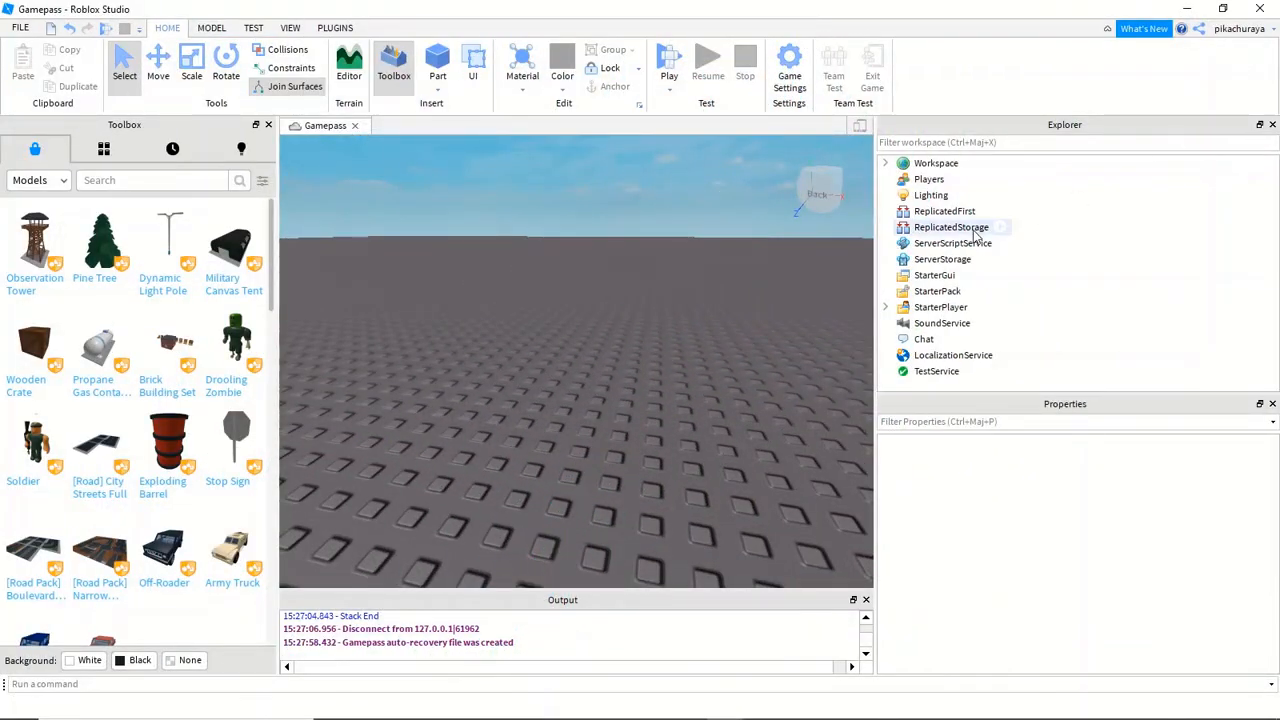
- Insert a RemoteEvent into ReplicatedStorage and rename it 'Bought'
left_click(951, 227)
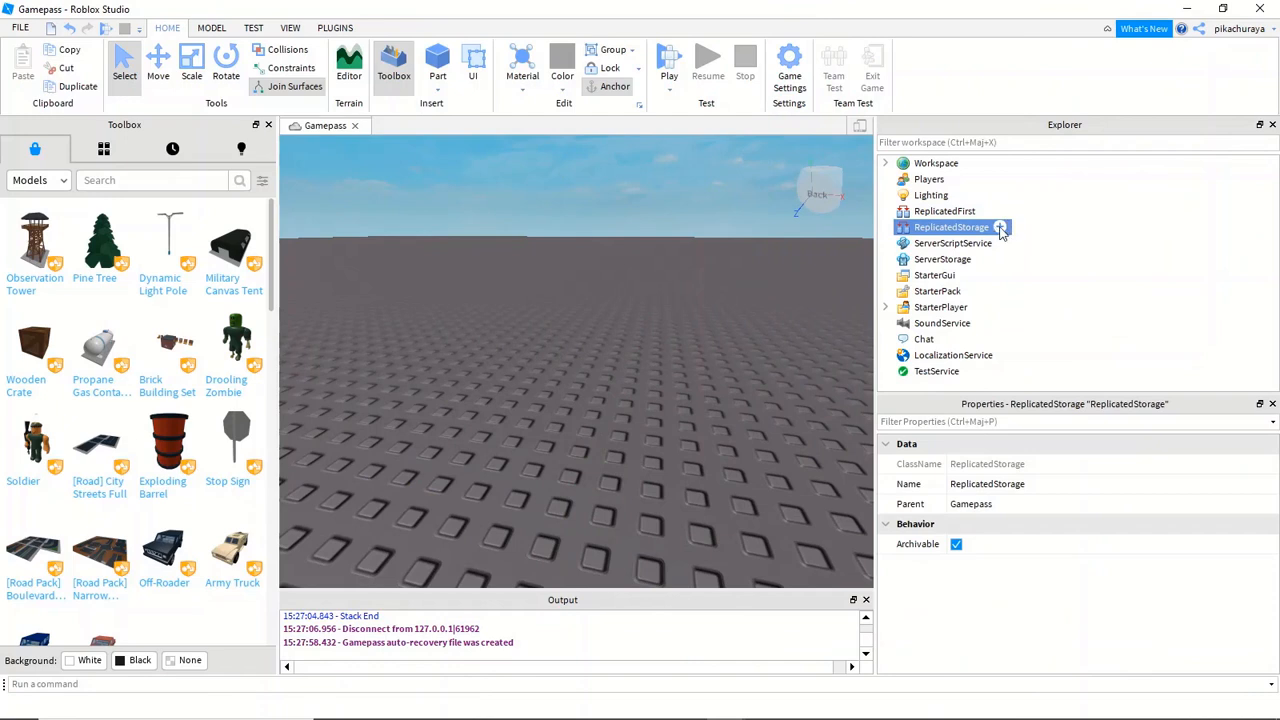
left_click(1002, 227)
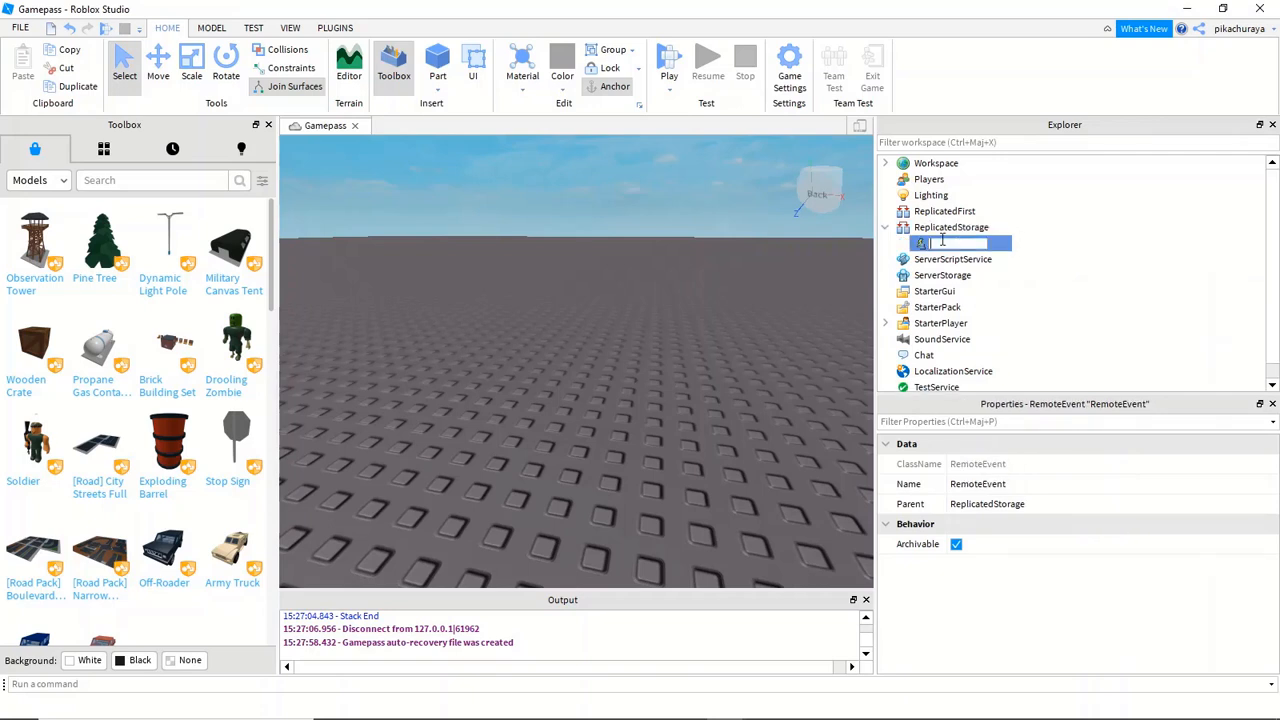
type("Bought")
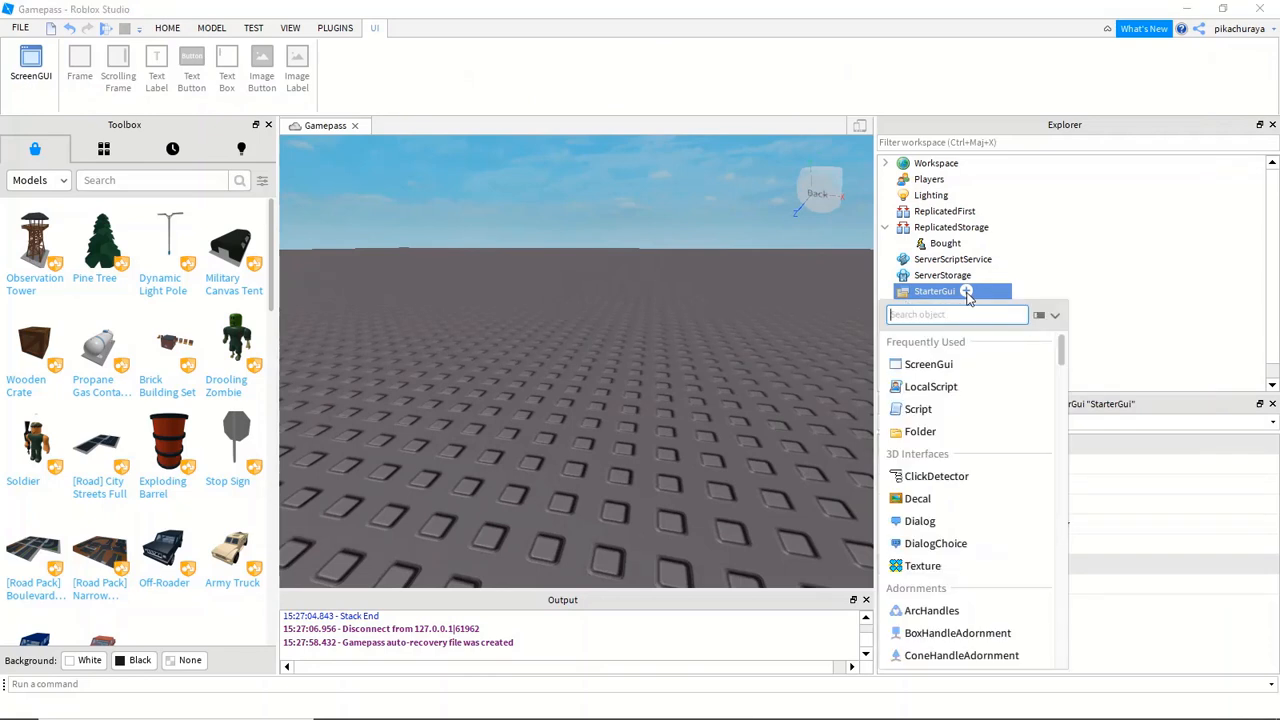
- Add a ScreenGui under StarterGui containing a new TextButton
left_click(928, 363)
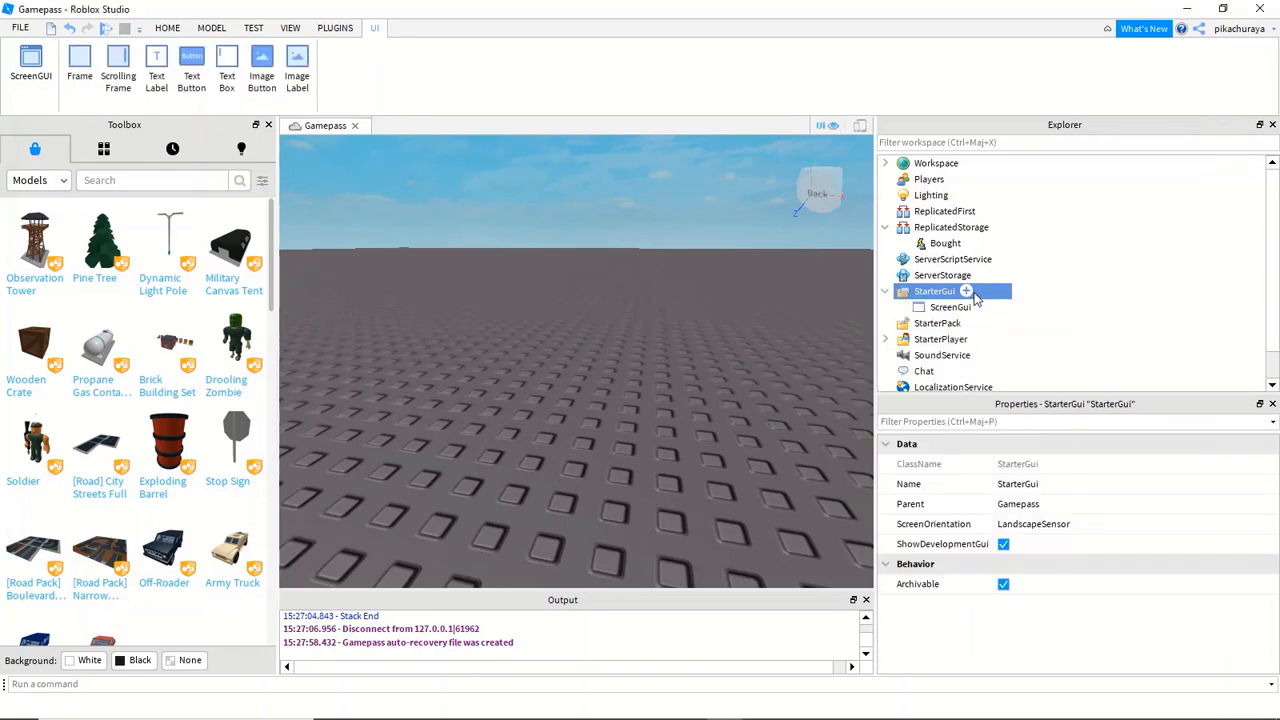
left_click(983, 307)
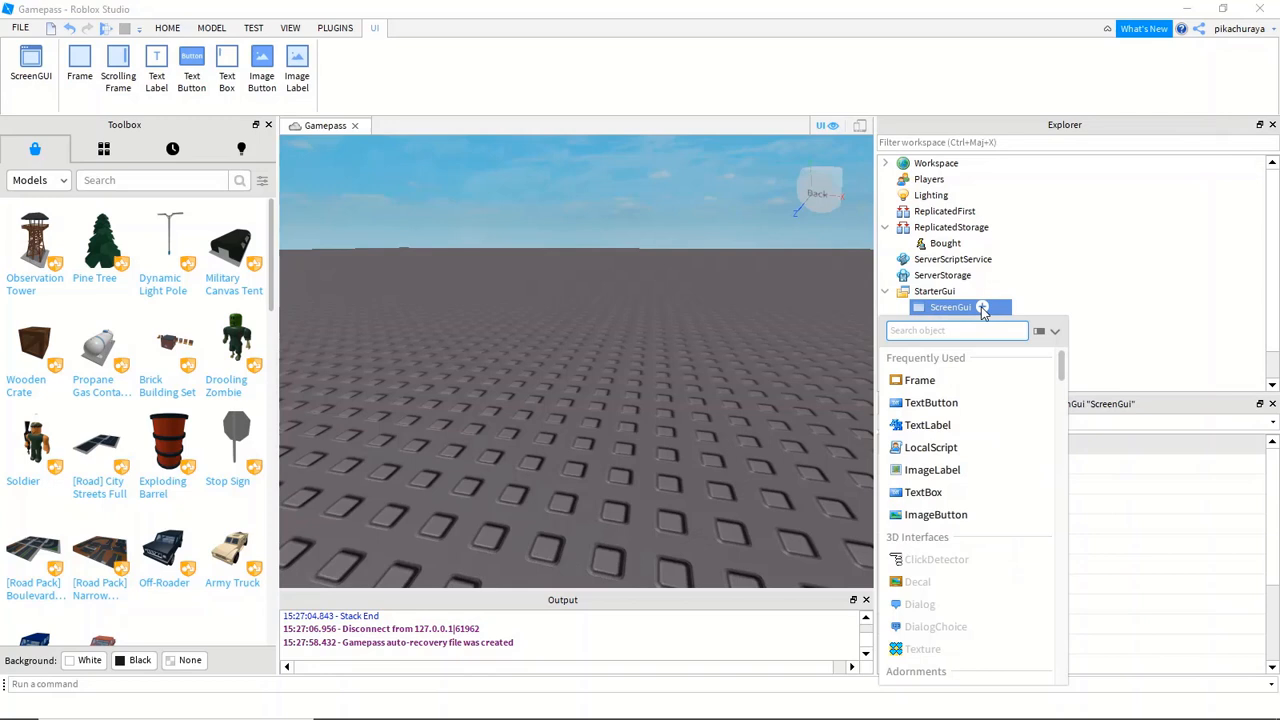
type("twx")
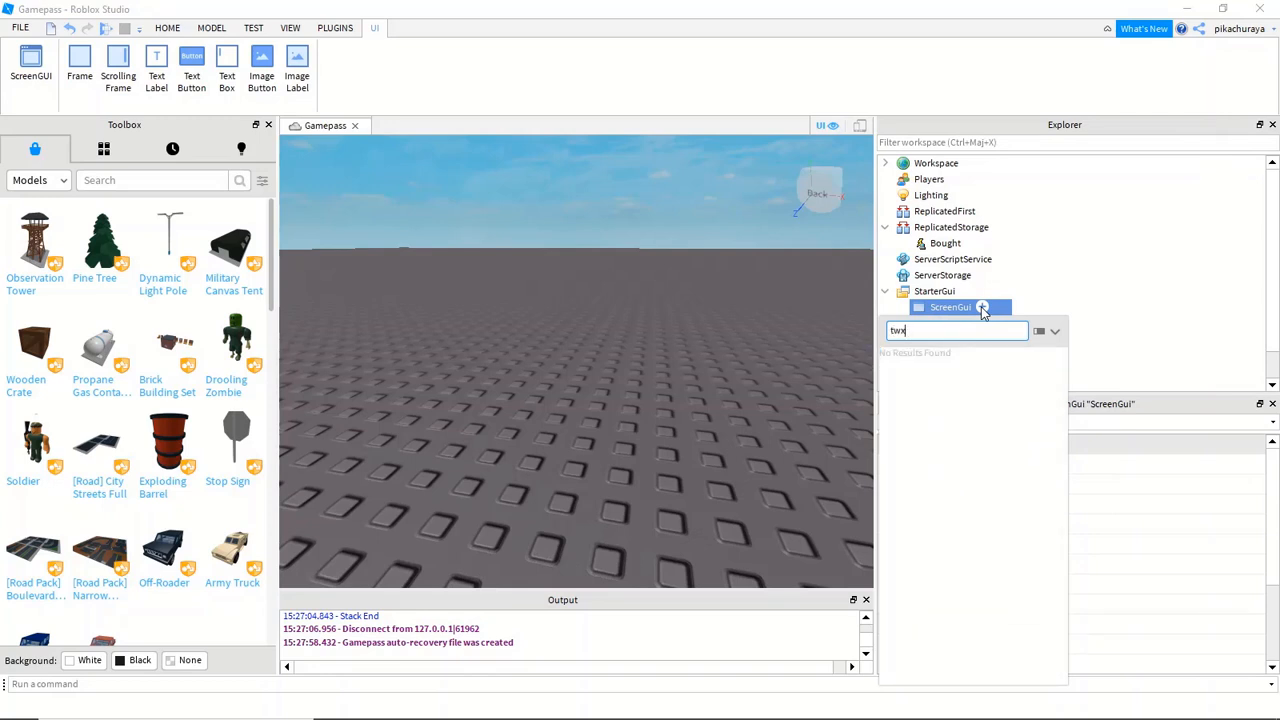
left_click(968, 322)
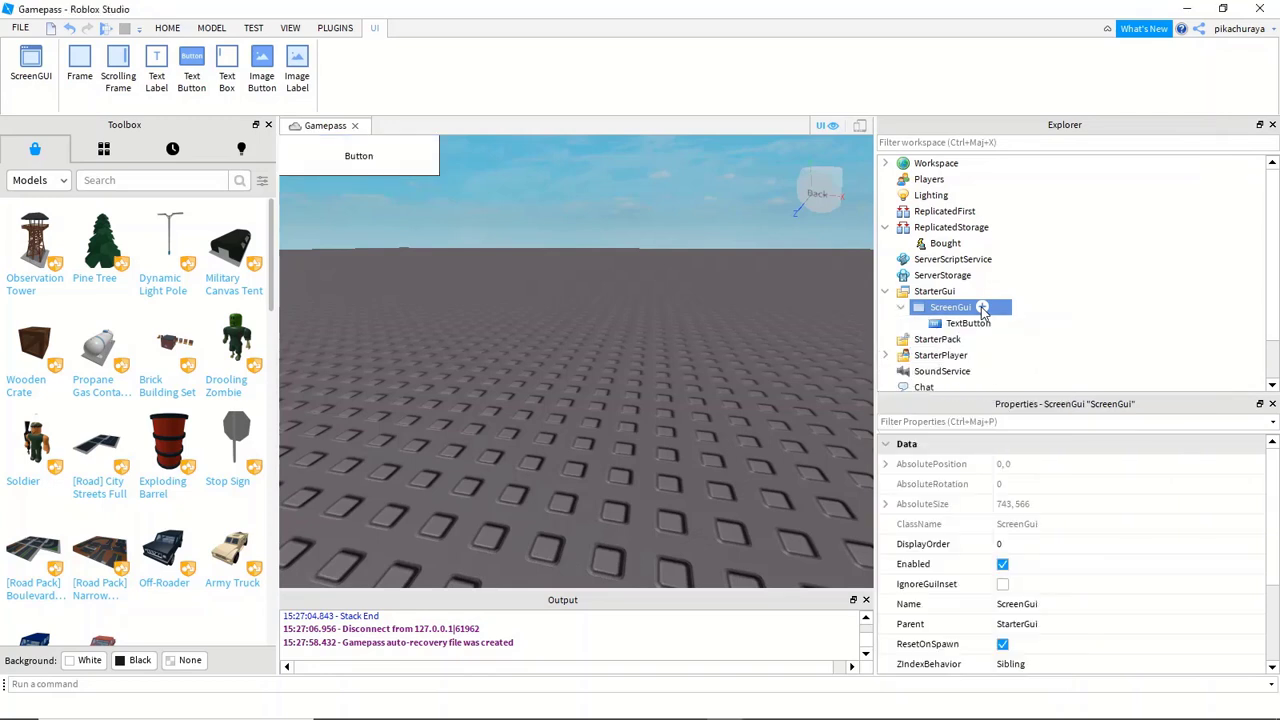
- Move the button to the screen's left middle and resize it to 175 x 79
left_click(968, 322)
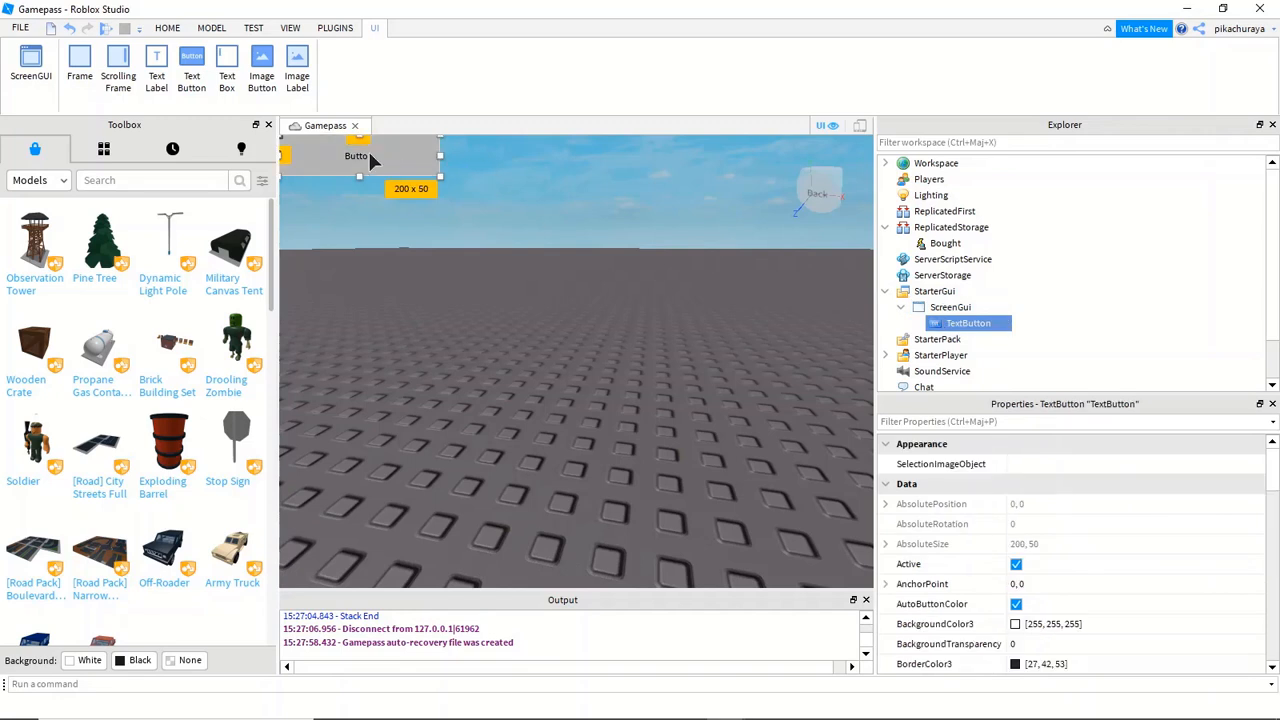
left_click_drag(358, 158, 363, 395)
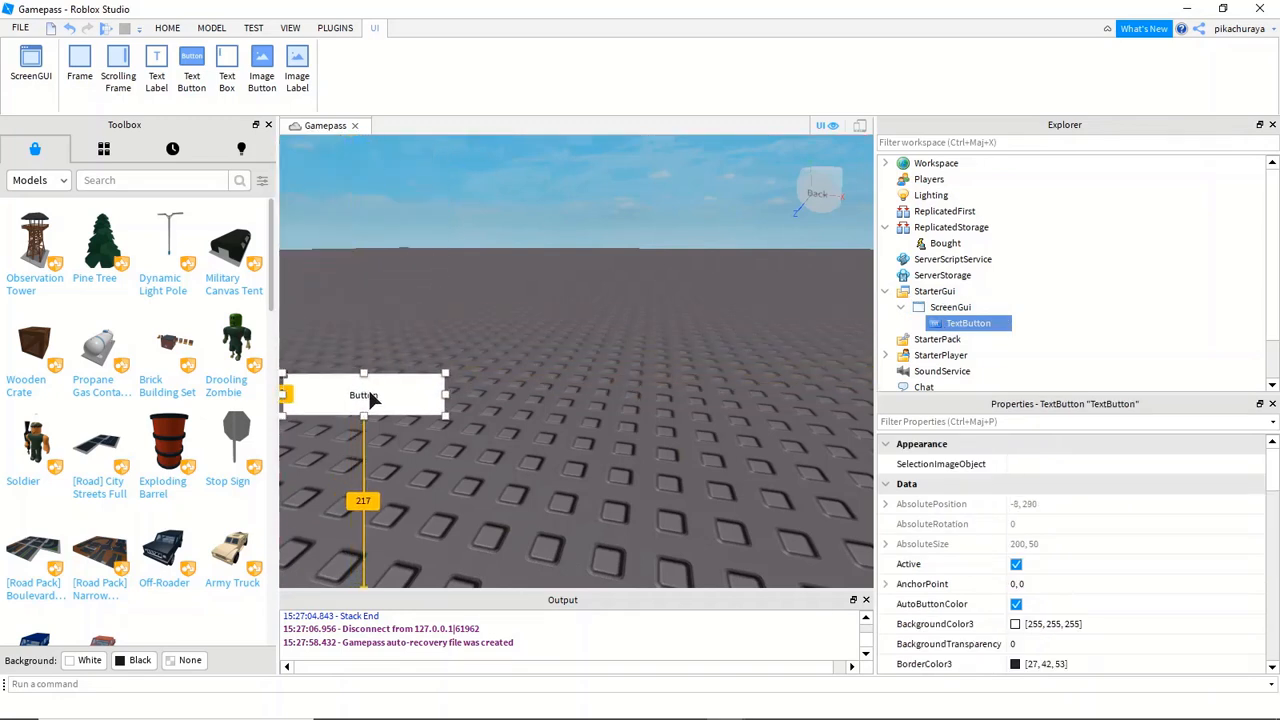
left_click_drag(365, 394, 358, 400)
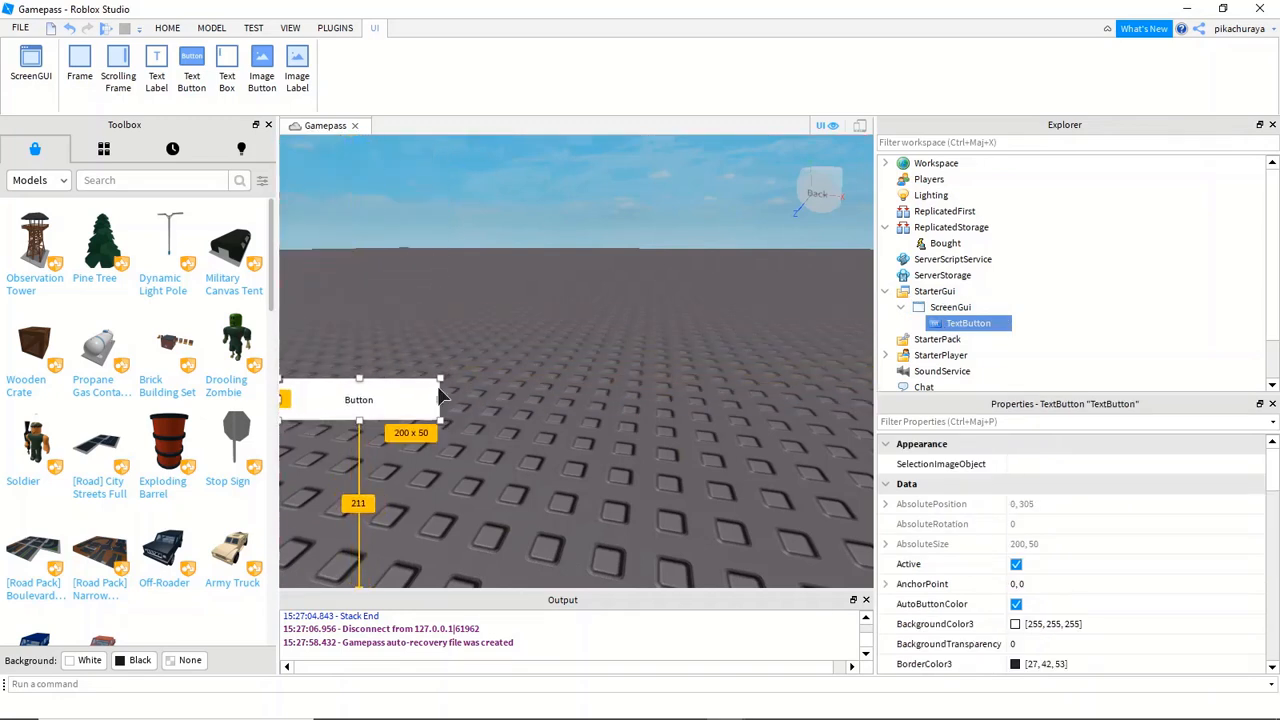
left_click_drag(440, 378, 421, 357)
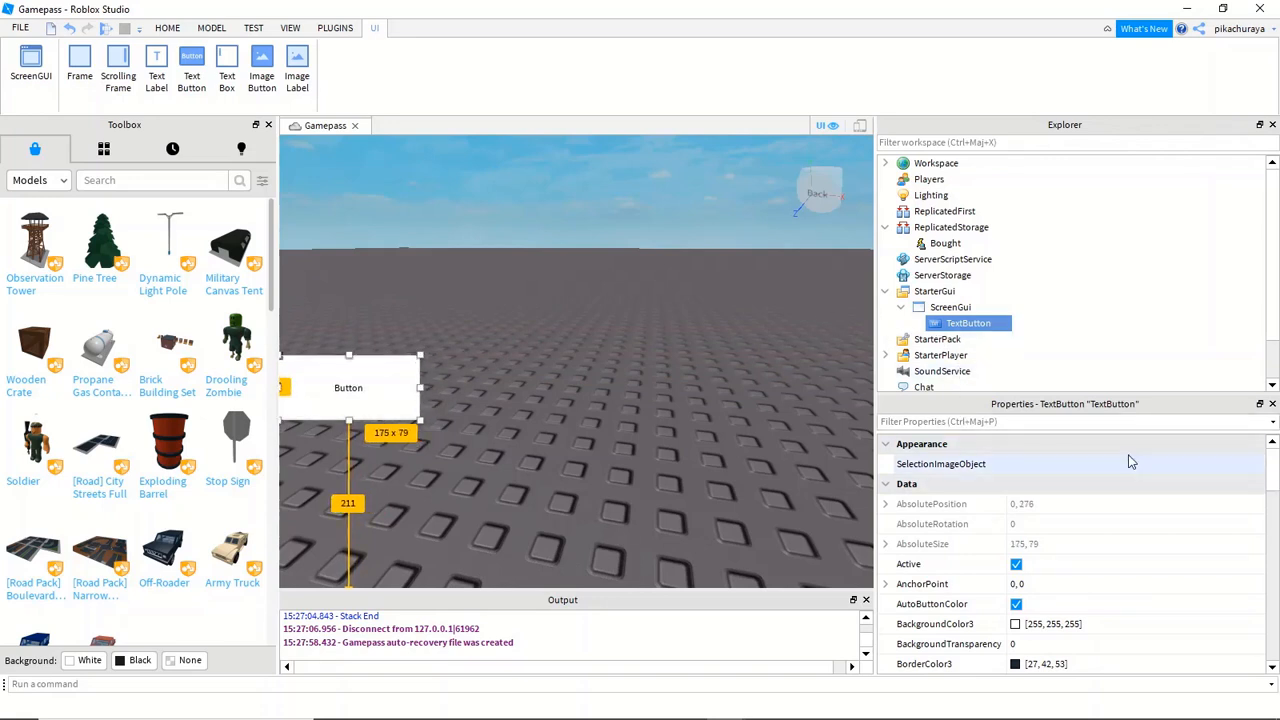
- Set button text to 'x2 Speed', enable TextScaled, choose a font and a cyan background
type("gam")
type("text")
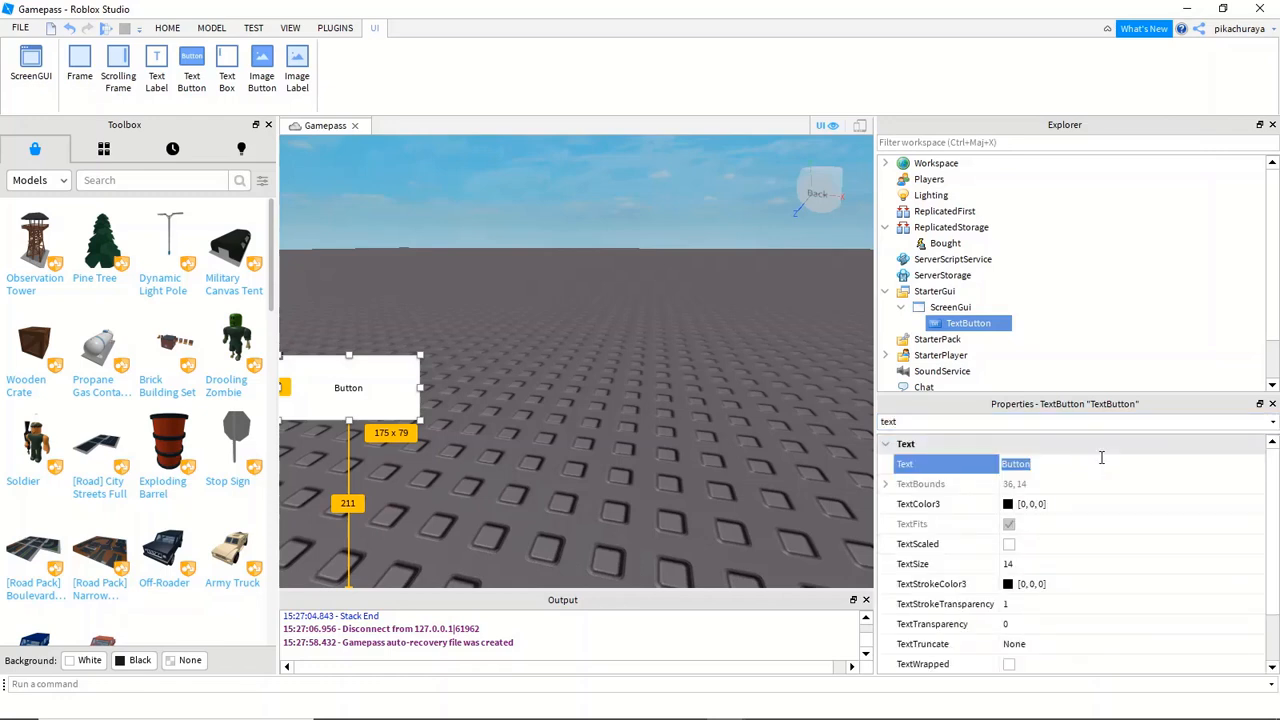
type("x")
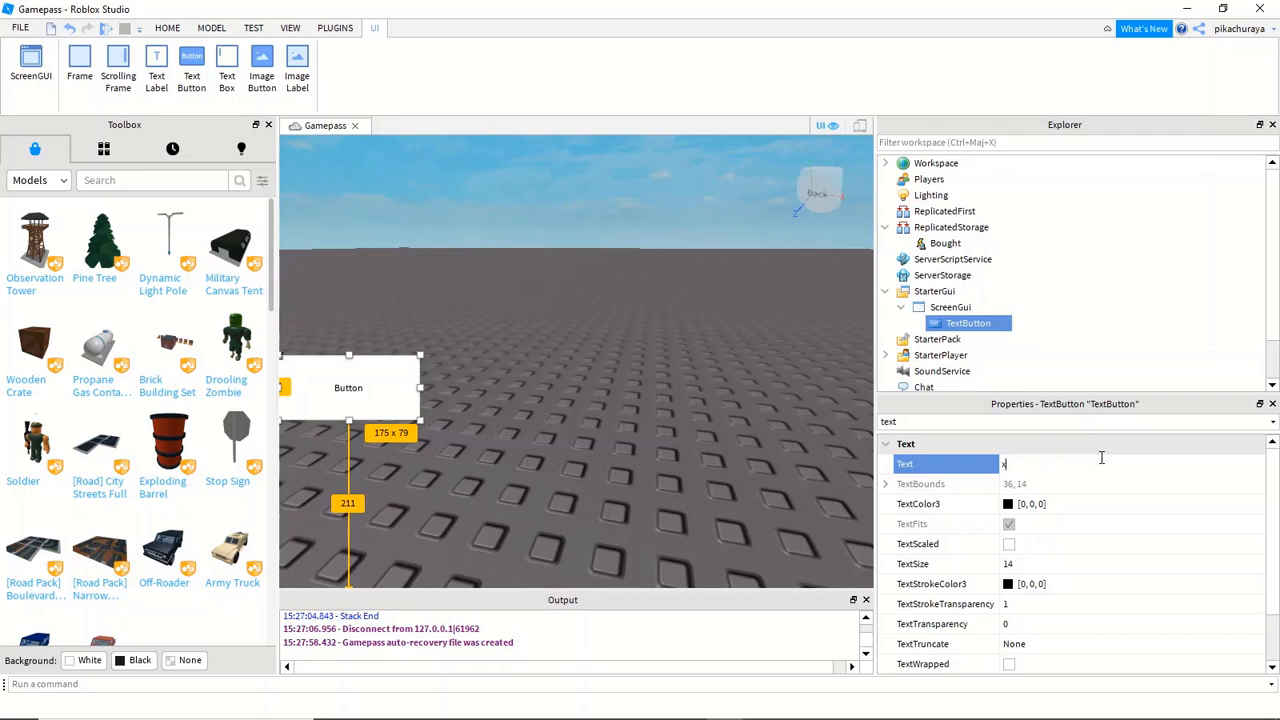
type("x2 Speed")
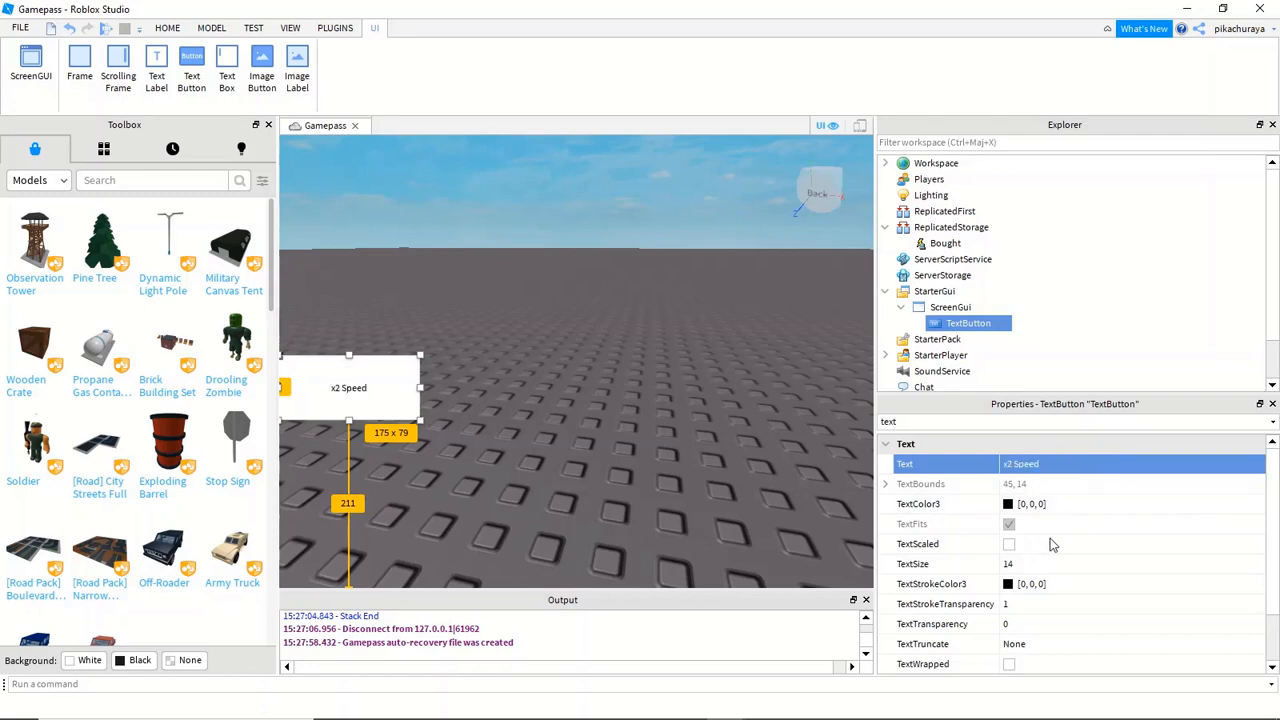
left_click(1009, 543)
type("font")
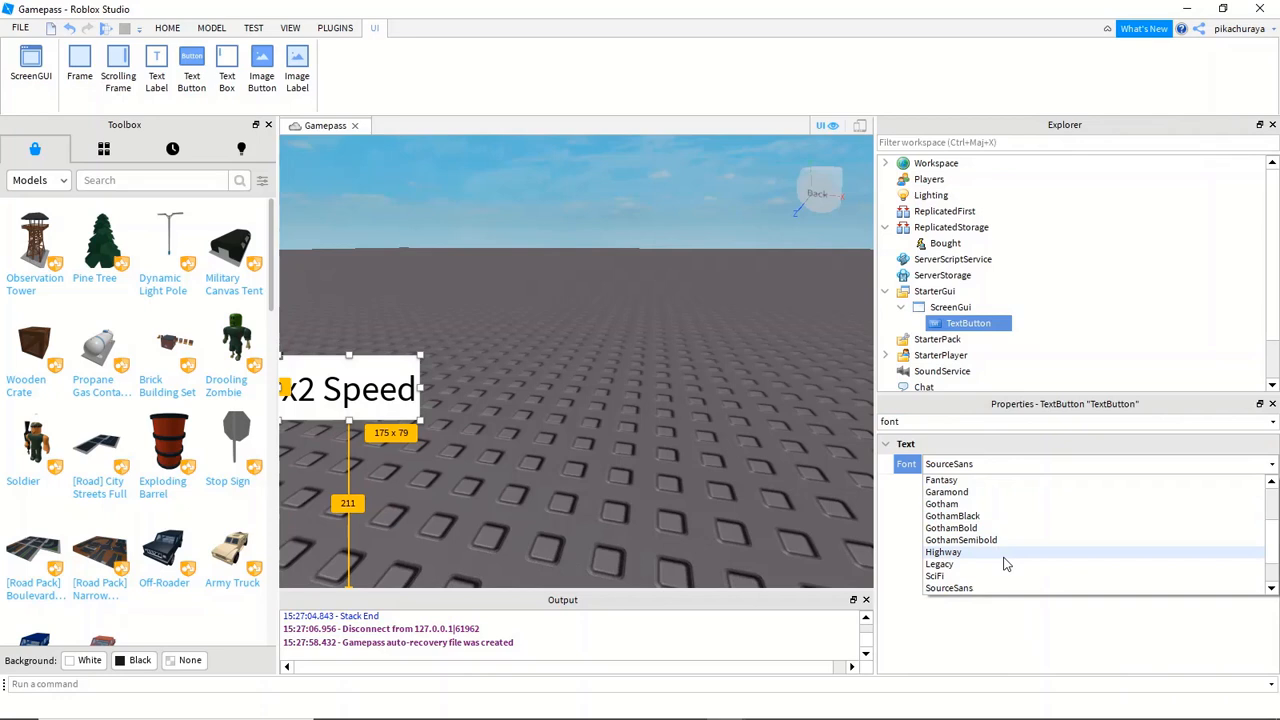
left_click(961, 540)
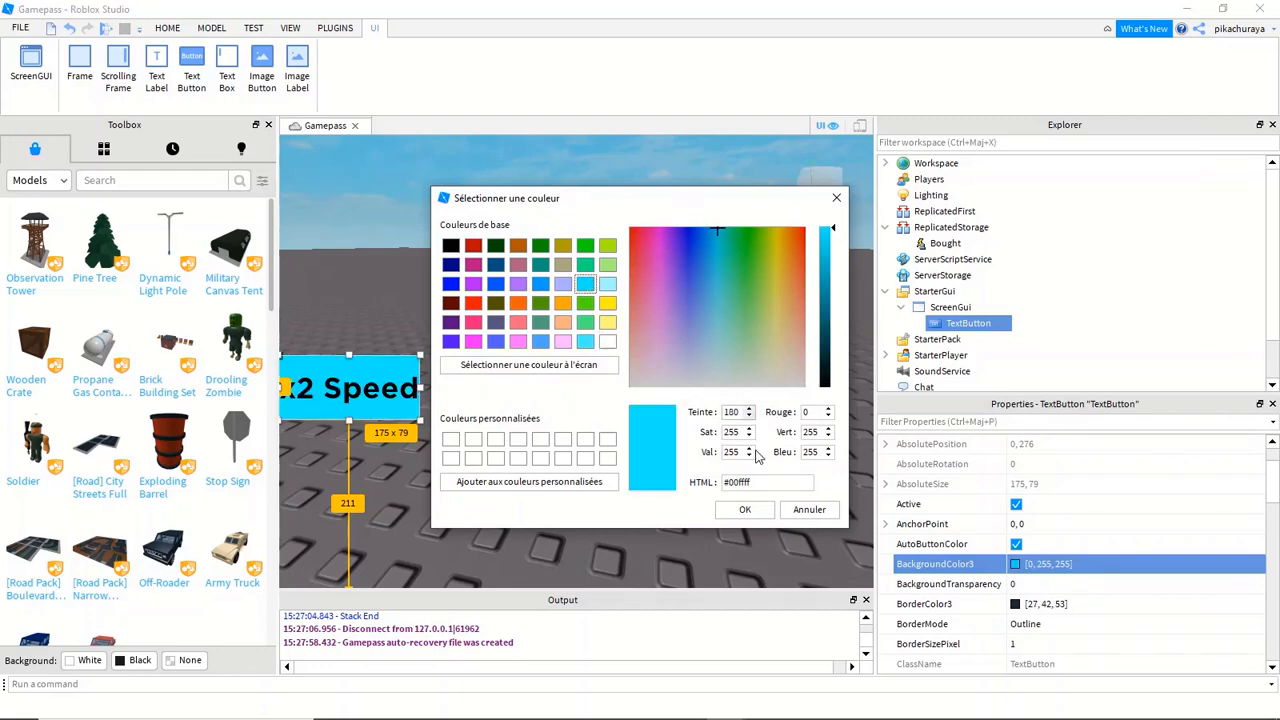
left_click(744, 509)
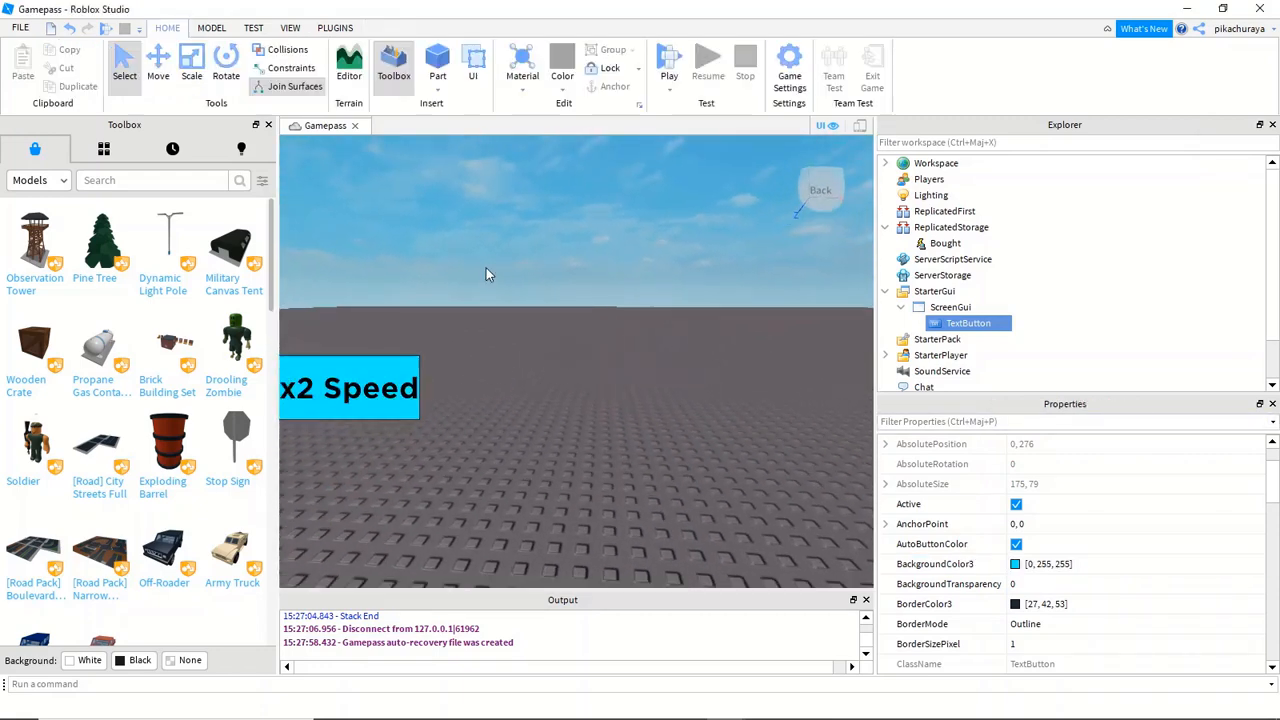
- In the browser, open the x2 Speed pass's game and view its Store passes
left_click(588, 348)
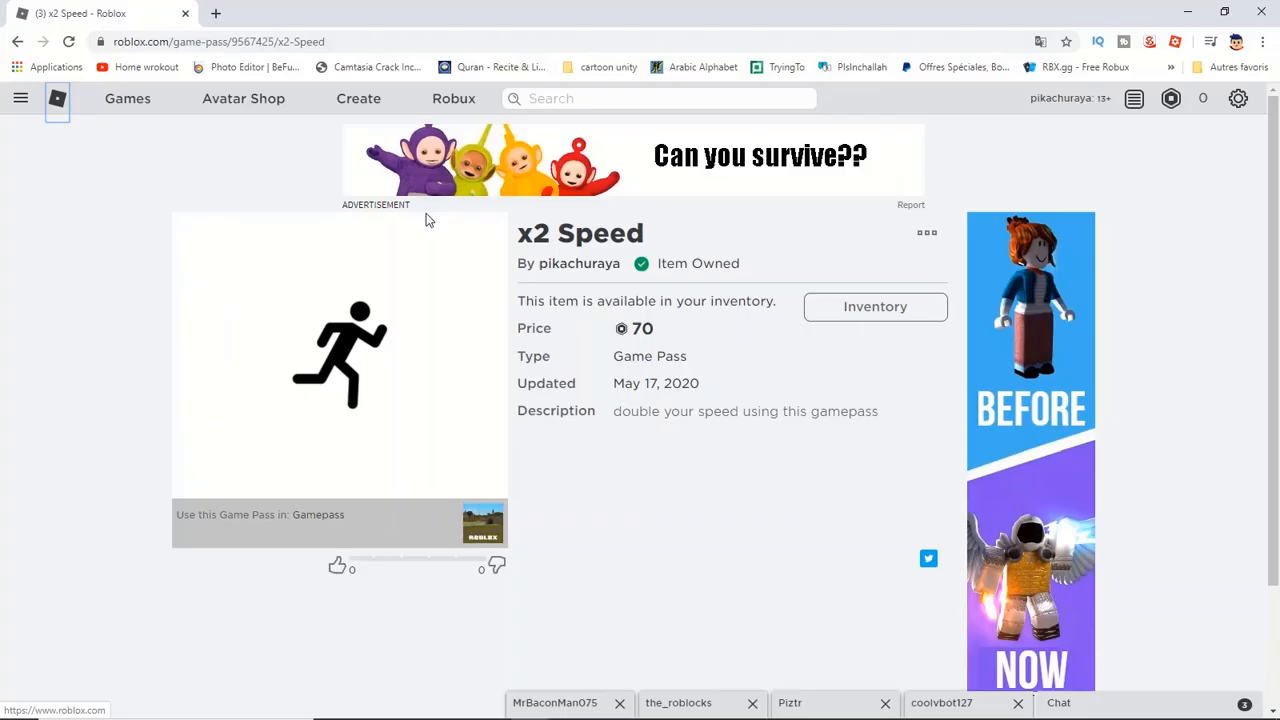
mouse_move(770, 544)
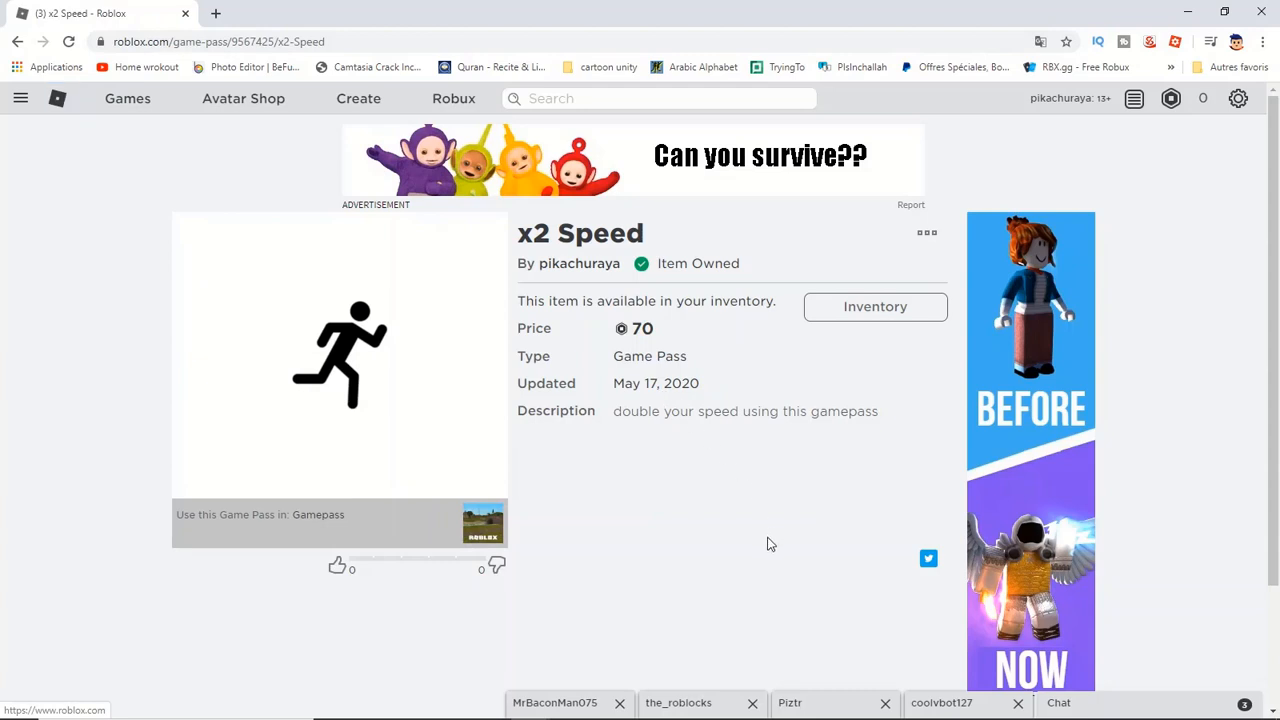
mouse_move(749, 512)
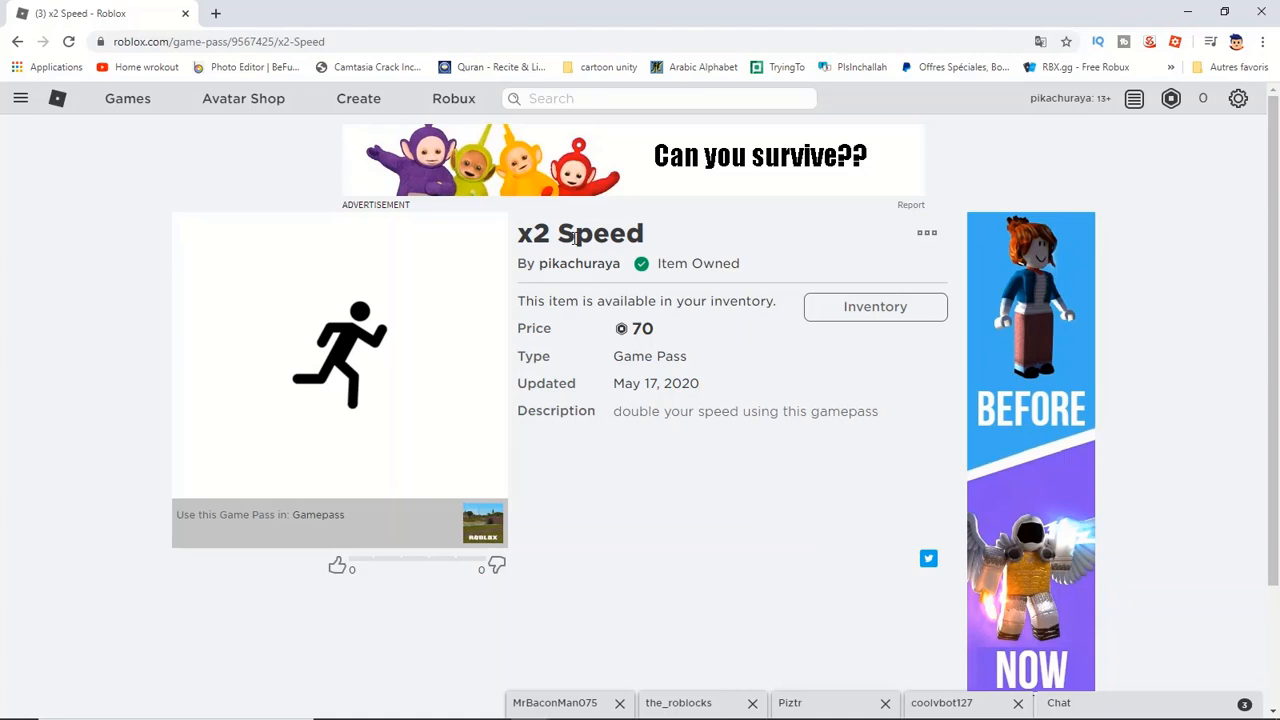
left_click(483, 523)
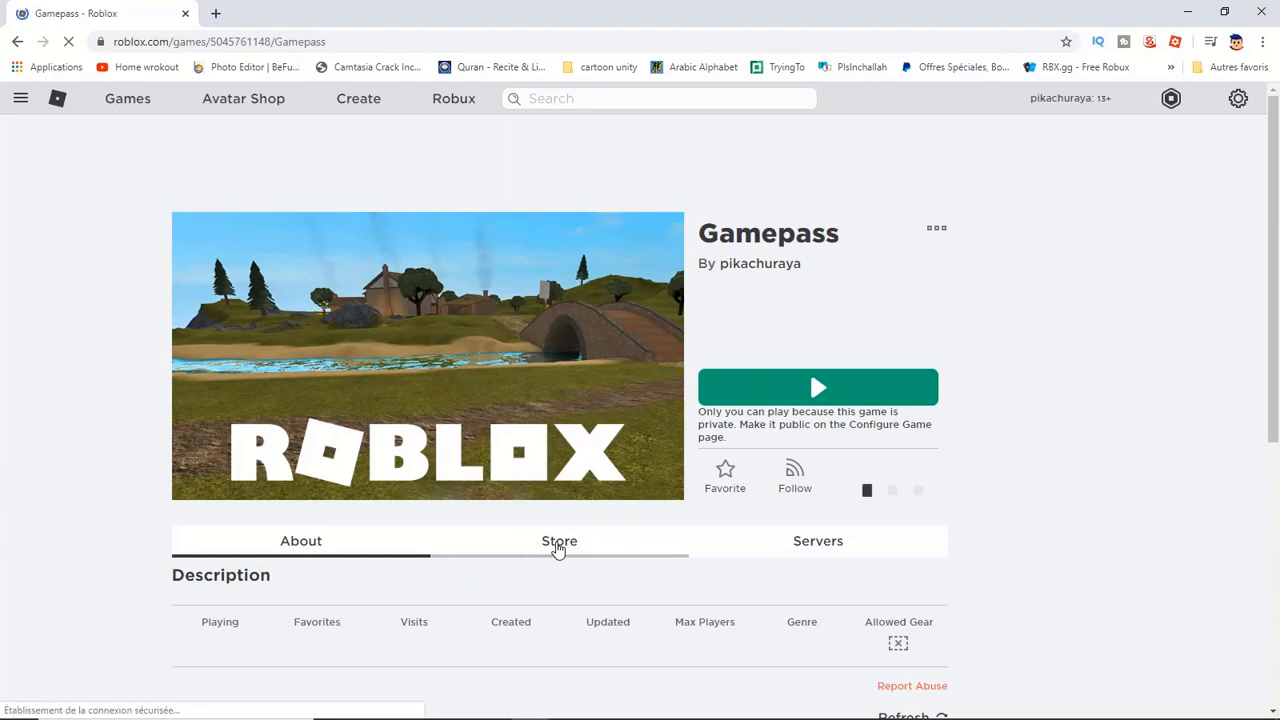
left_click(559, 540)
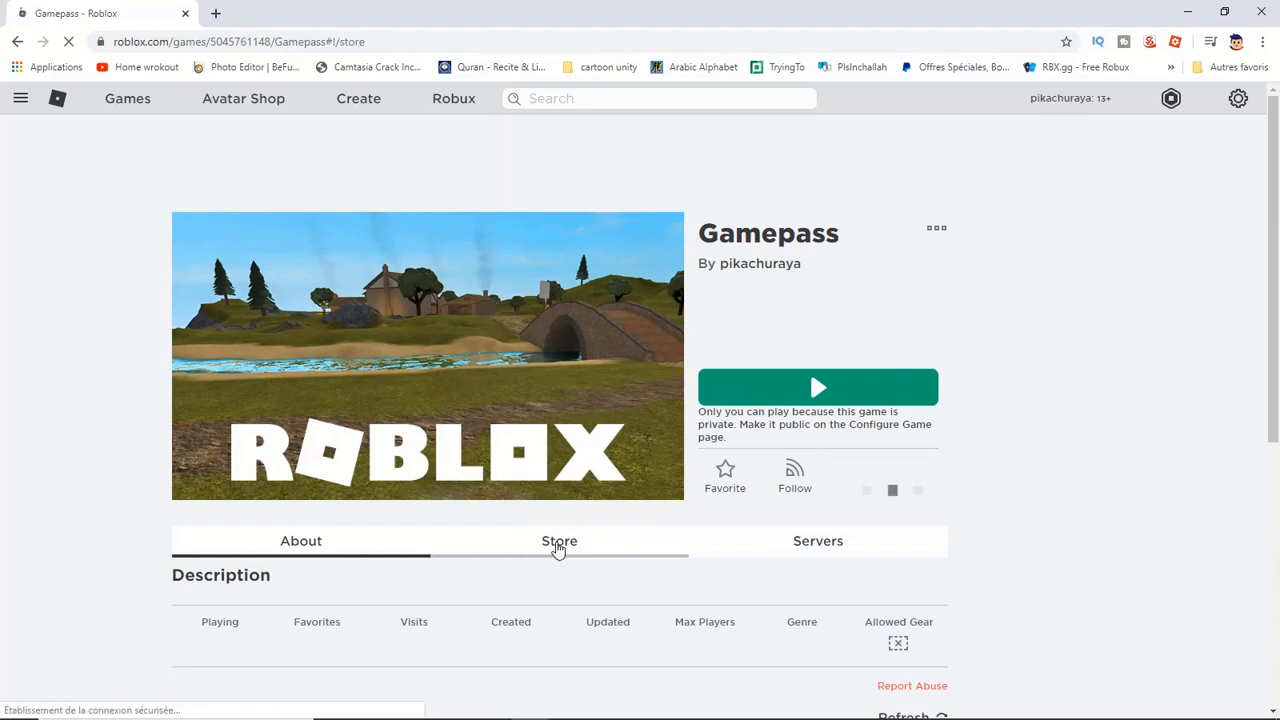
left_click(559, 540)
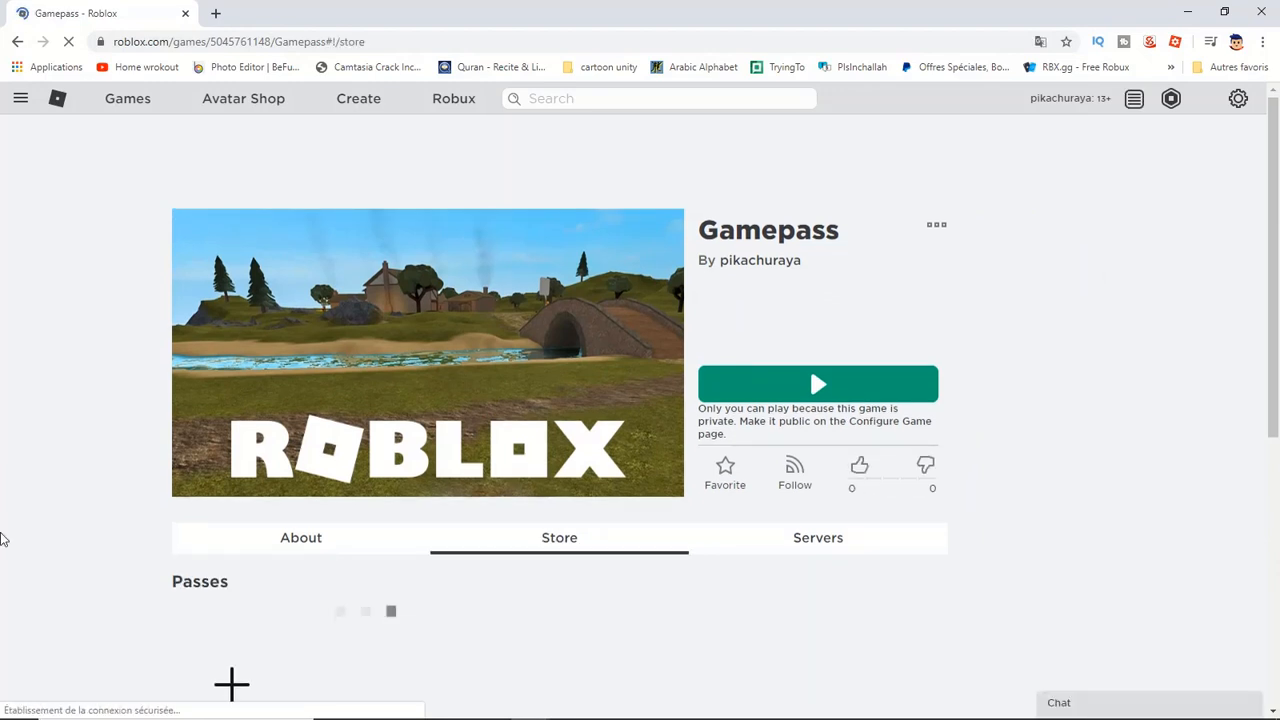
scroll("down", 3)
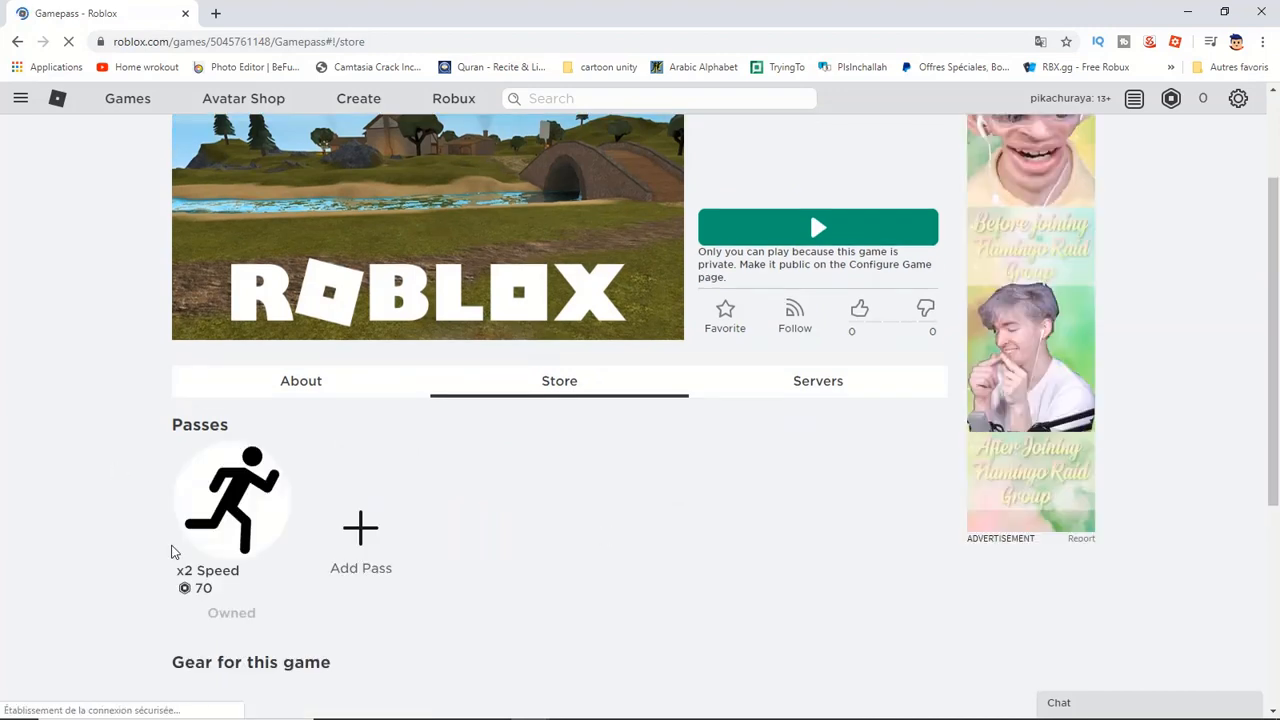
mouse_move(225, 528)
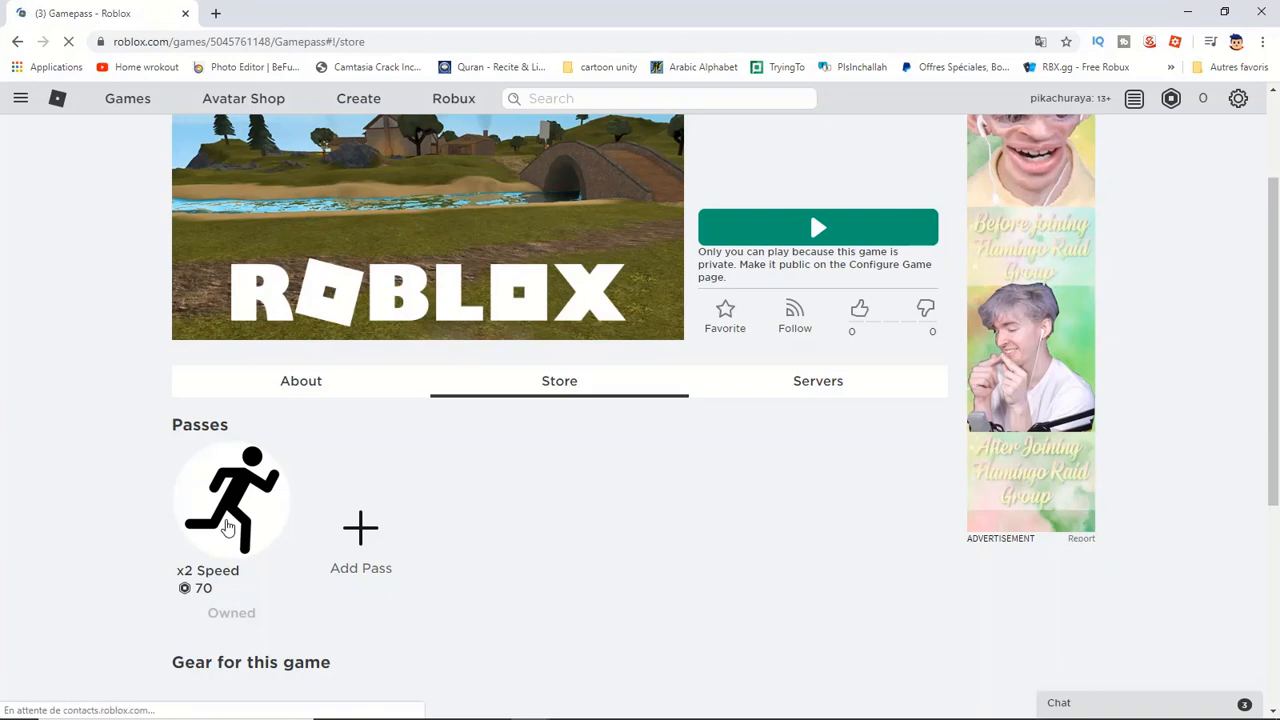
mouse_move(268, 558)
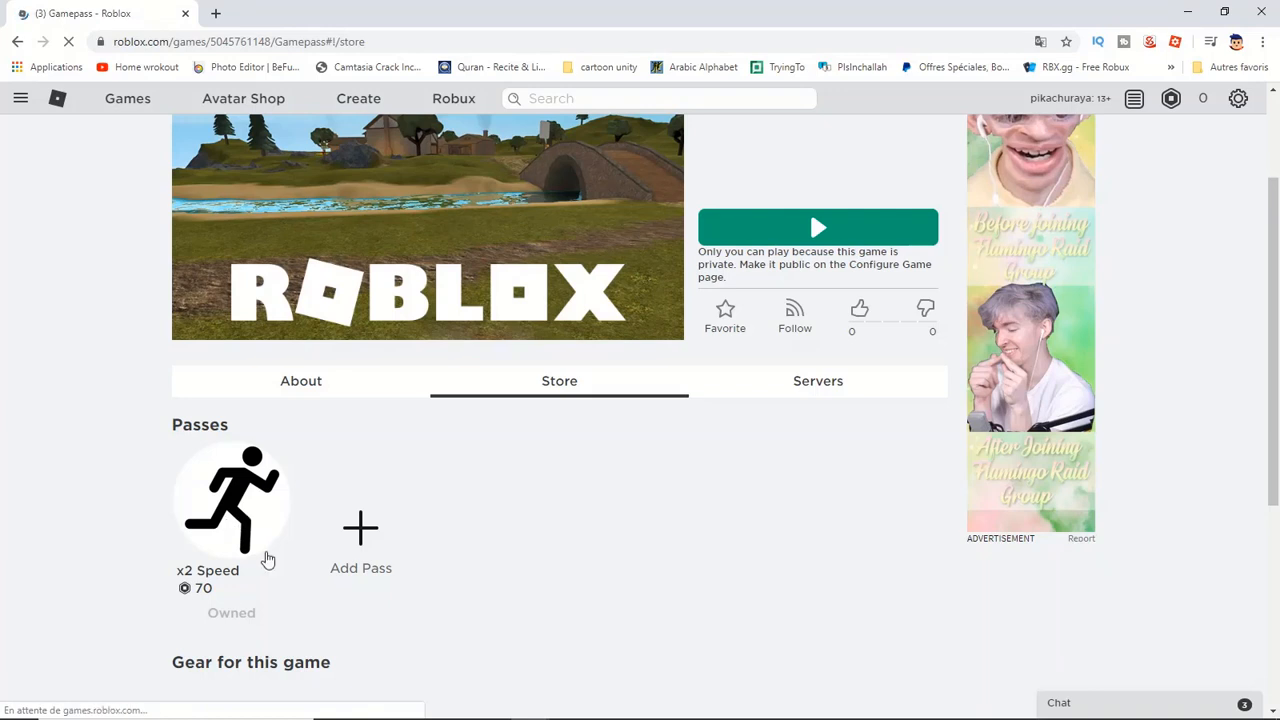
mouse_move(651, 564)
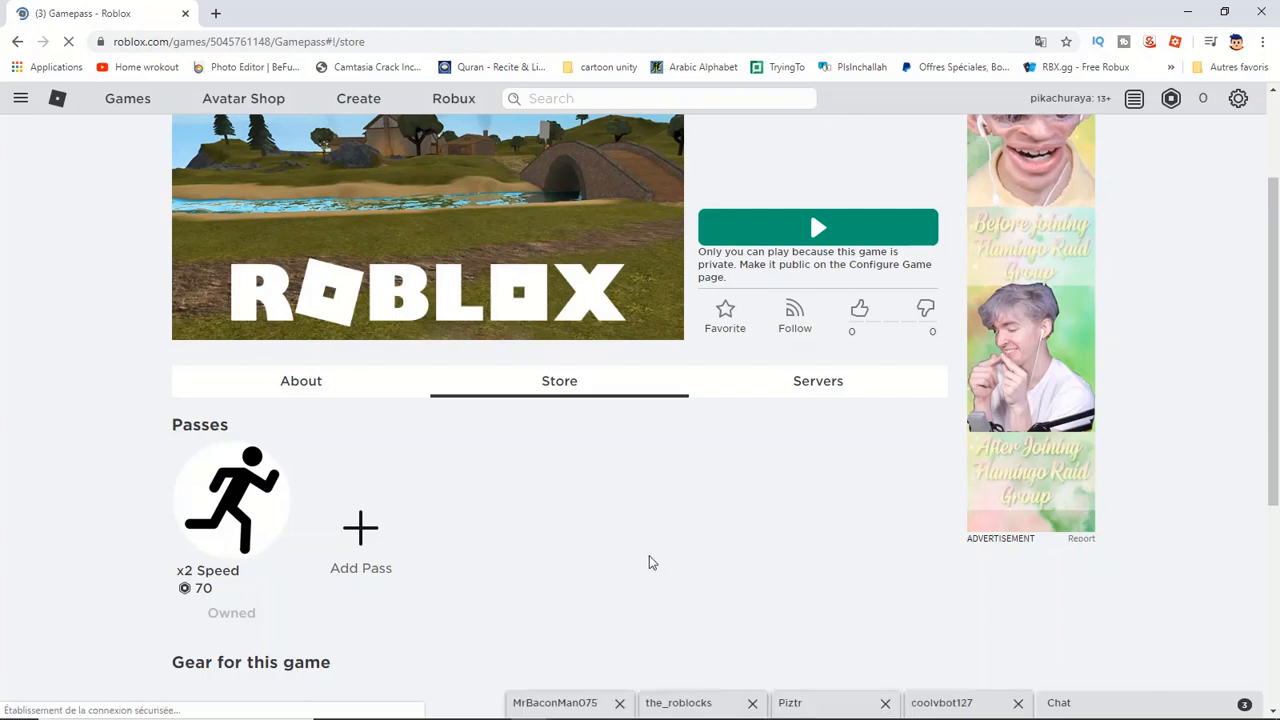
left_click(231, 500)
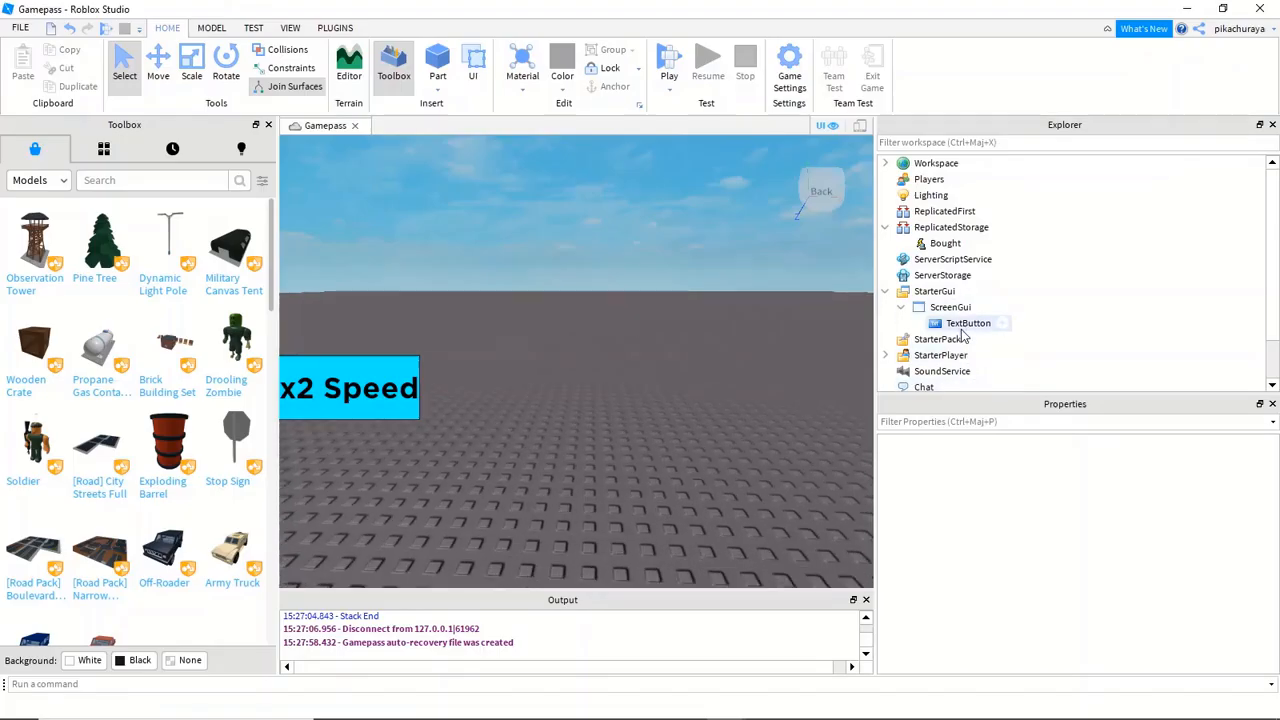
- Add a LocalScript to the button defining MarketPlace = GetService("MarketplaceService") and id = 9567425
left_click(1004, 323)
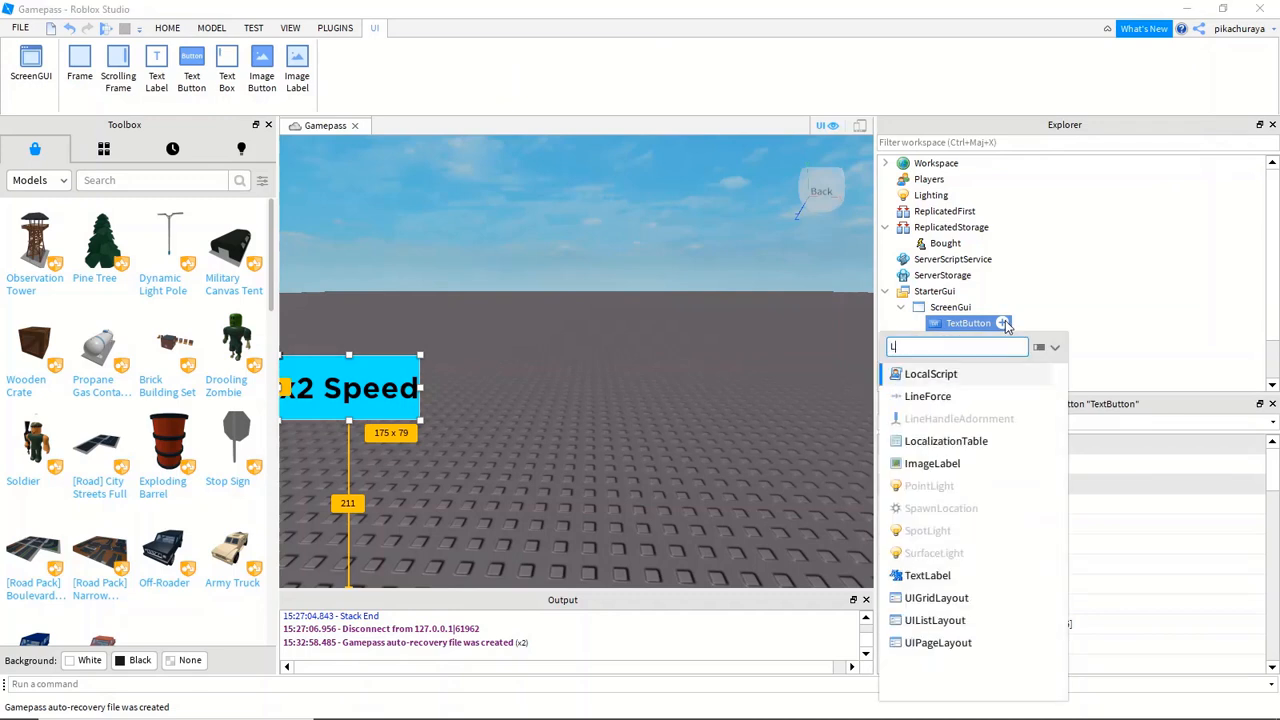
left_click(930, 373)
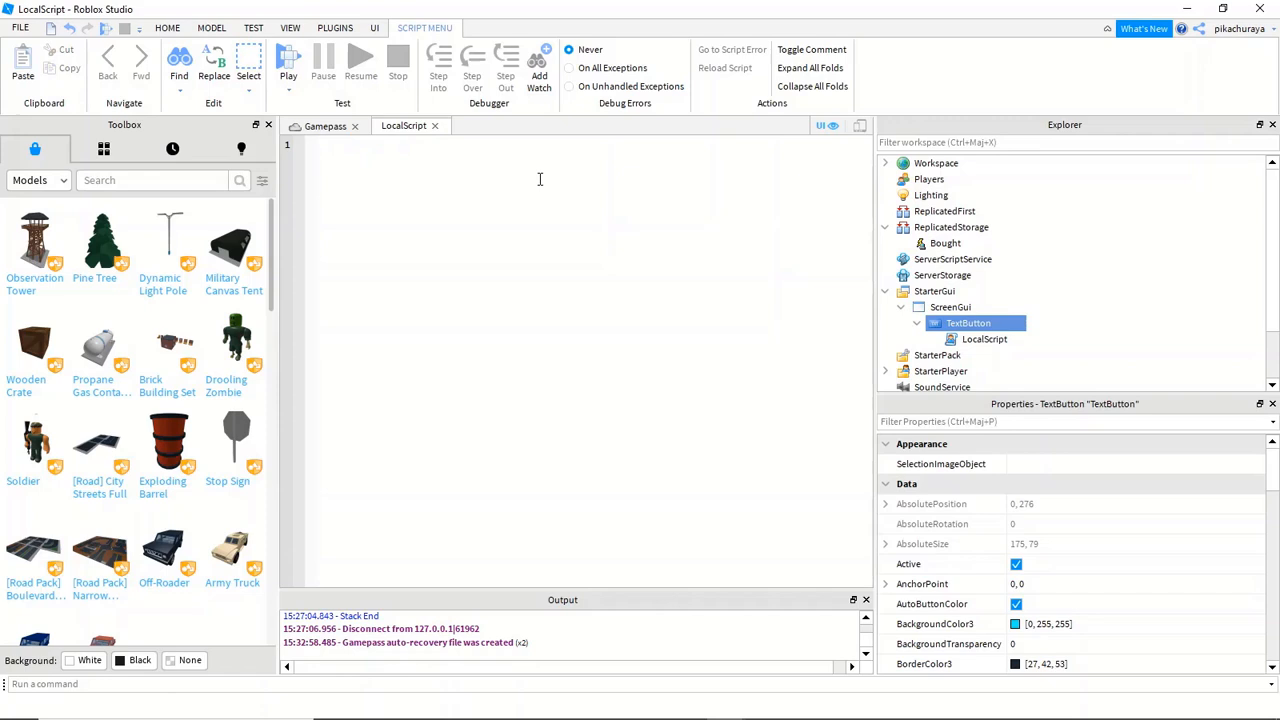
type("local")
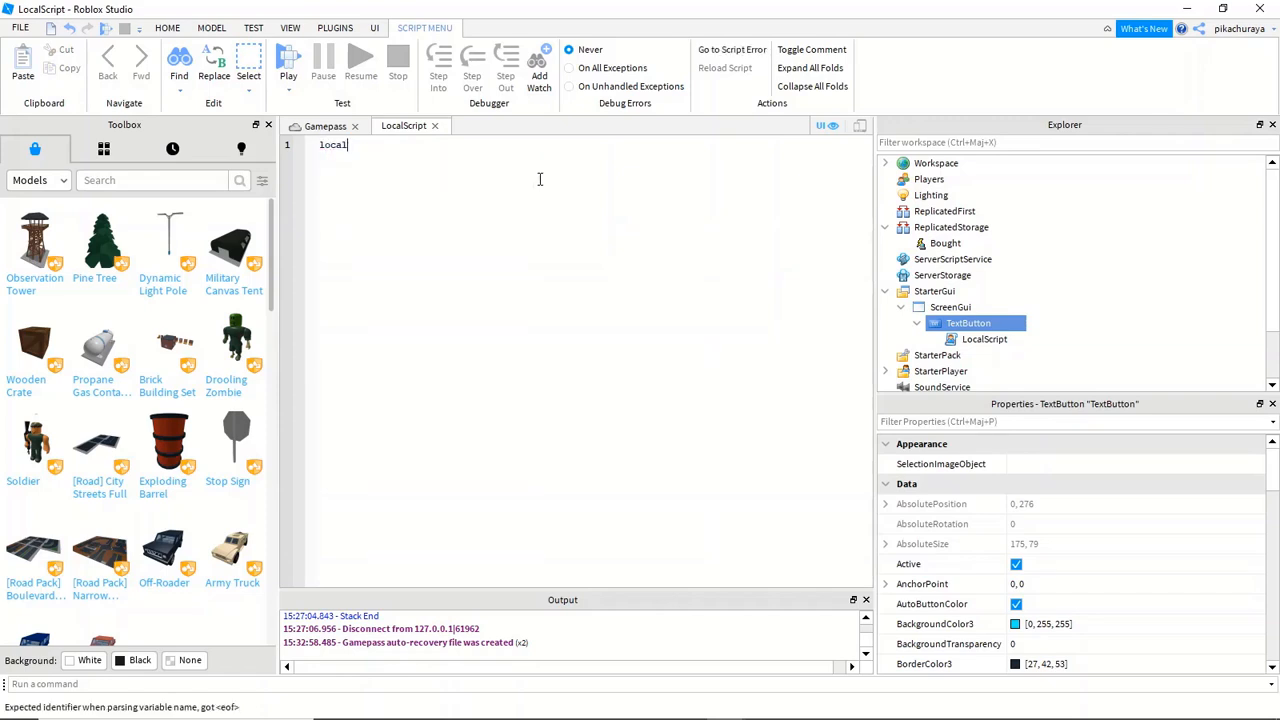
type("Market")
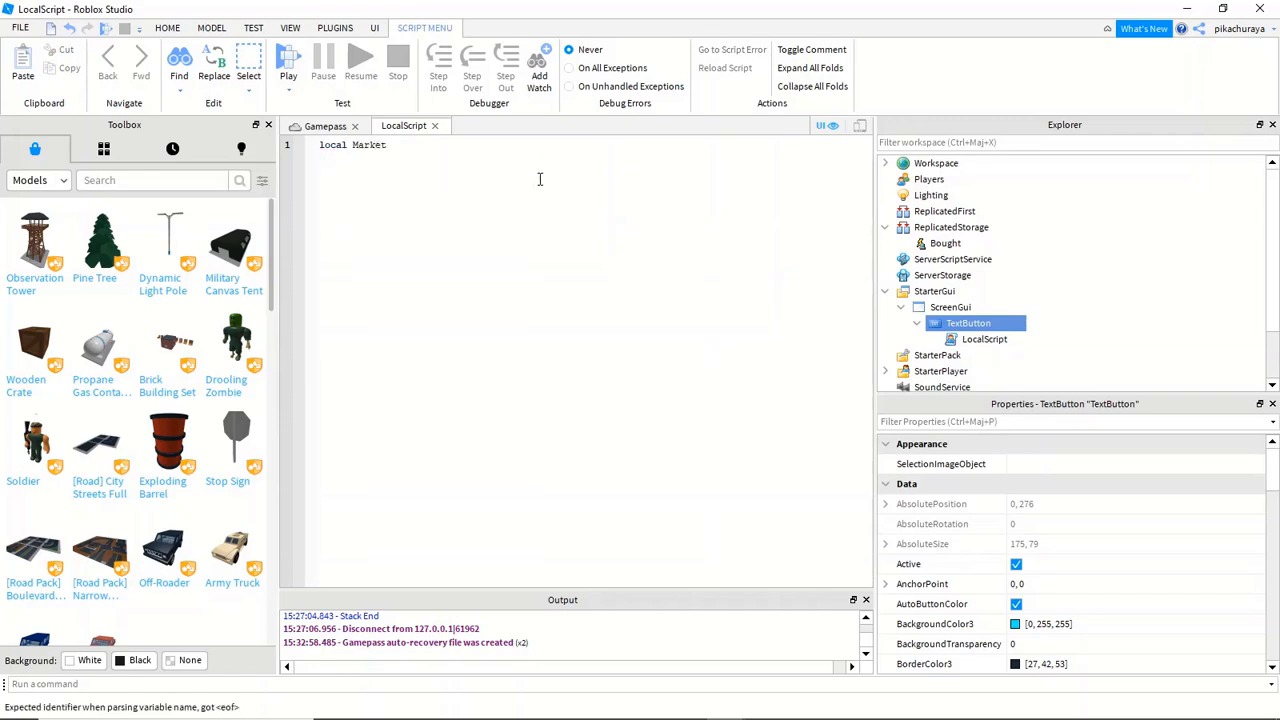
type("Place")
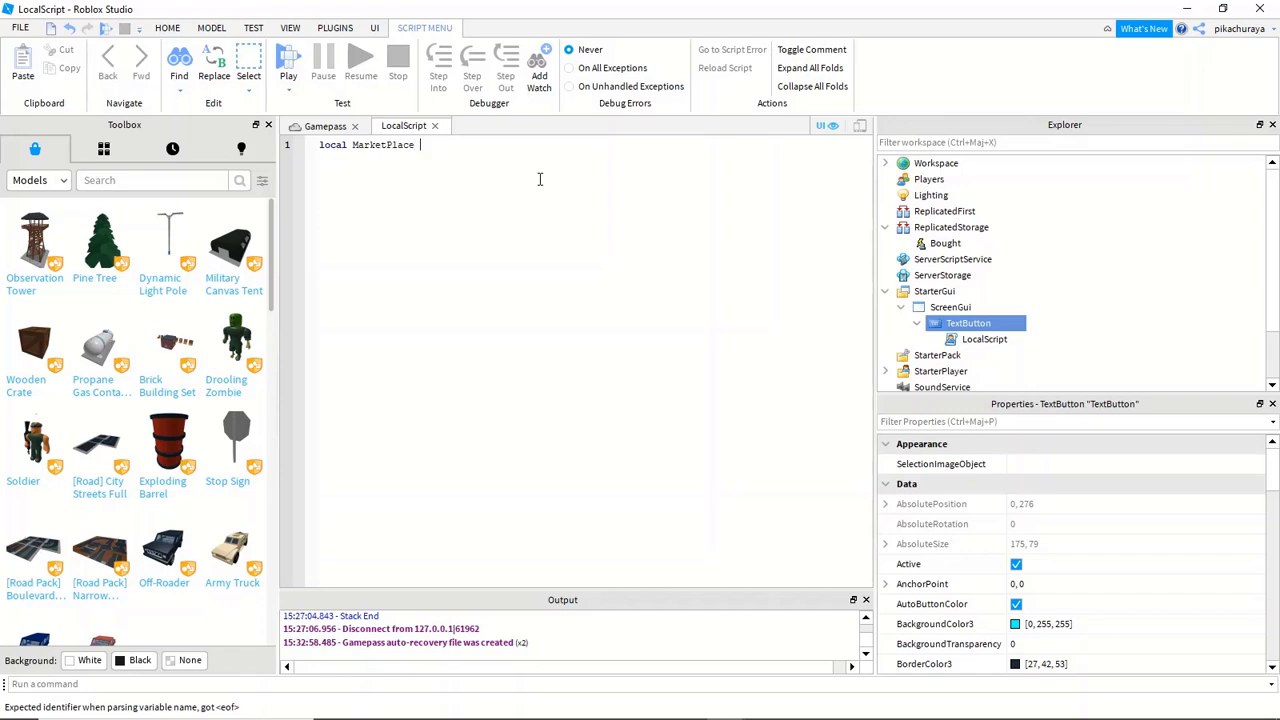
type("= game.")
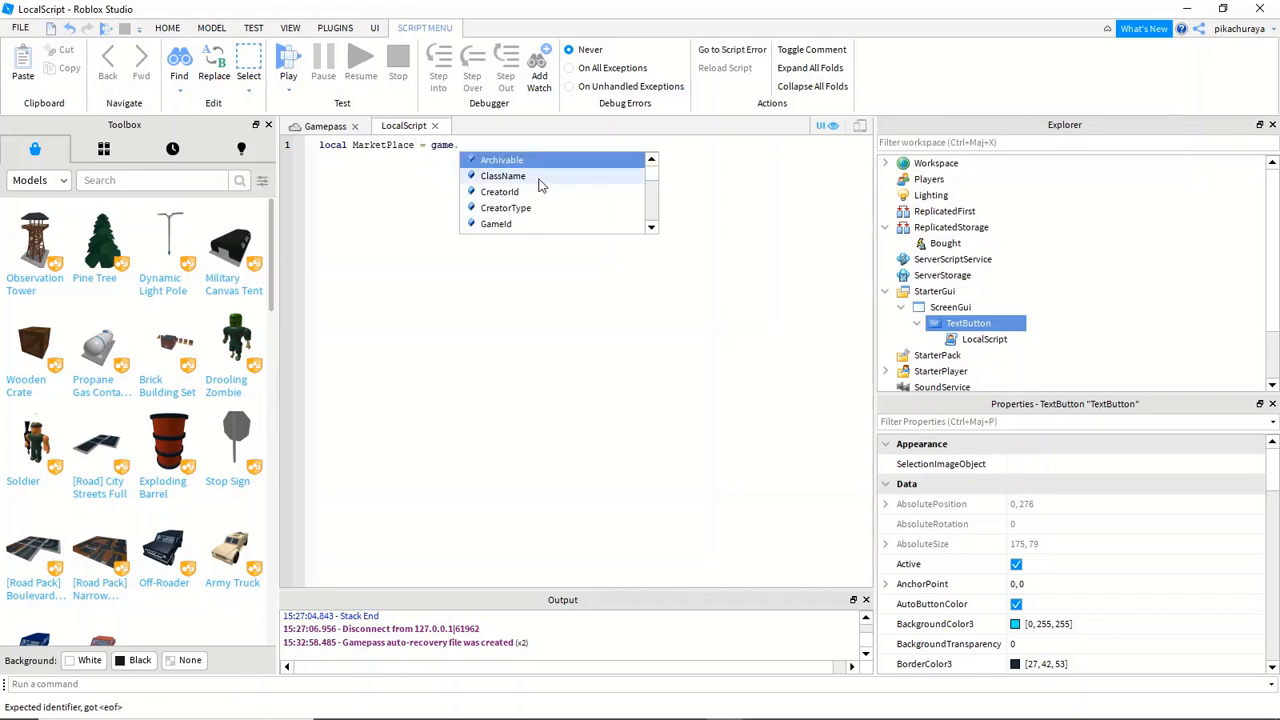
type(":GetService(\"MarketplaceService")
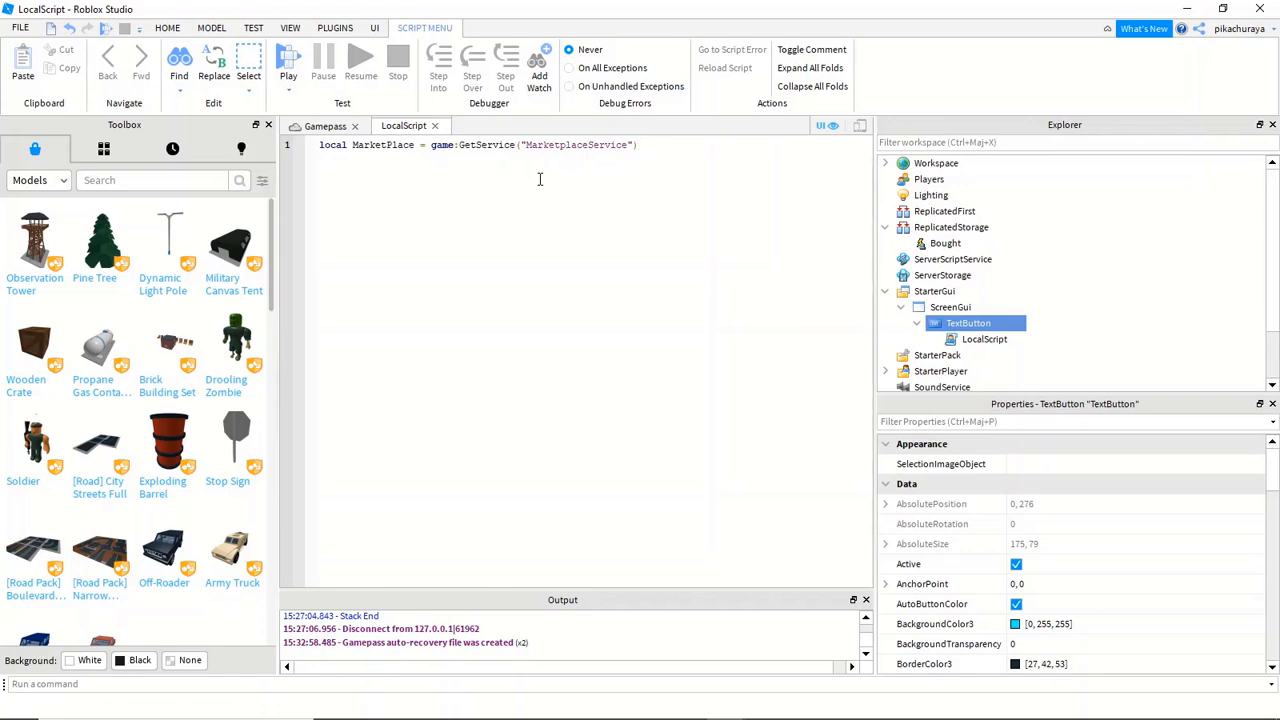
type("local id")
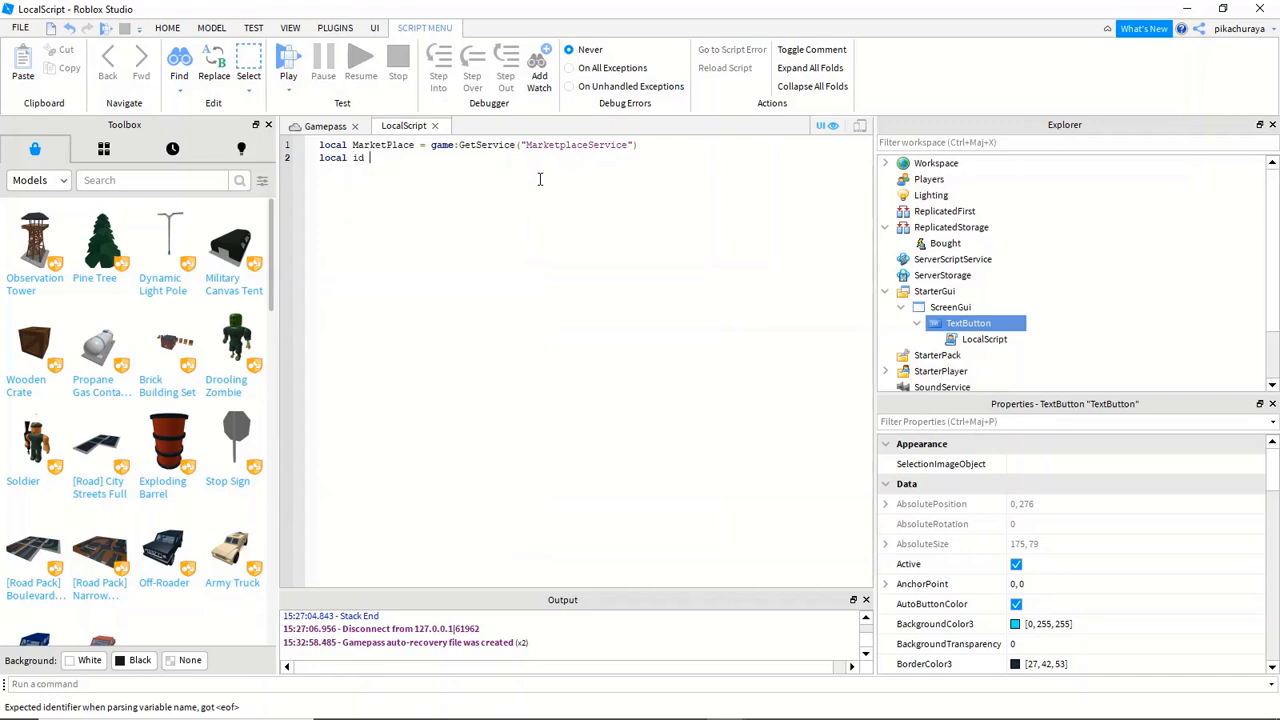
type("= 9567425")
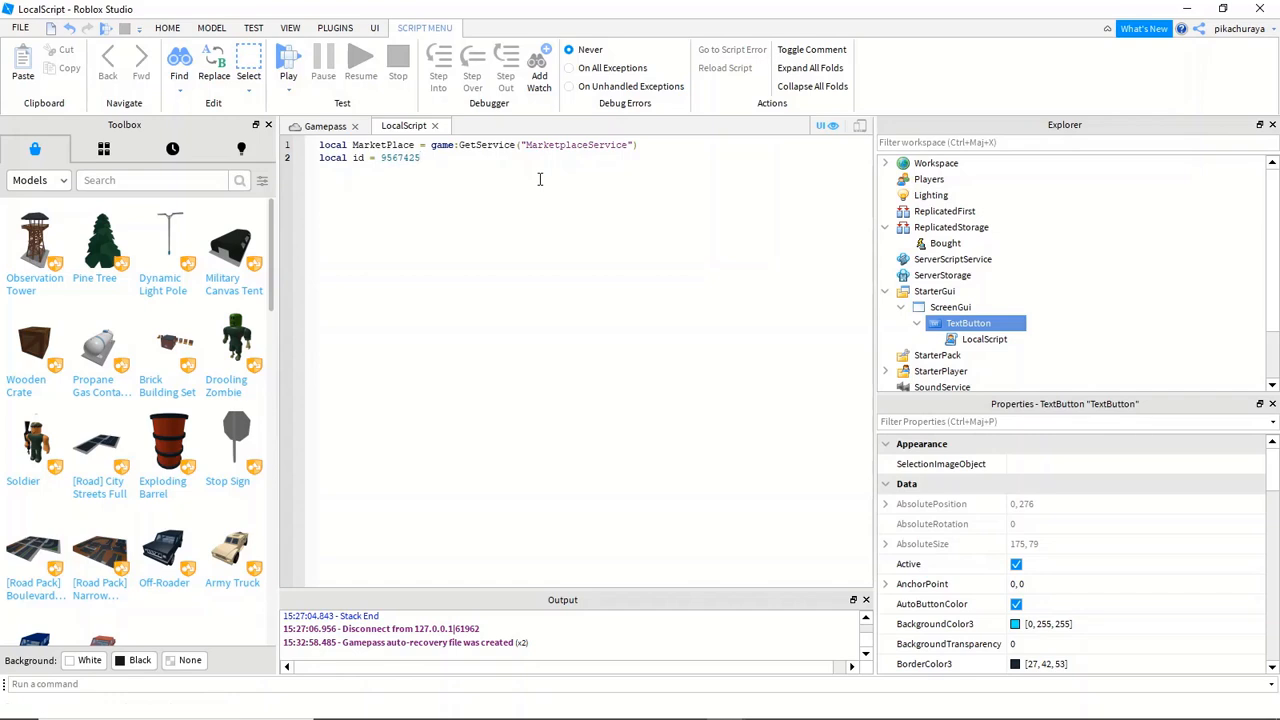
mouse_move(420, 157)
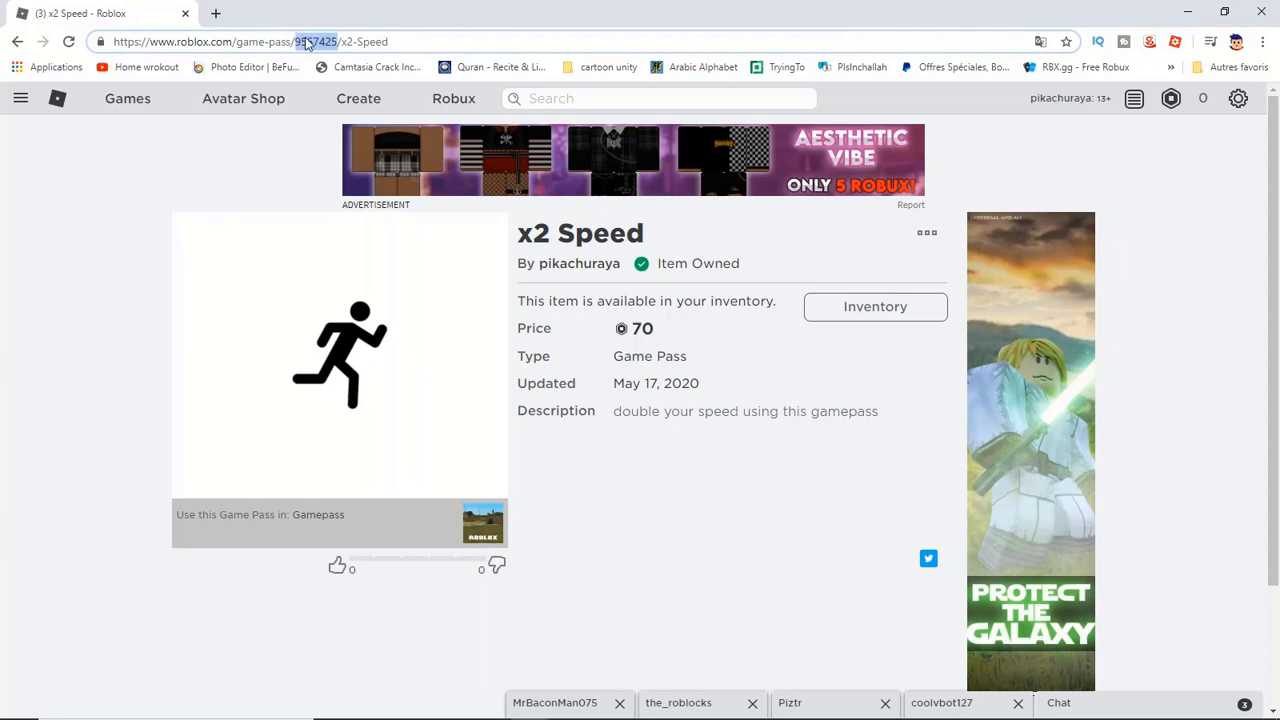
mouse_move(96, 247)
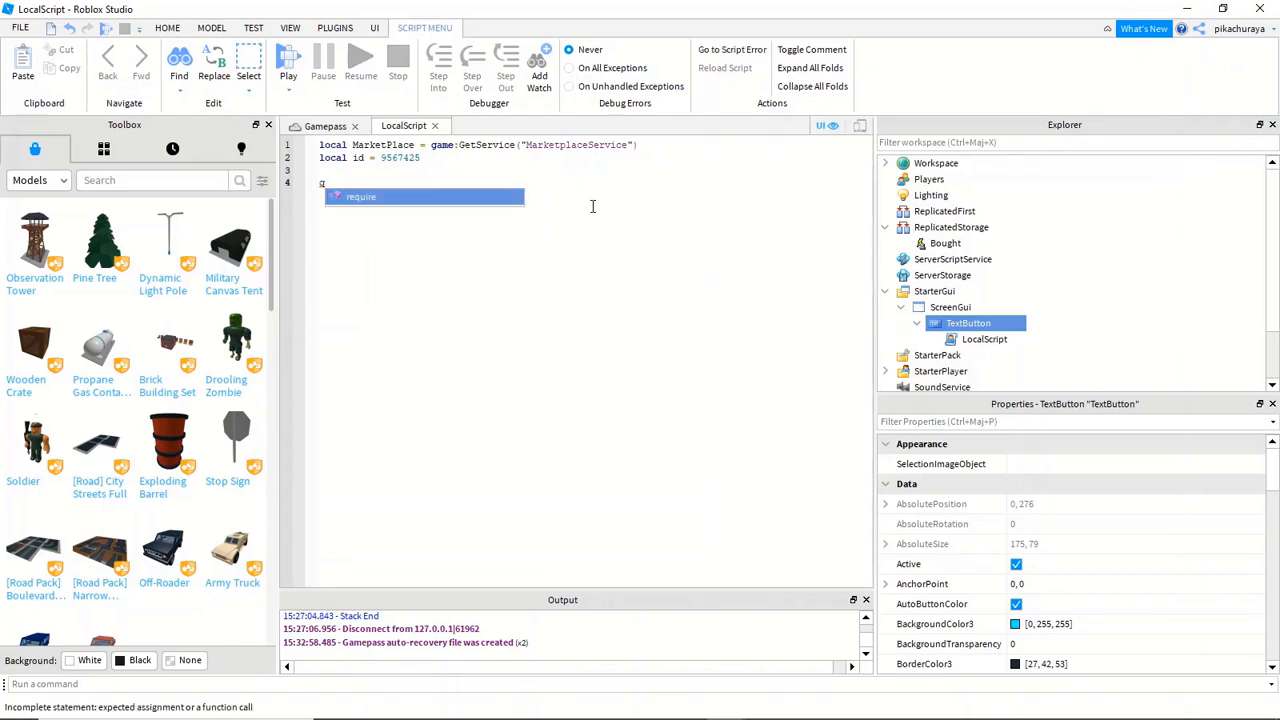
- Connect a MouseButton1Click function that sets local player = game.Players.LocalPlayer
type("script.Parent.")
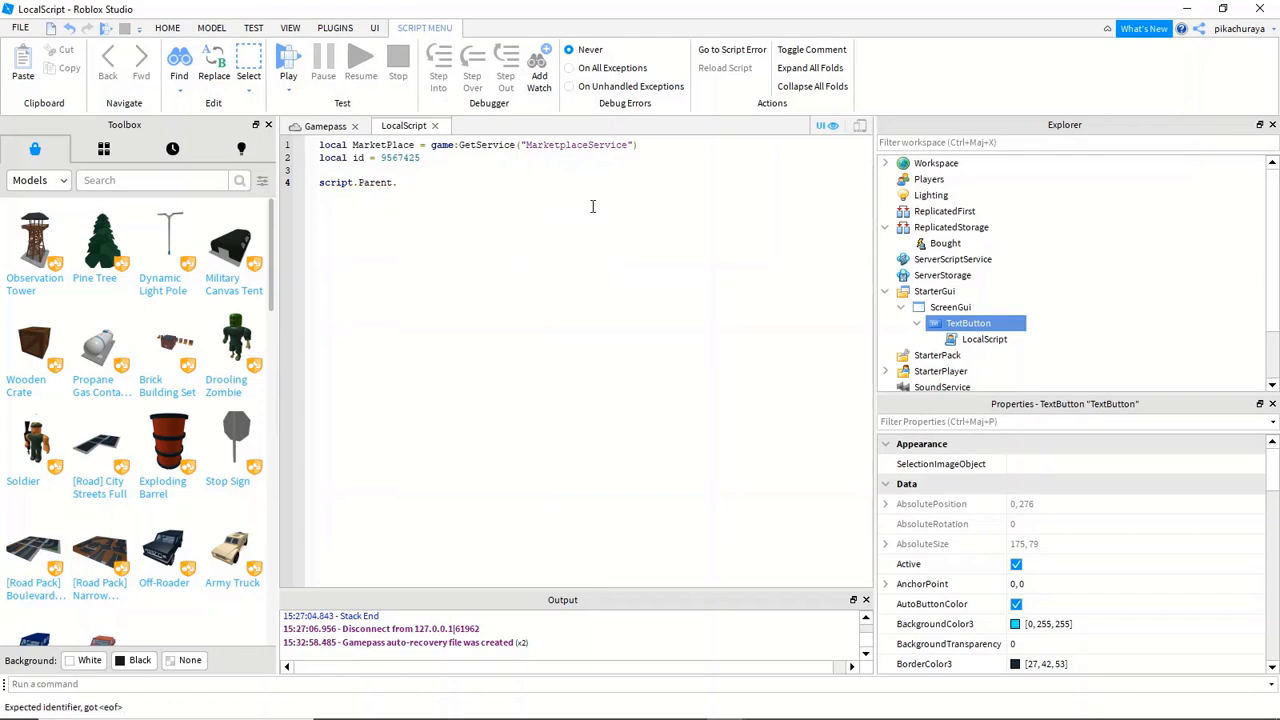
type("Mouse")
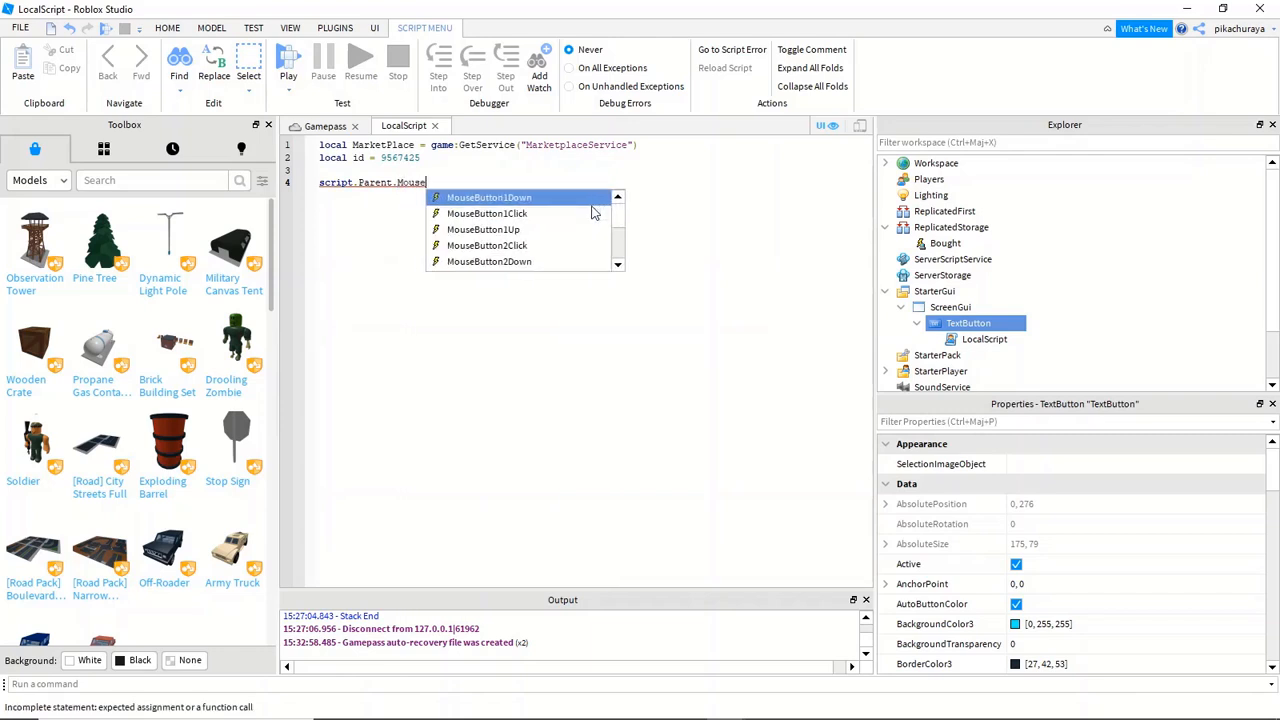
left_click(487, 213)
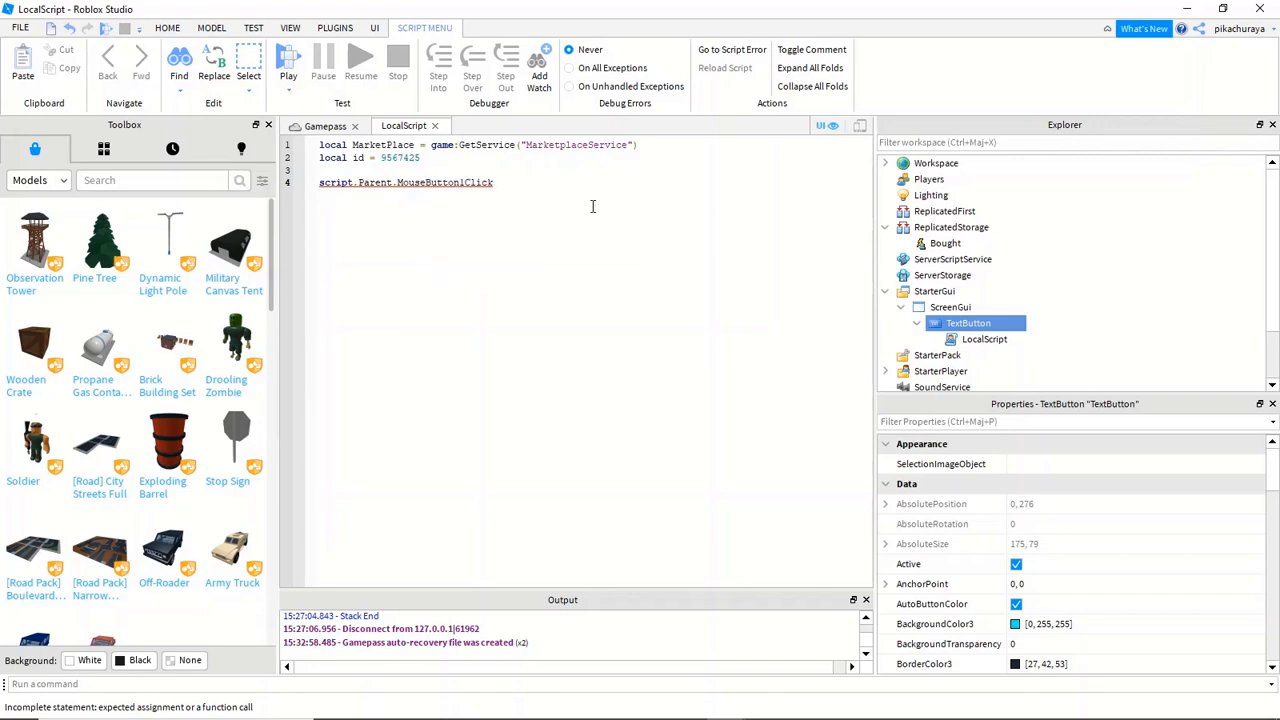
type(":Connect()")
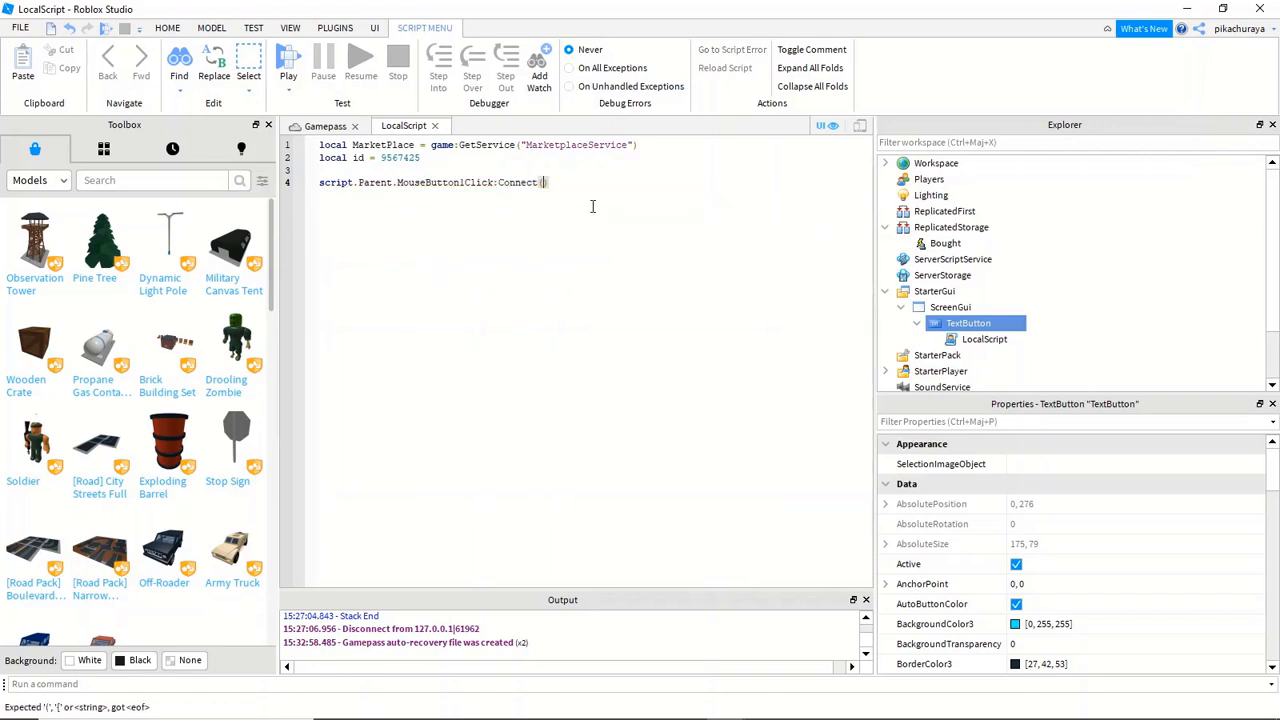
type("(function)")
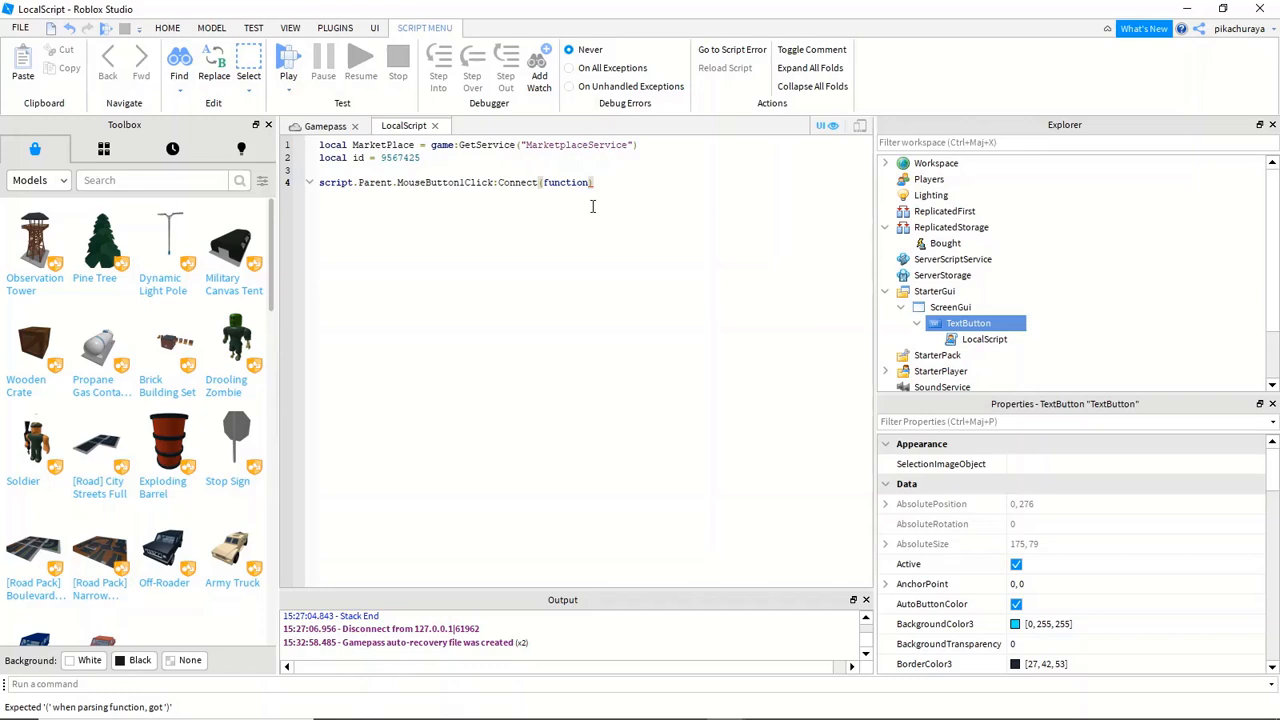
type("()")
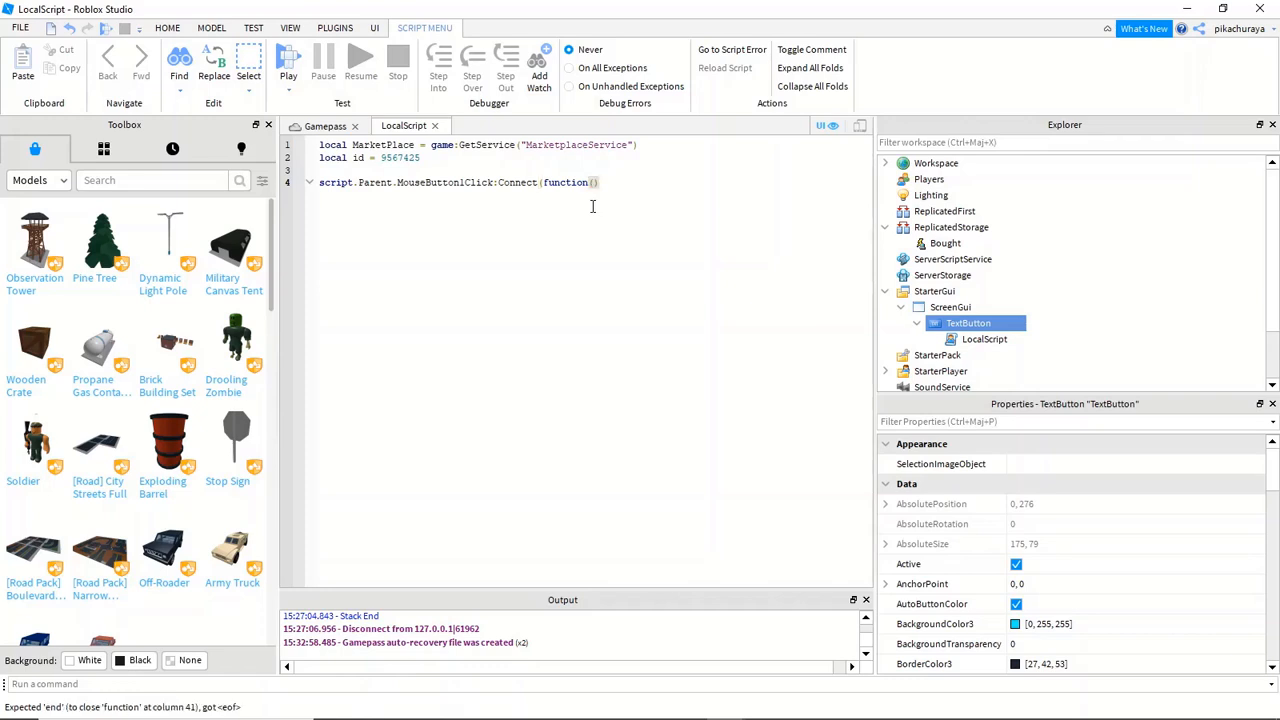
type("end)")
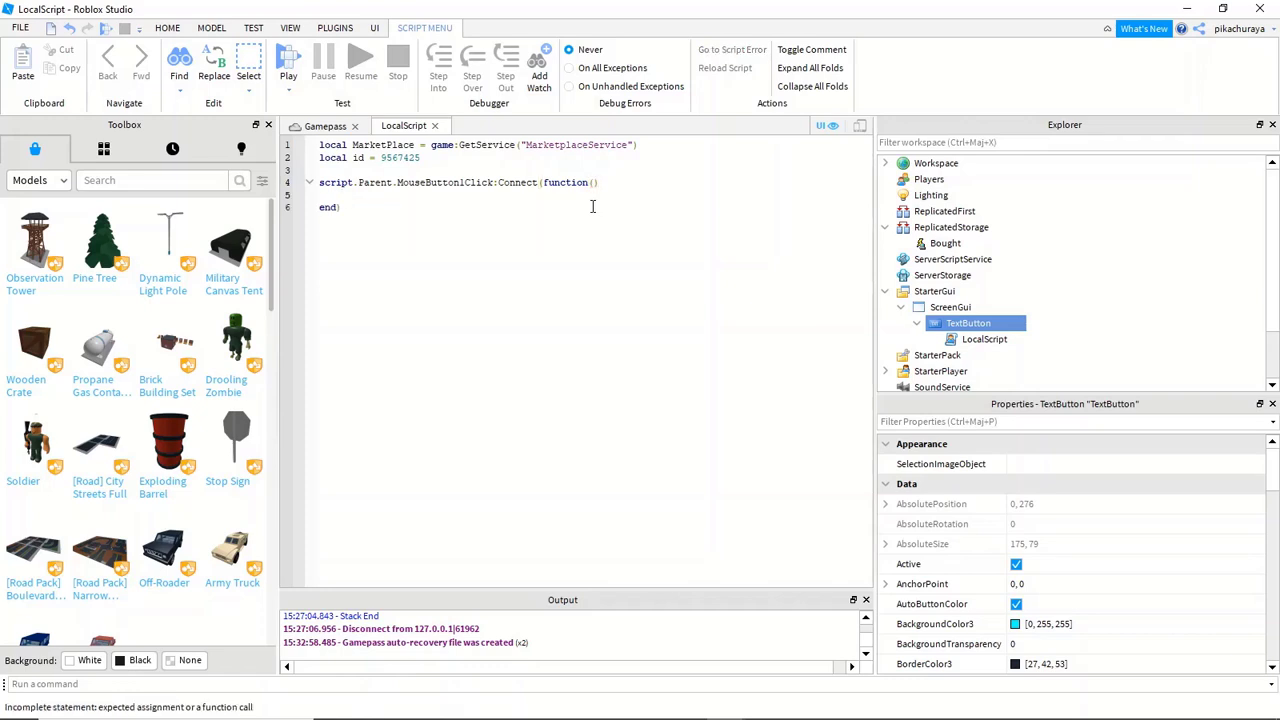
type("local")
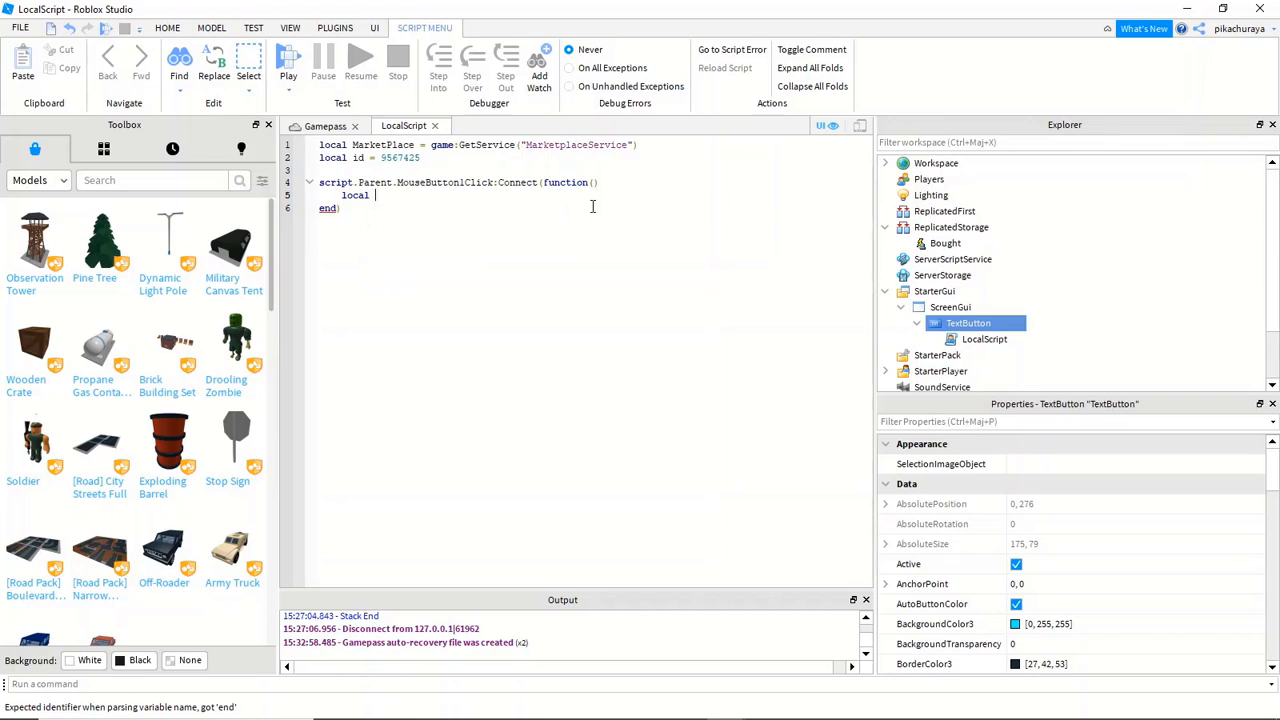
type("player =")
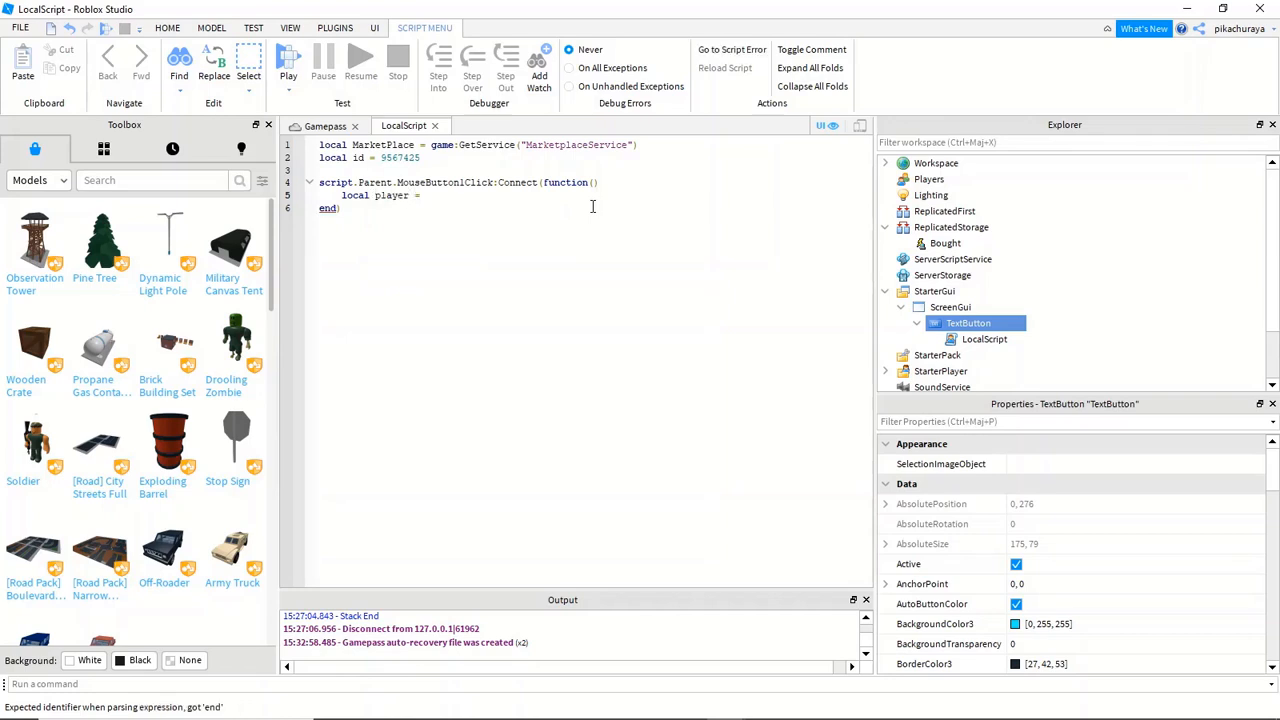
type("gam")
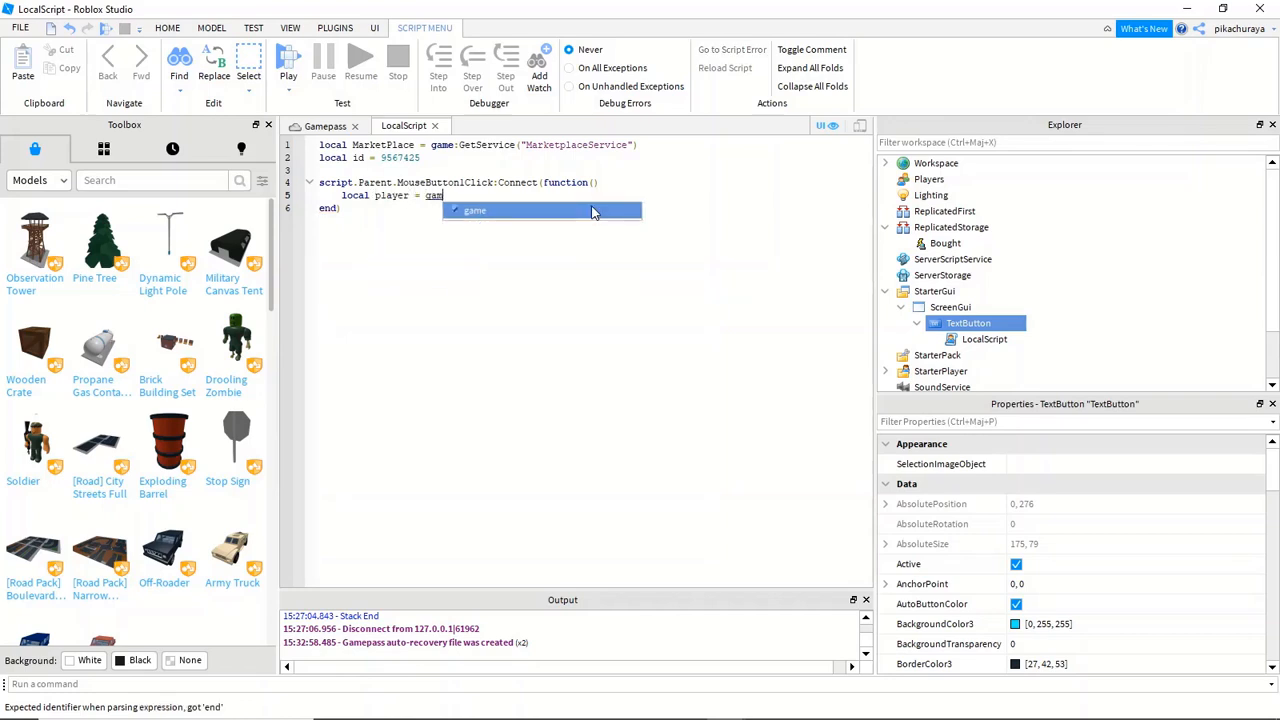
type(".Players.LocalPlayer")
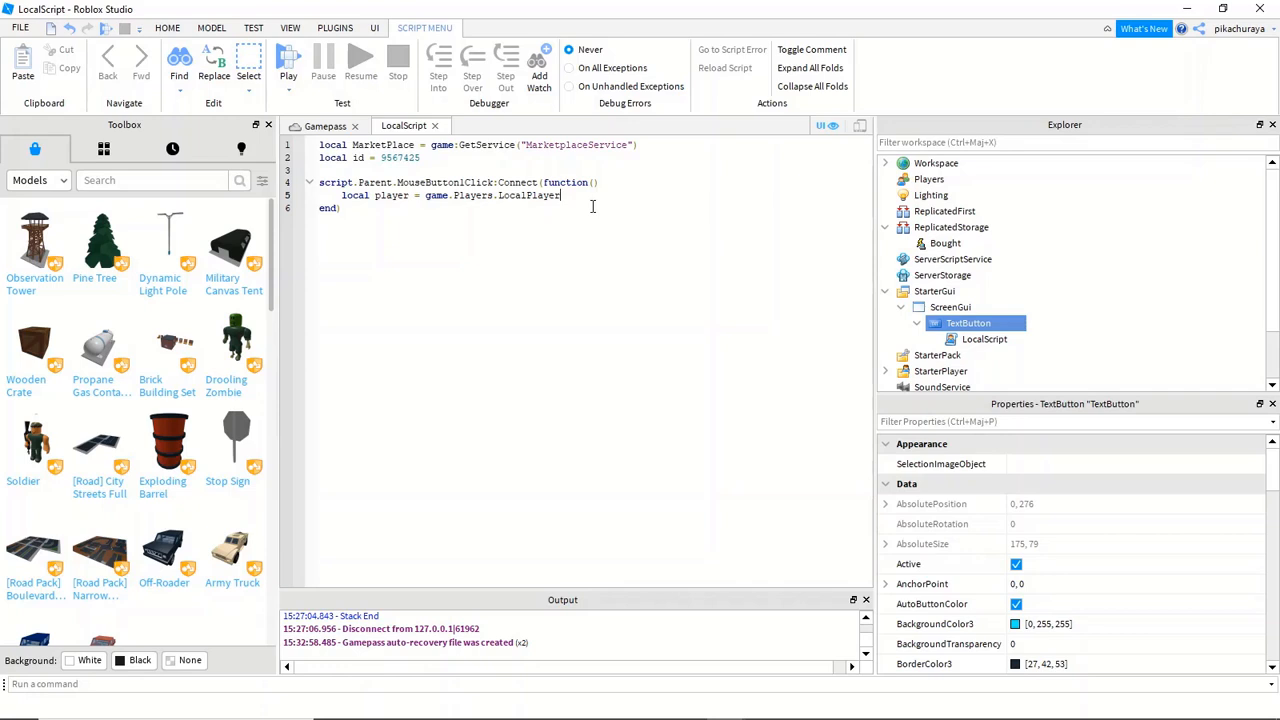
- Inside the handler, call MarketPlace:PromptGamePassPurchase(player, id)
key("Return")
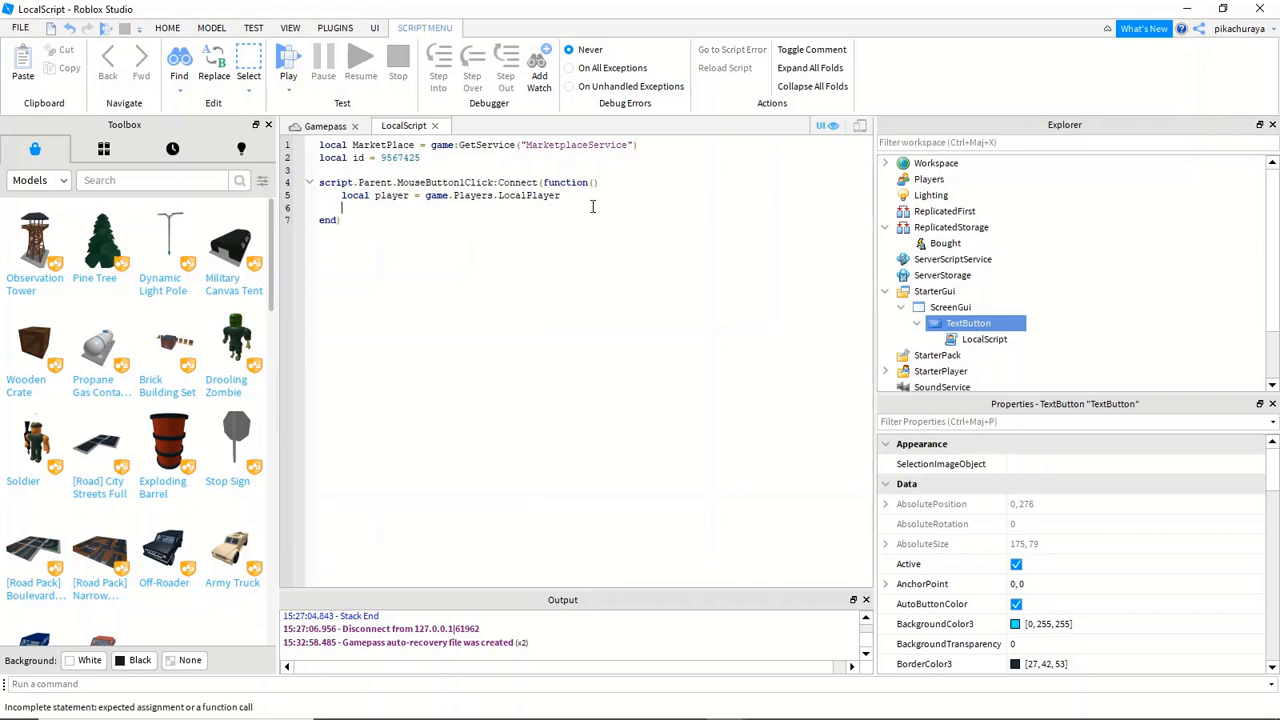
type("MarketPlace")
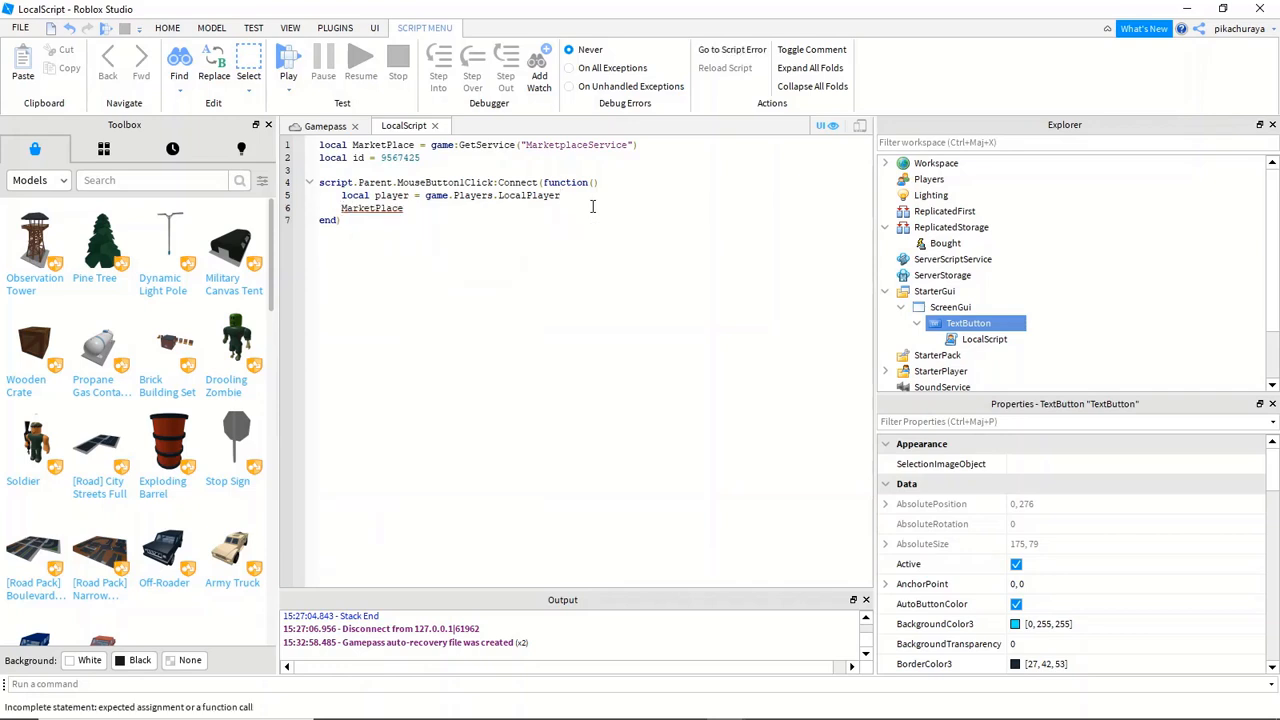
type(":PromptGamePassPurchase(")
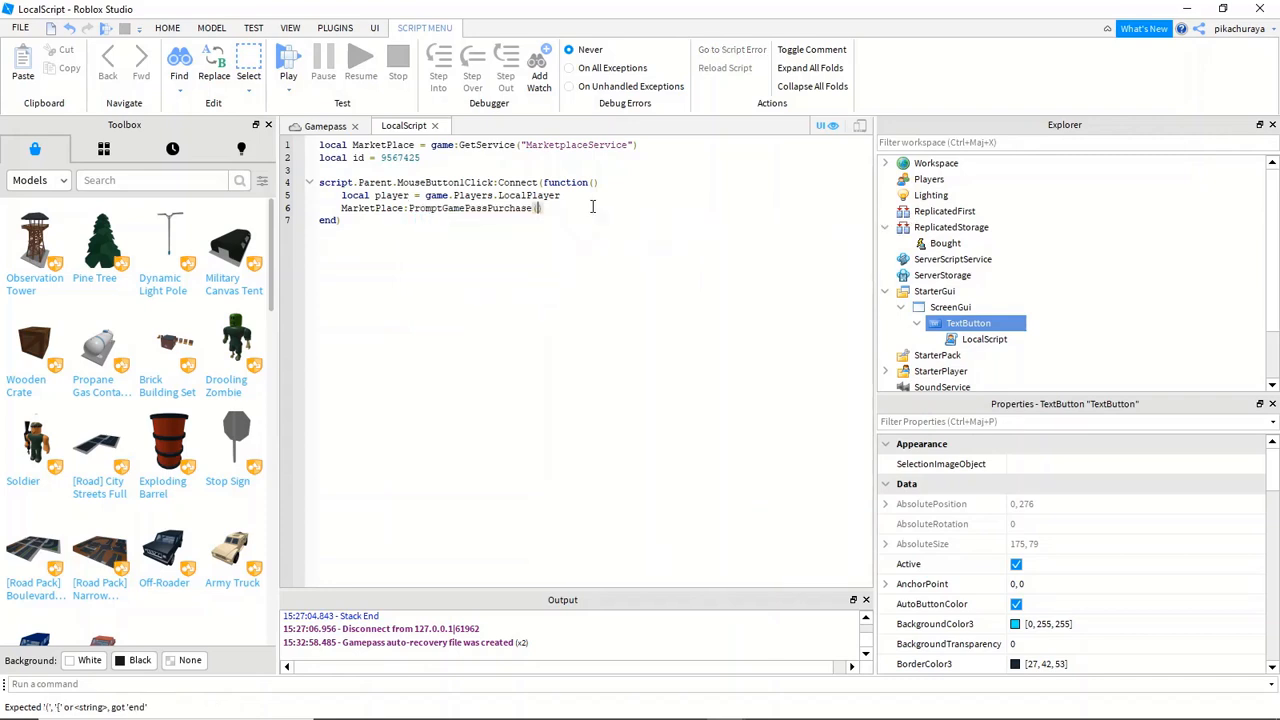
type("player,")
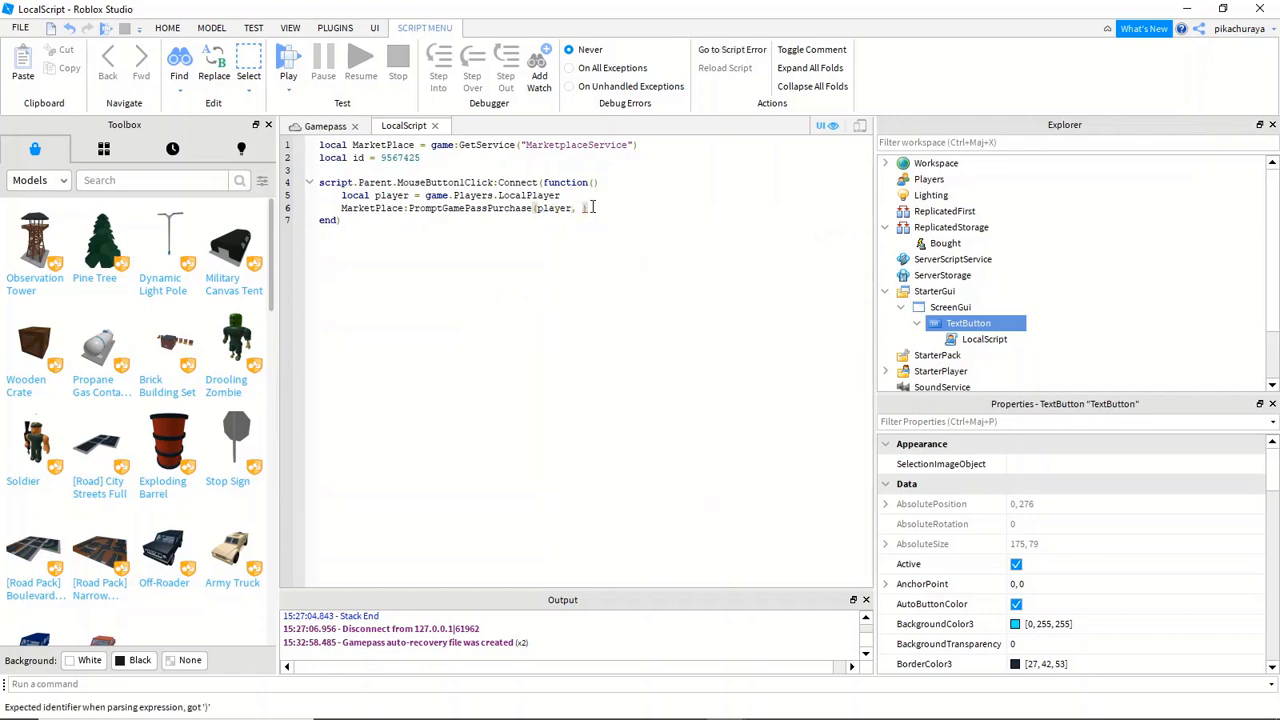
type("id")
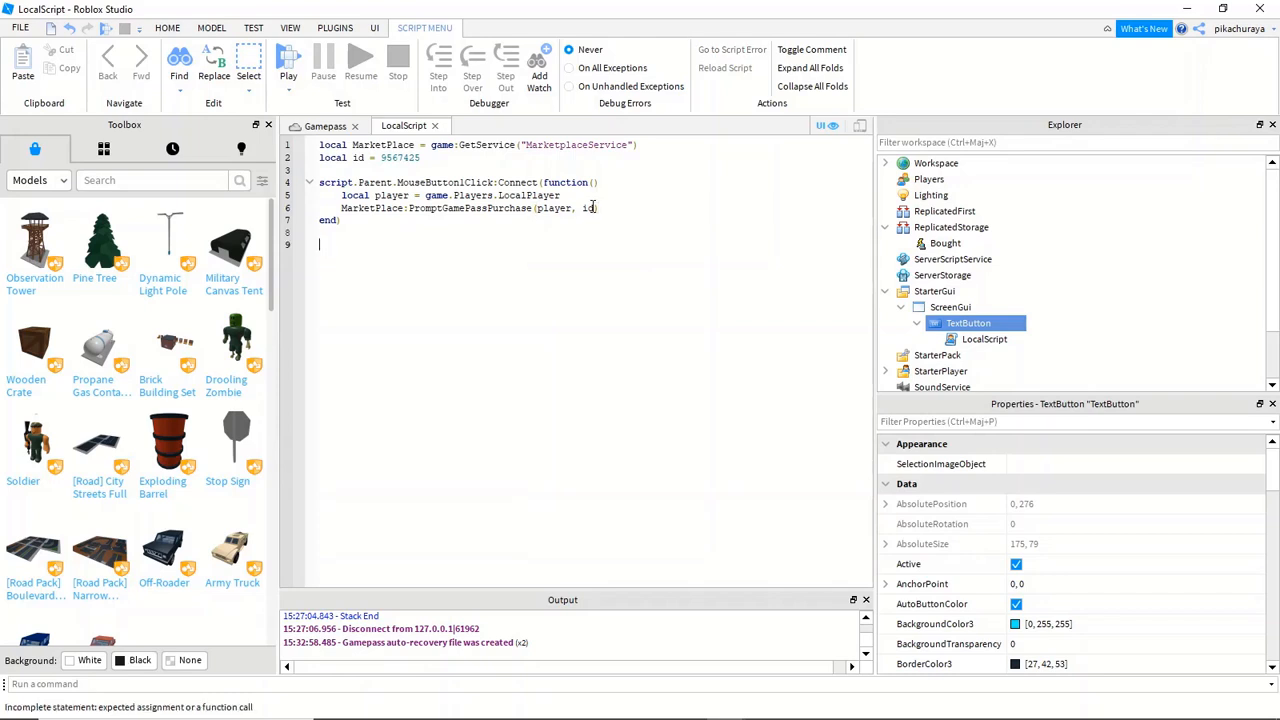
- Connect PromptGamePassPurchaseFinished to function(player, id, purchased) with a closing end
type("MarketPlace")
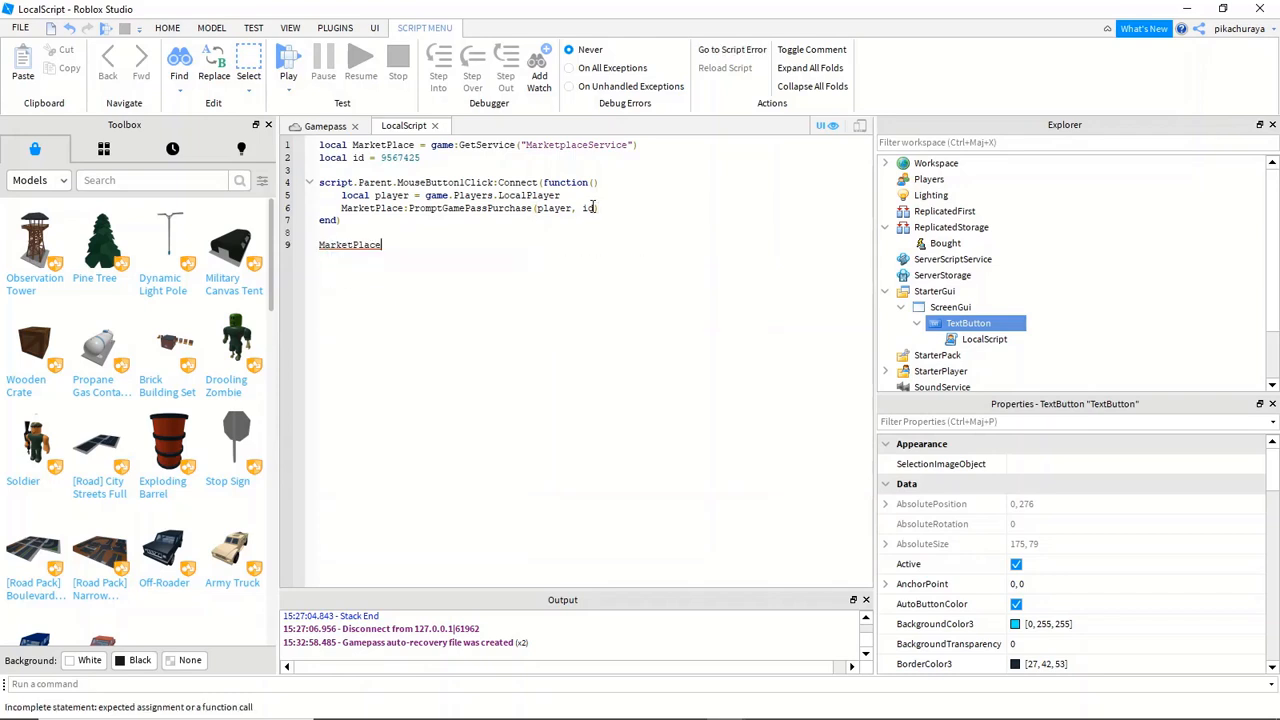
type(".PromptGamePassPurchaseFinished")
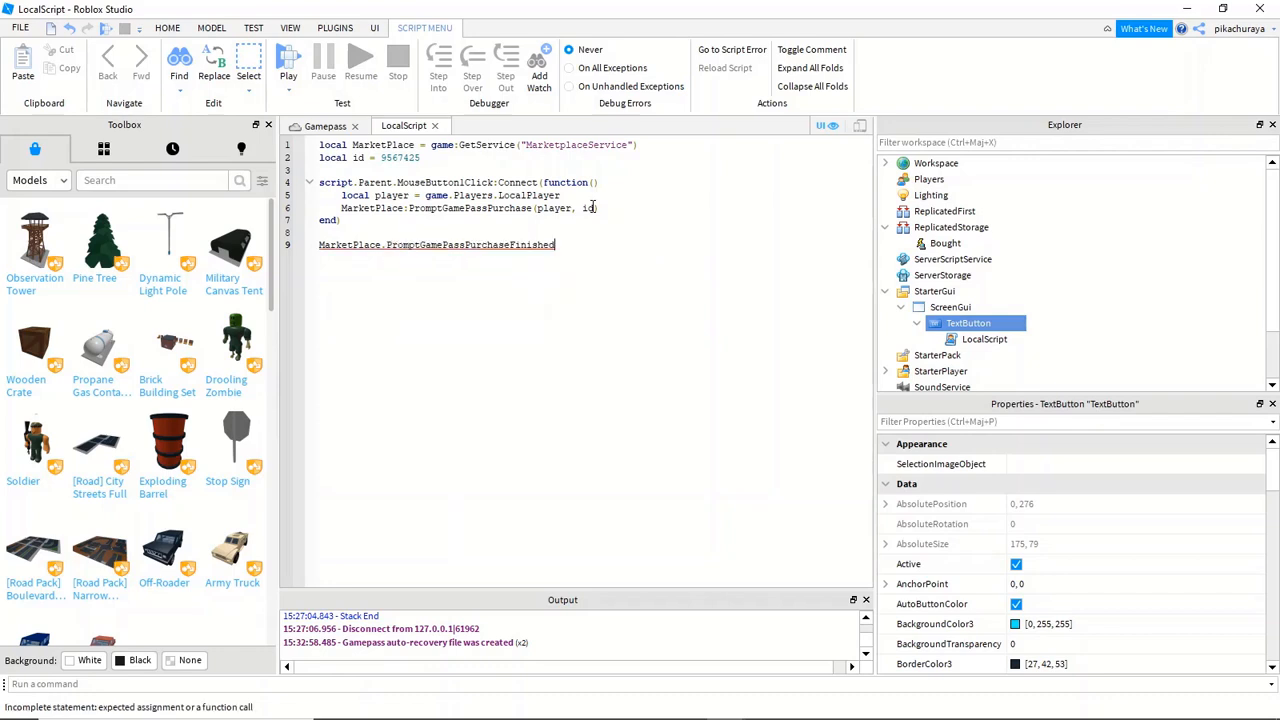
type("(")
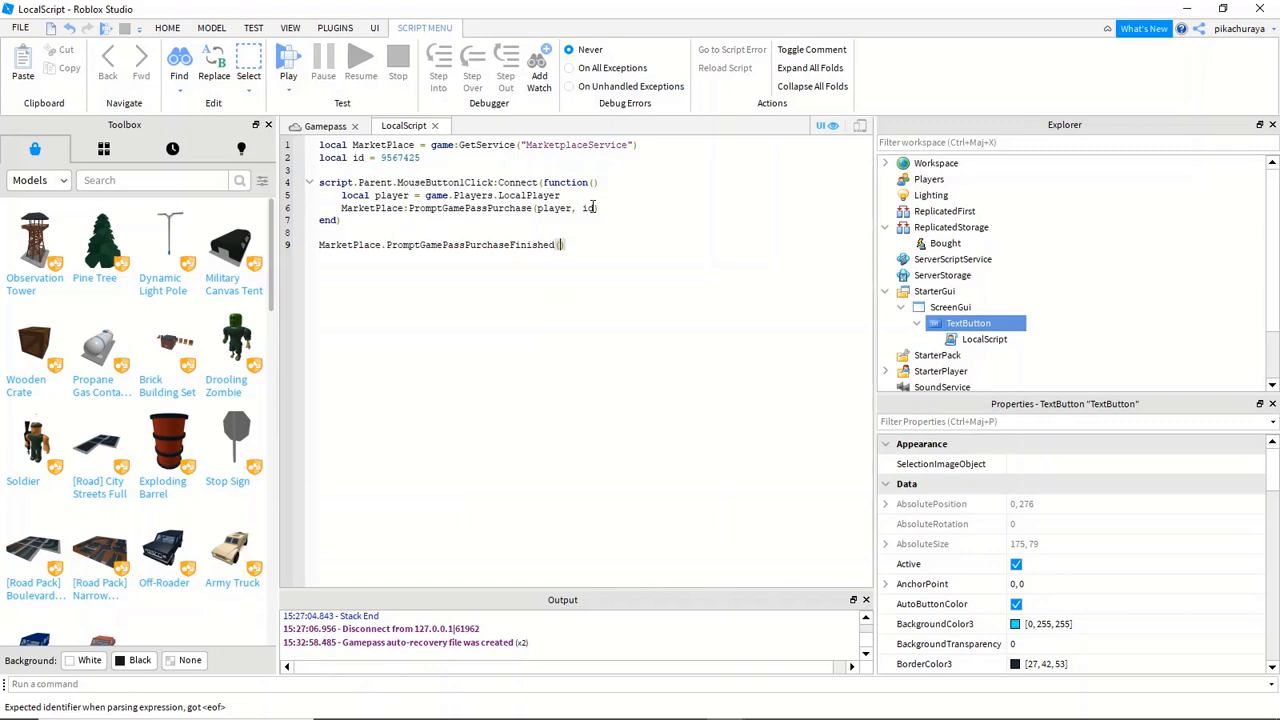
type("q")
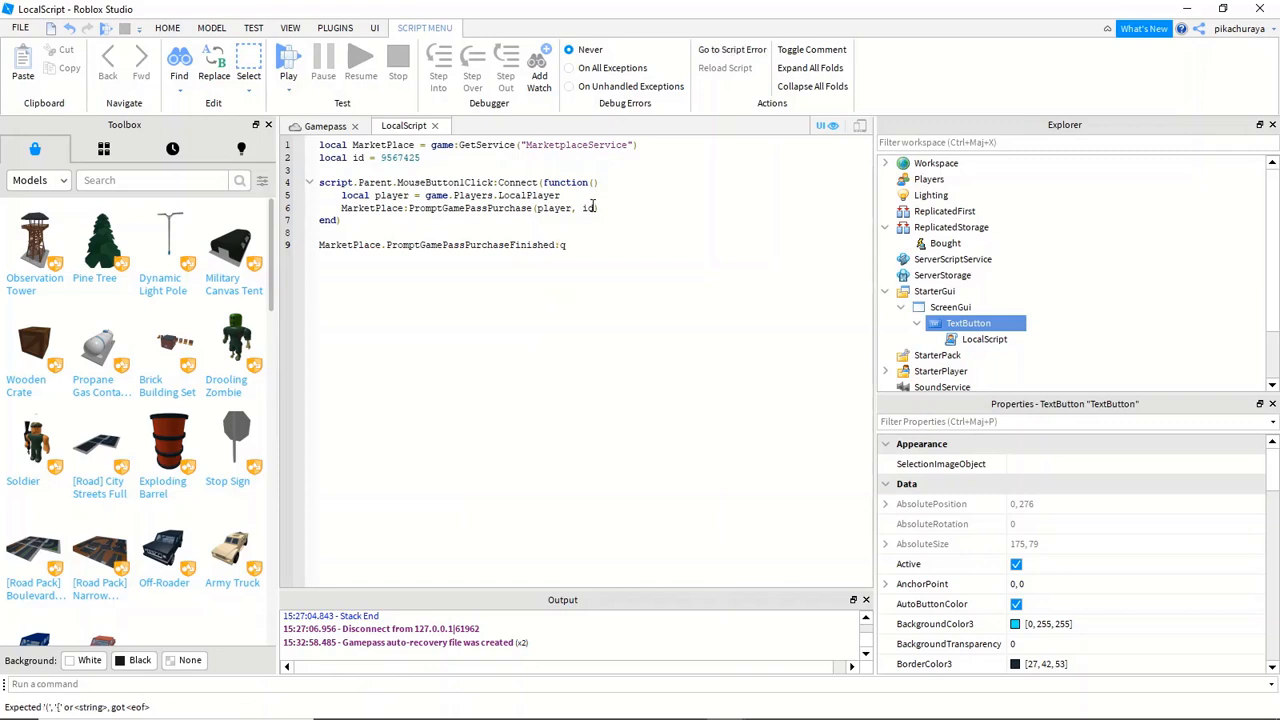
type("Connect")
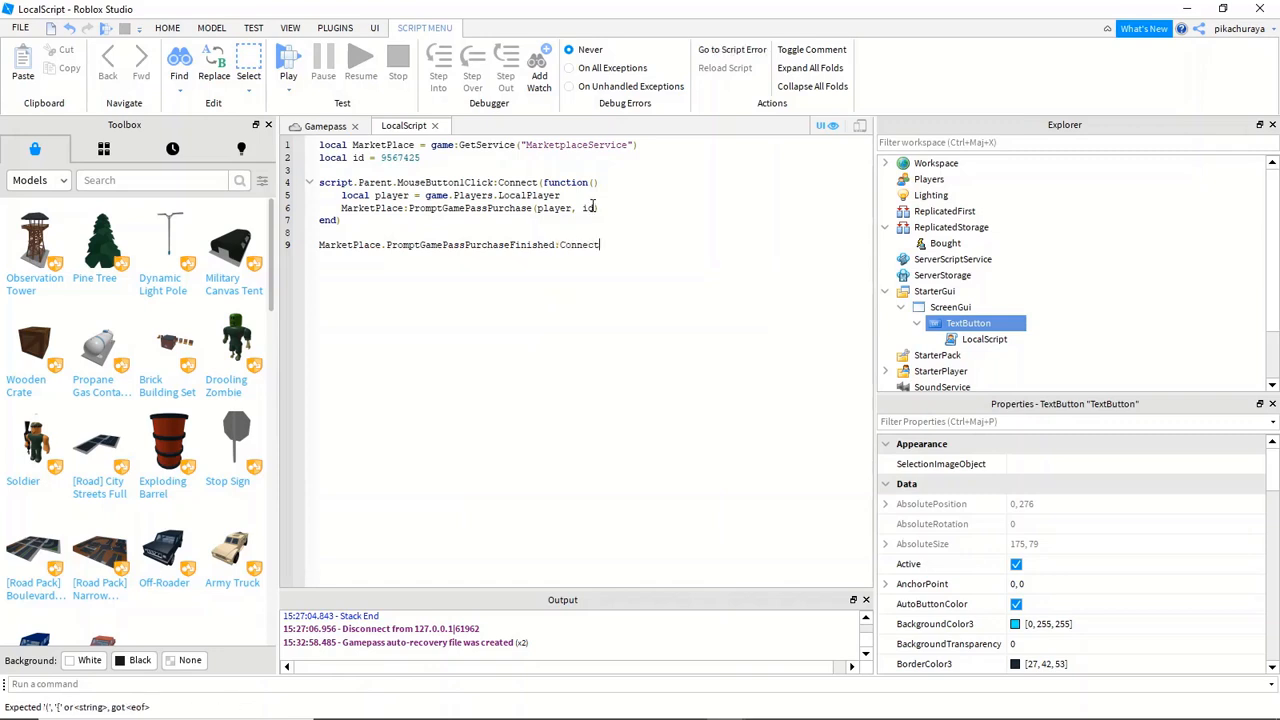
type("(")
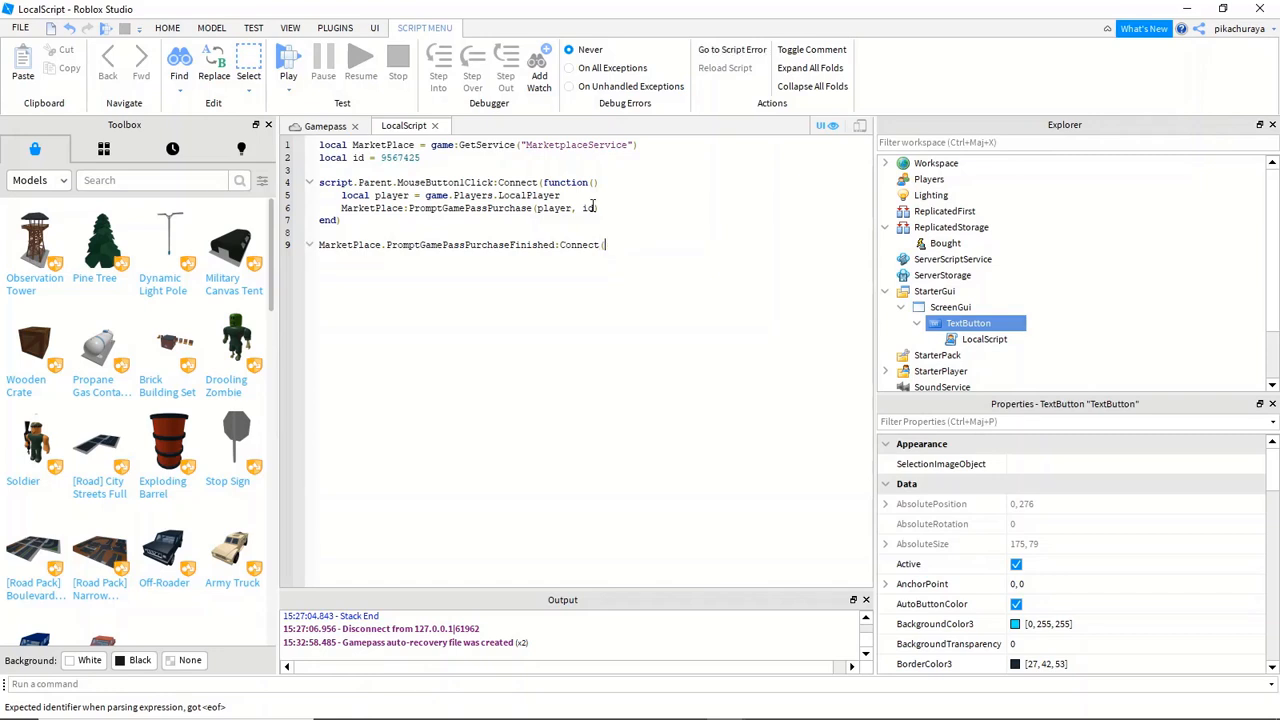
type("function")
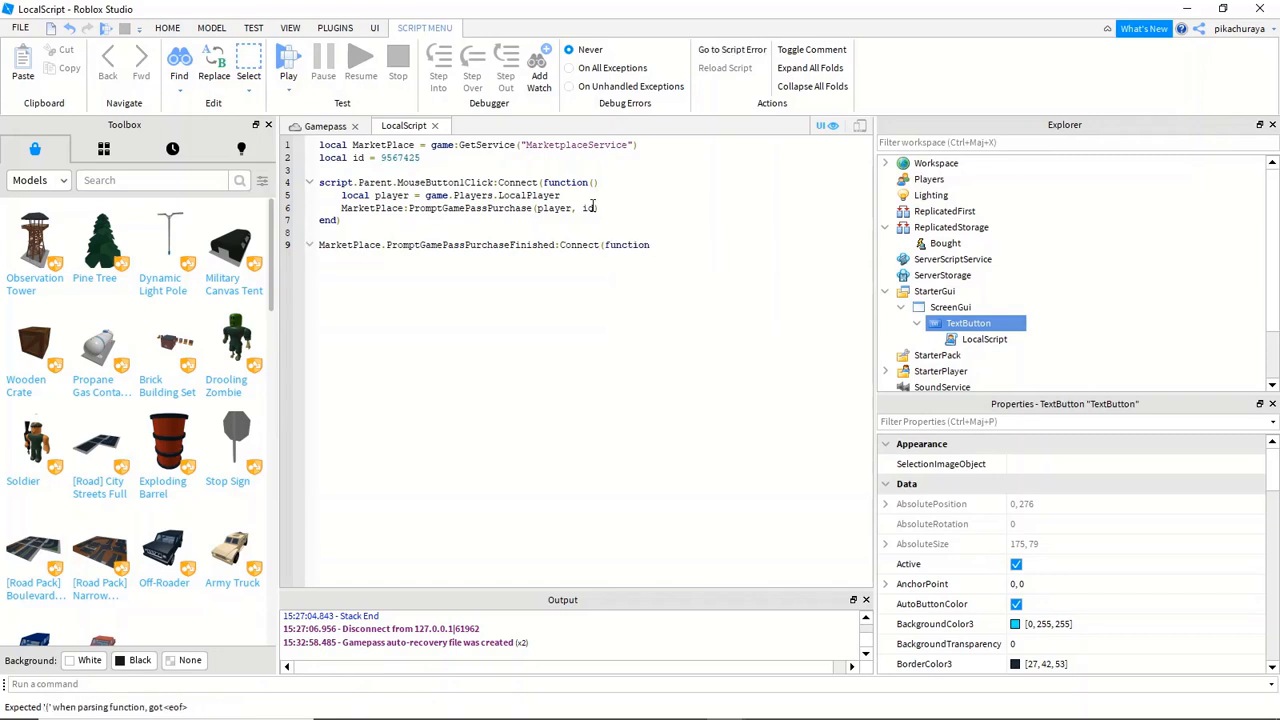
type("(d")
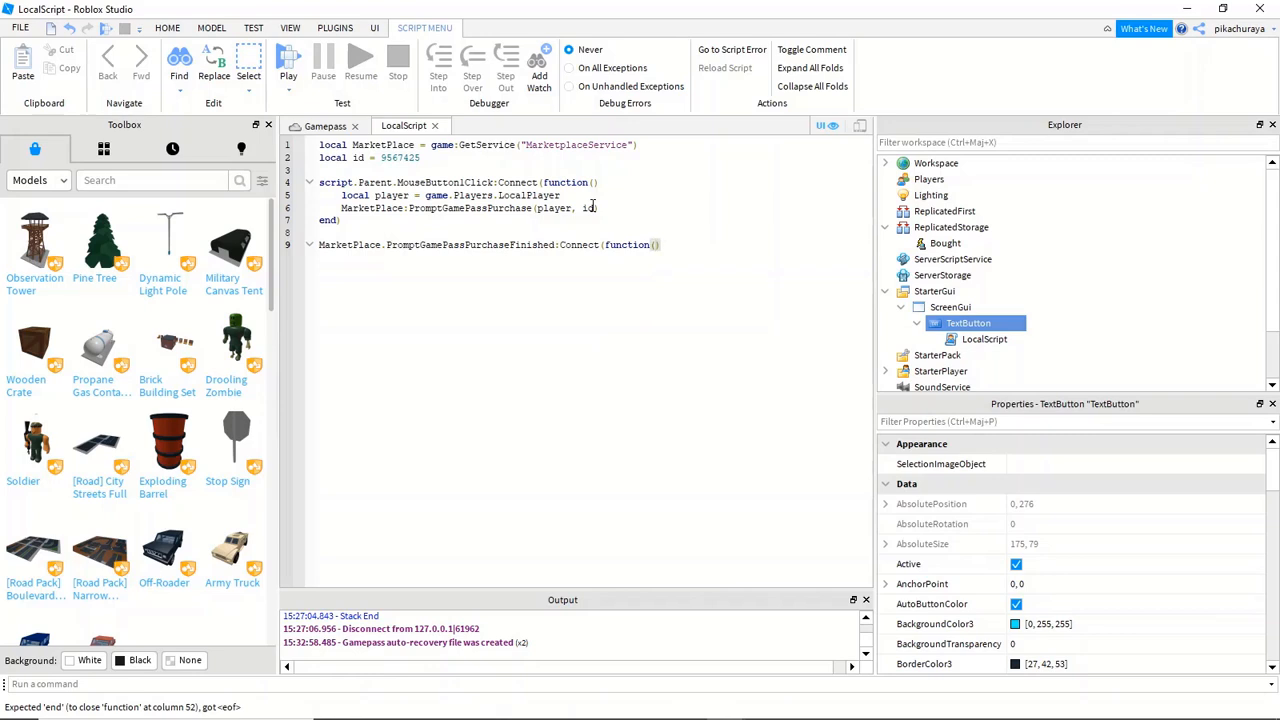
type("player")
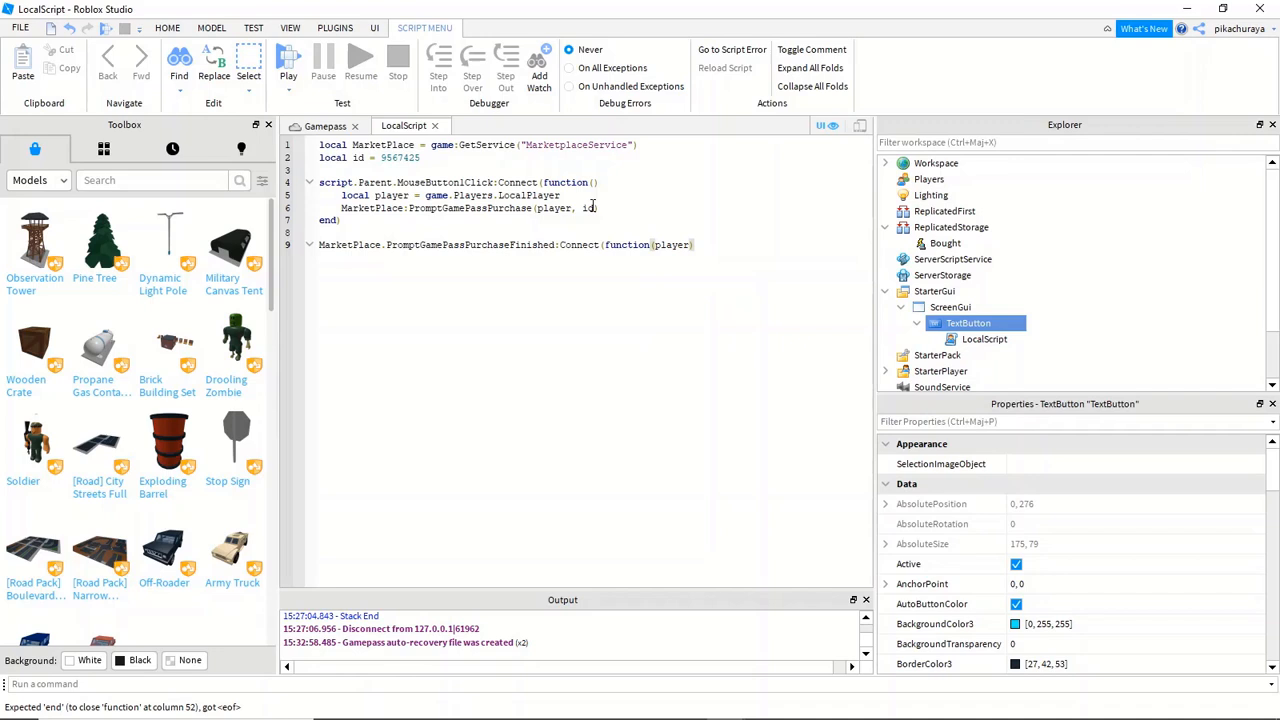
type("id,")
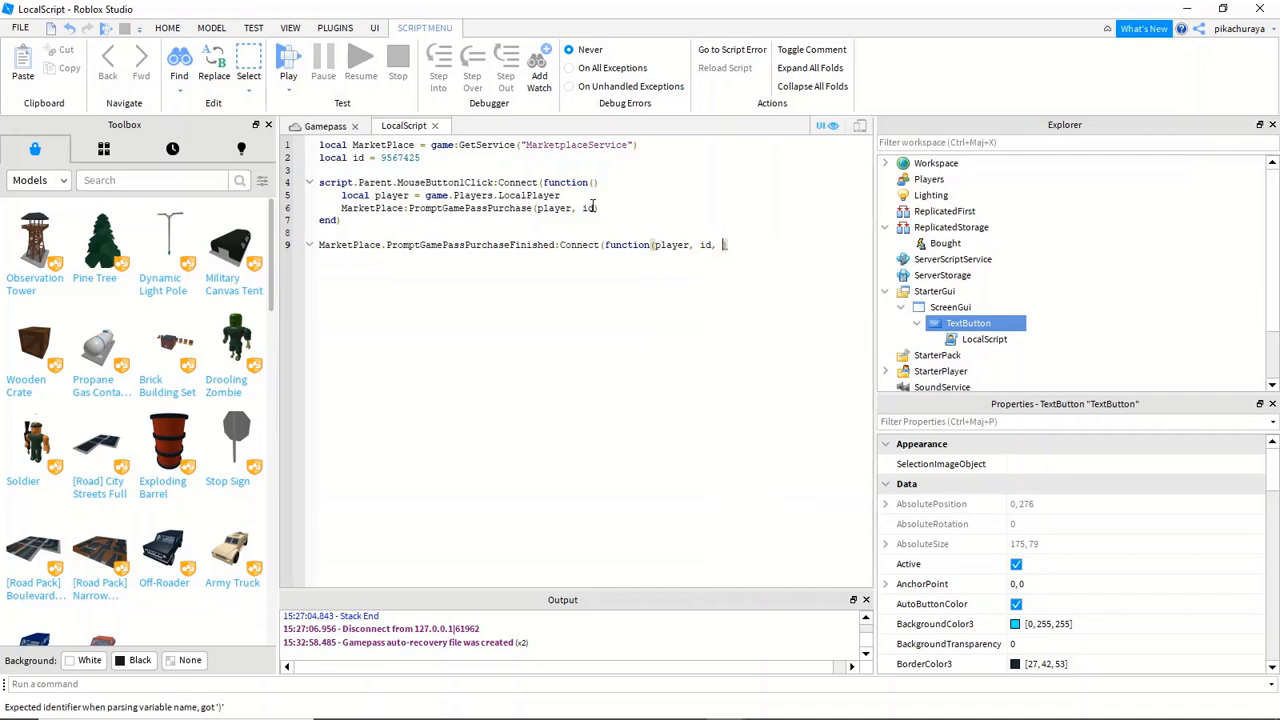
type("purch")
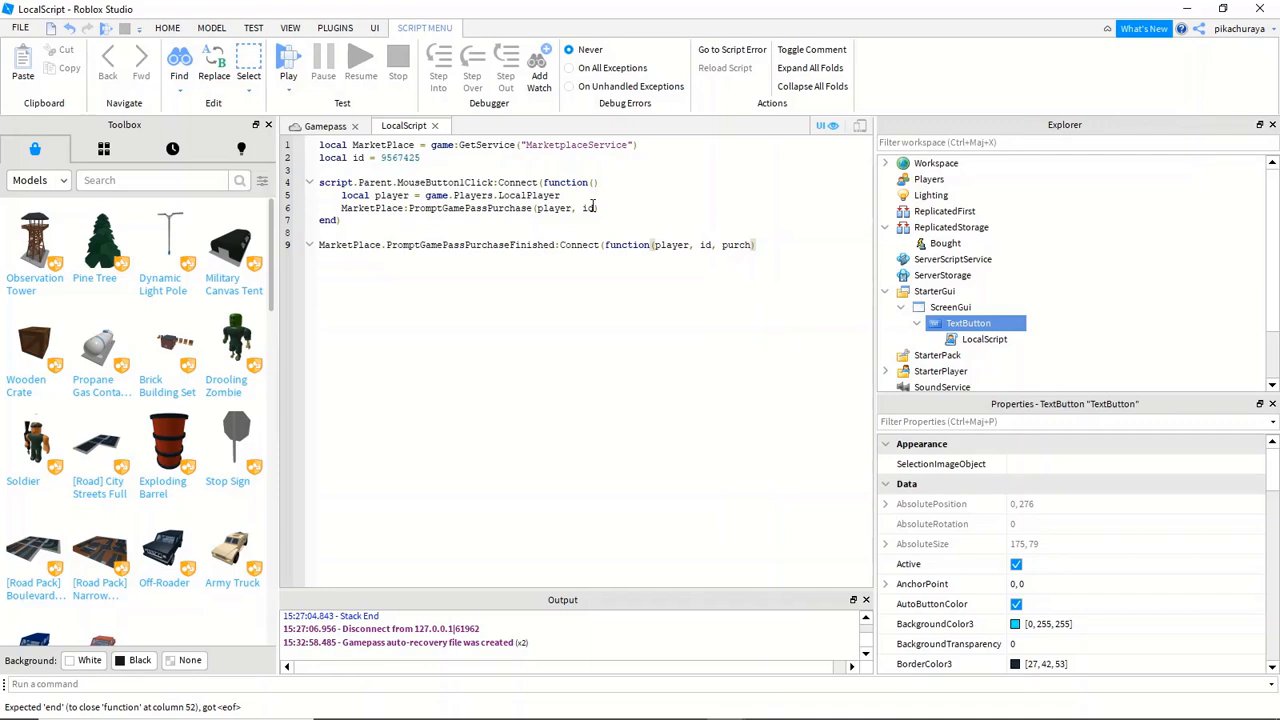
type("ased")
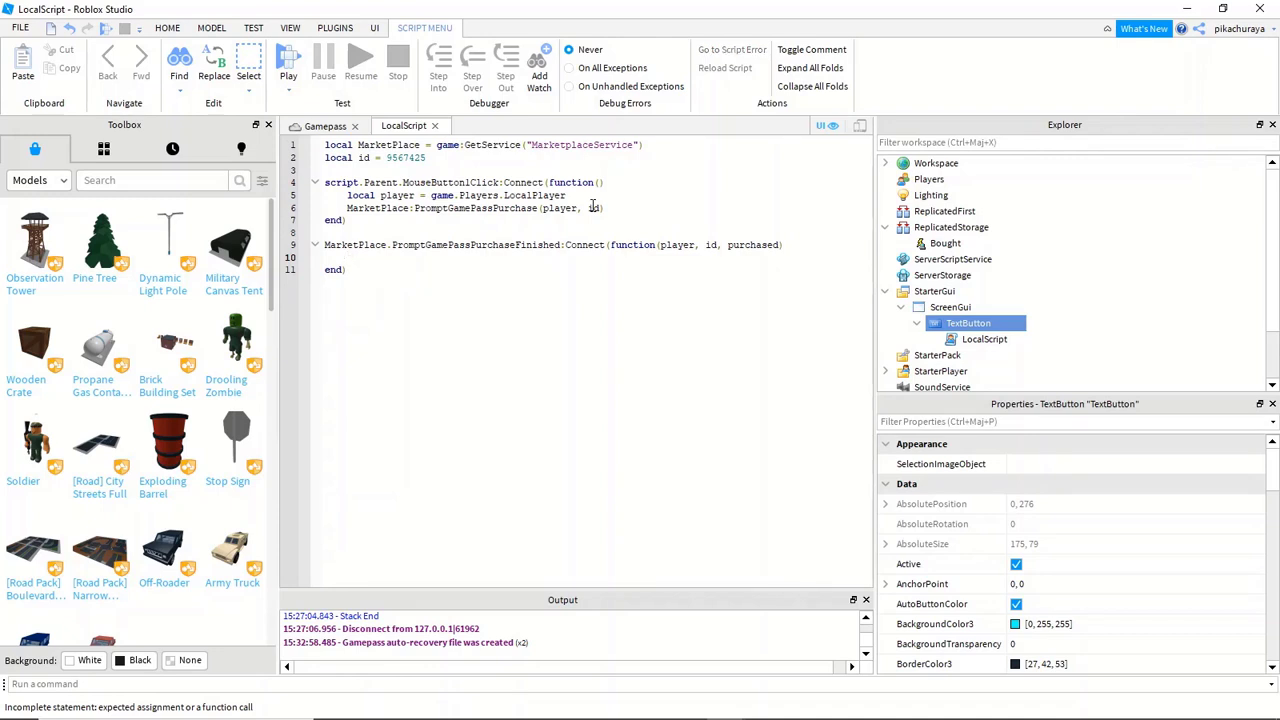
- Rename id to Gid on lines 2, 6 and 9 and start 'if id == Gid'
type("if id ==")
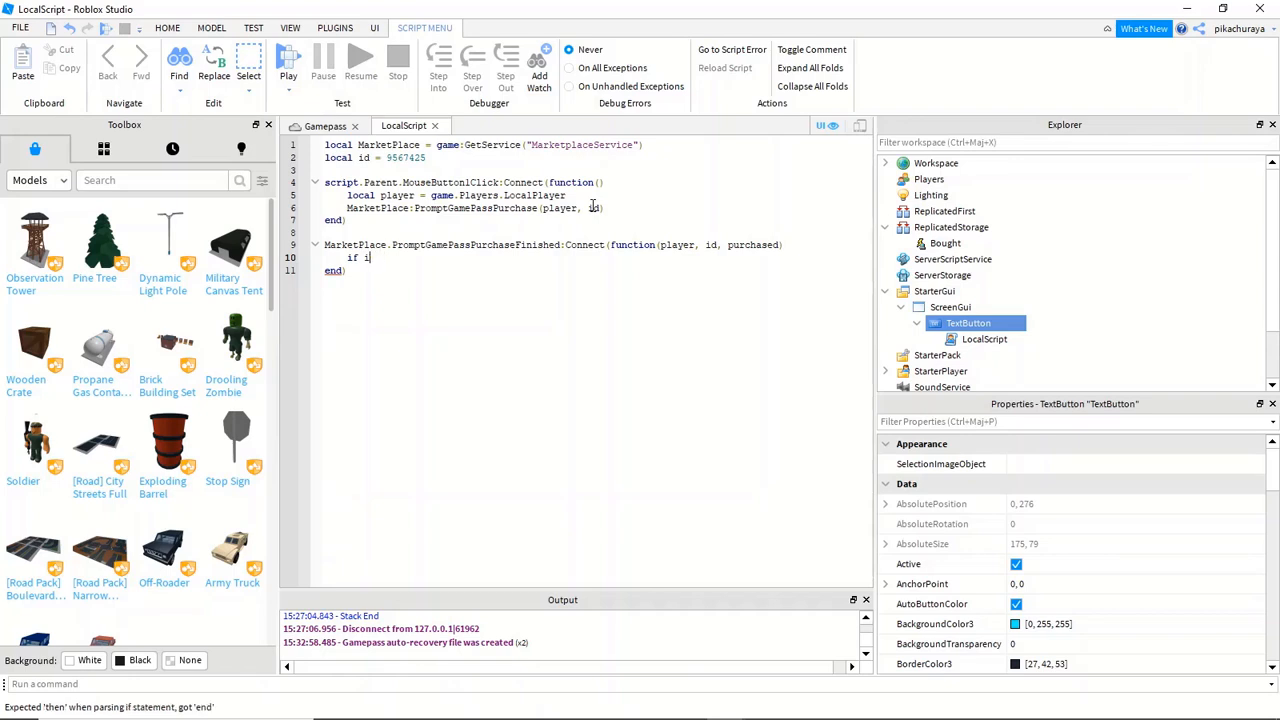
type("d")
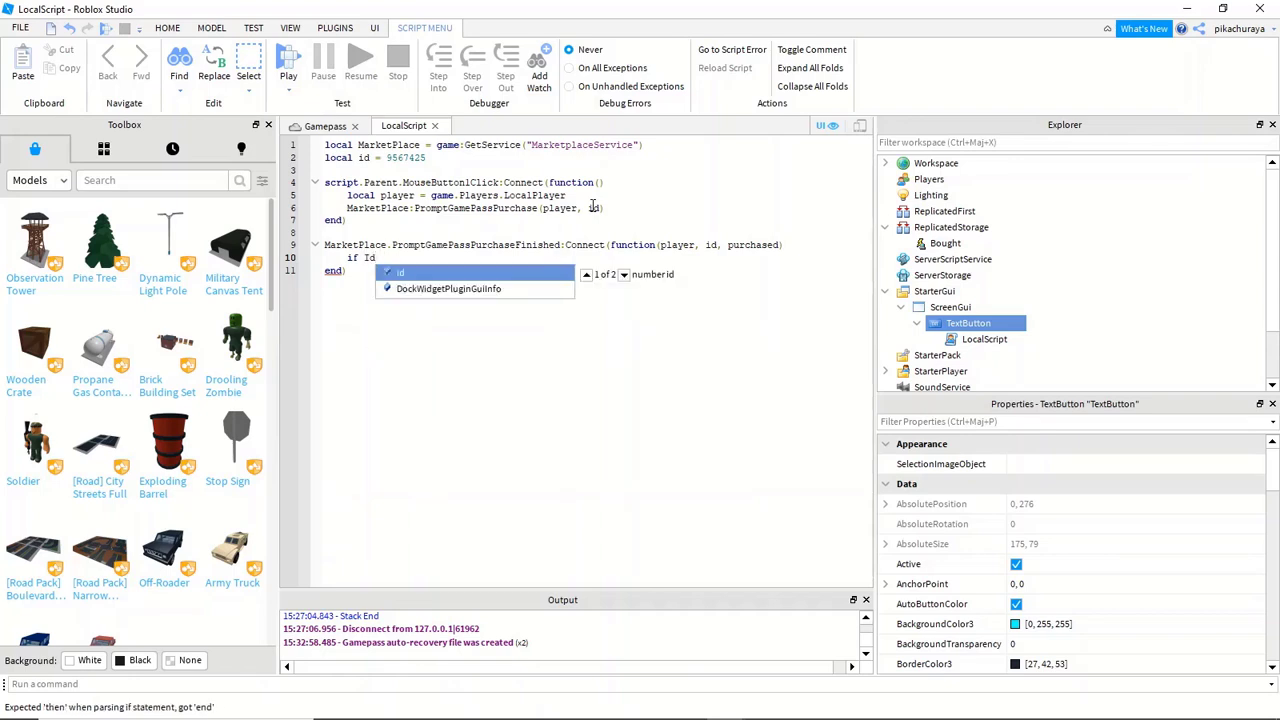
type("==")
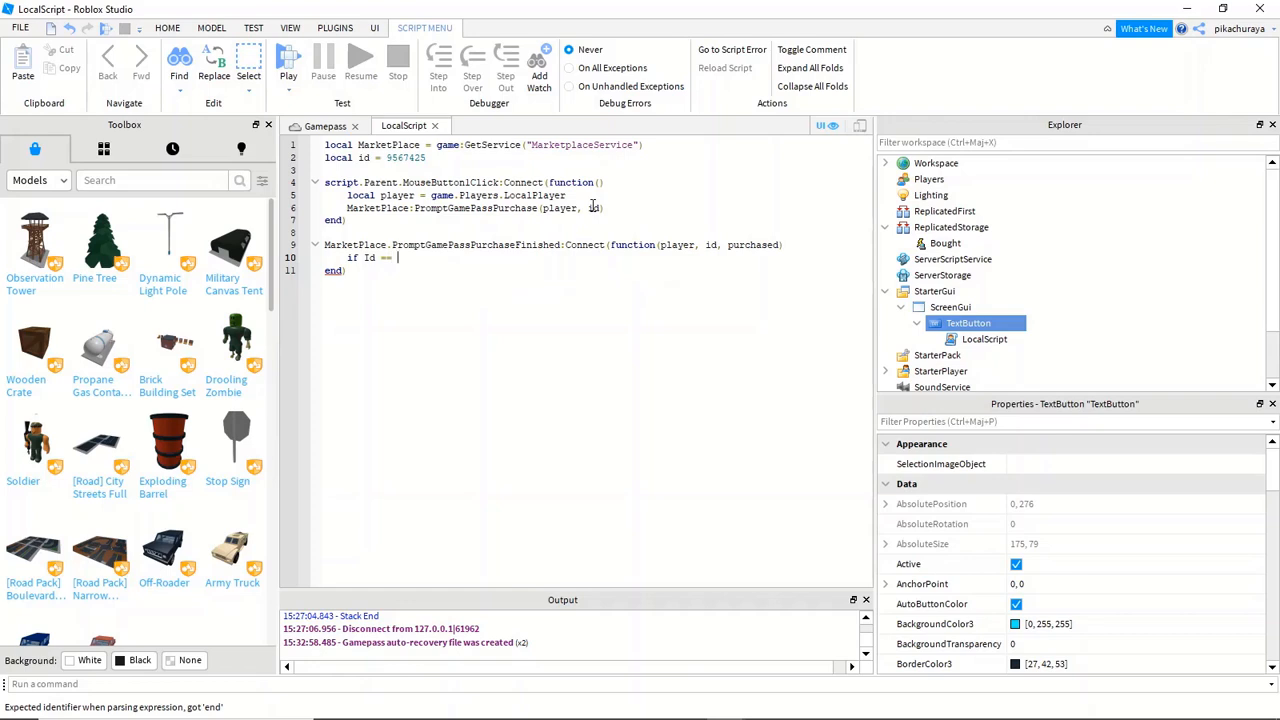
type("id")
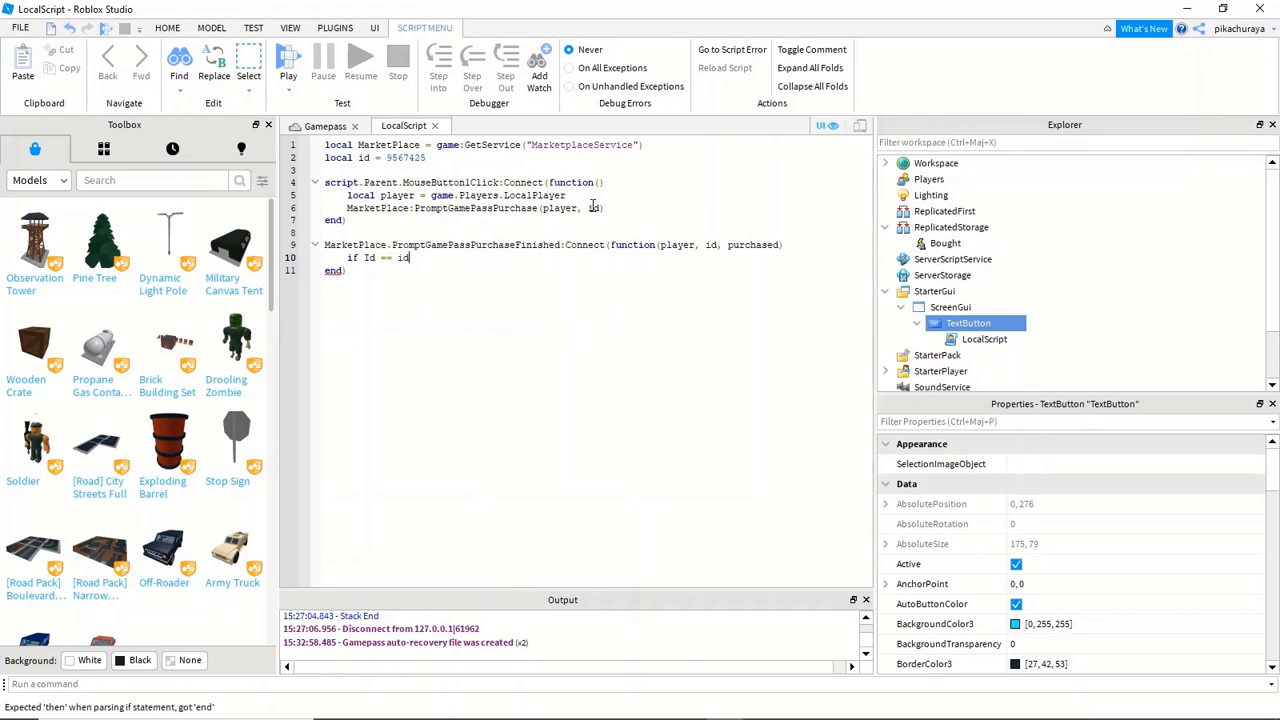
type("if i")
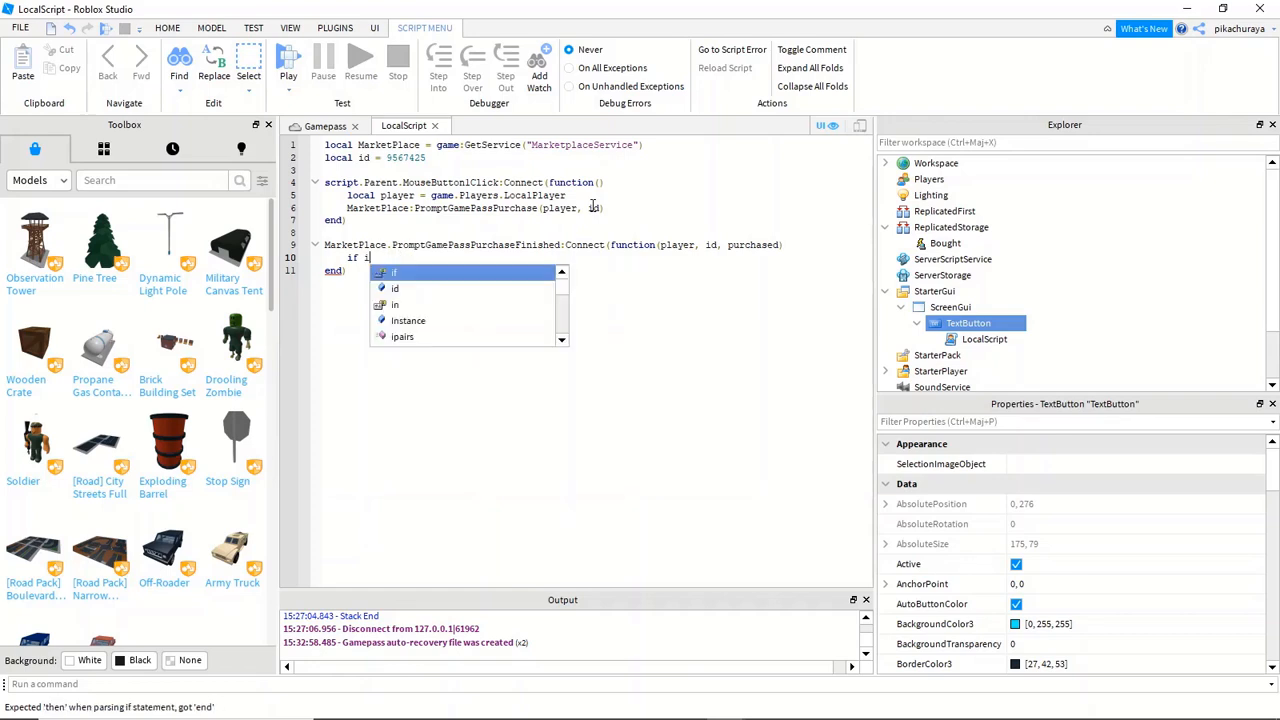
type("d == q")
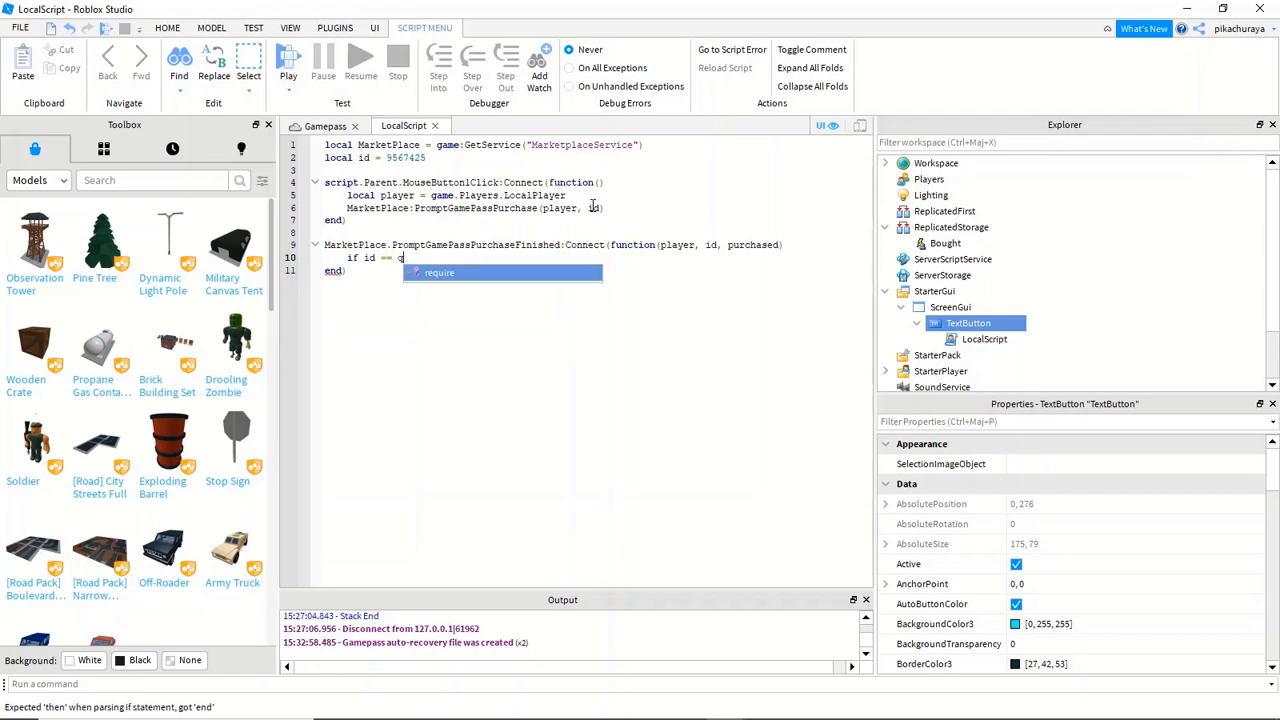
type("id")
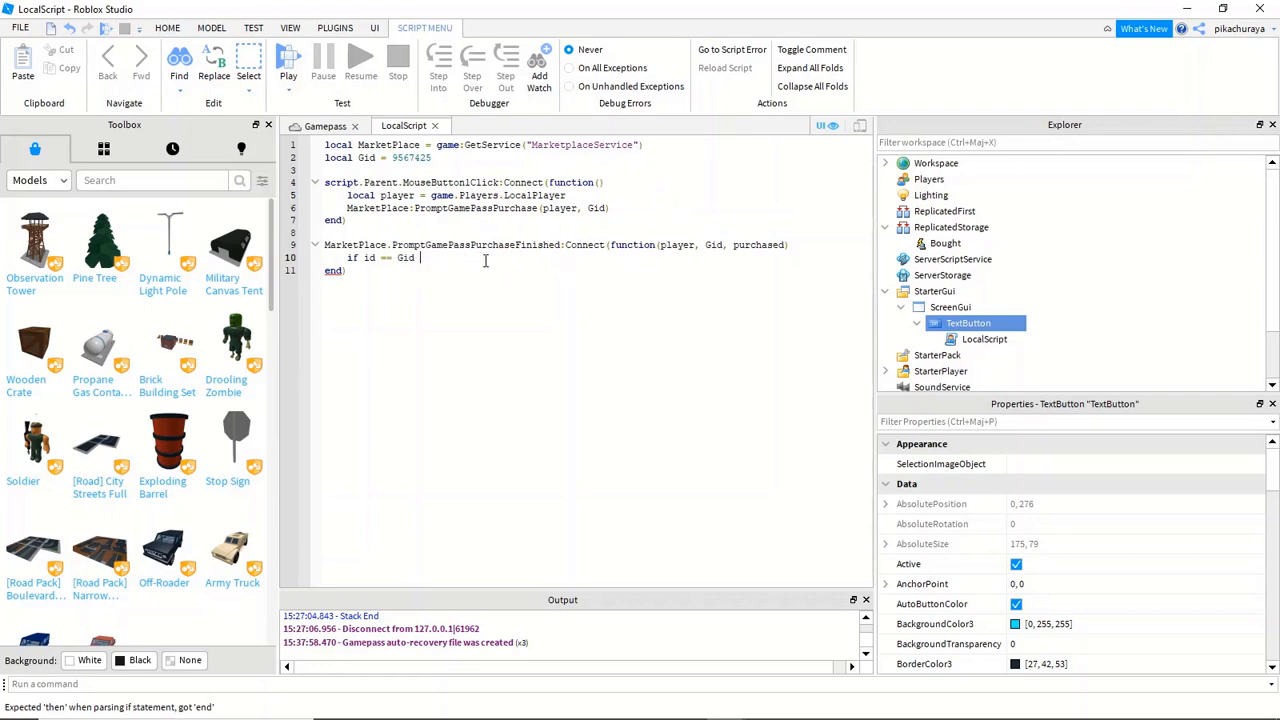
- Complete line 10 as 'if Gid == Gid and purchased then' with its matching end
type("q")
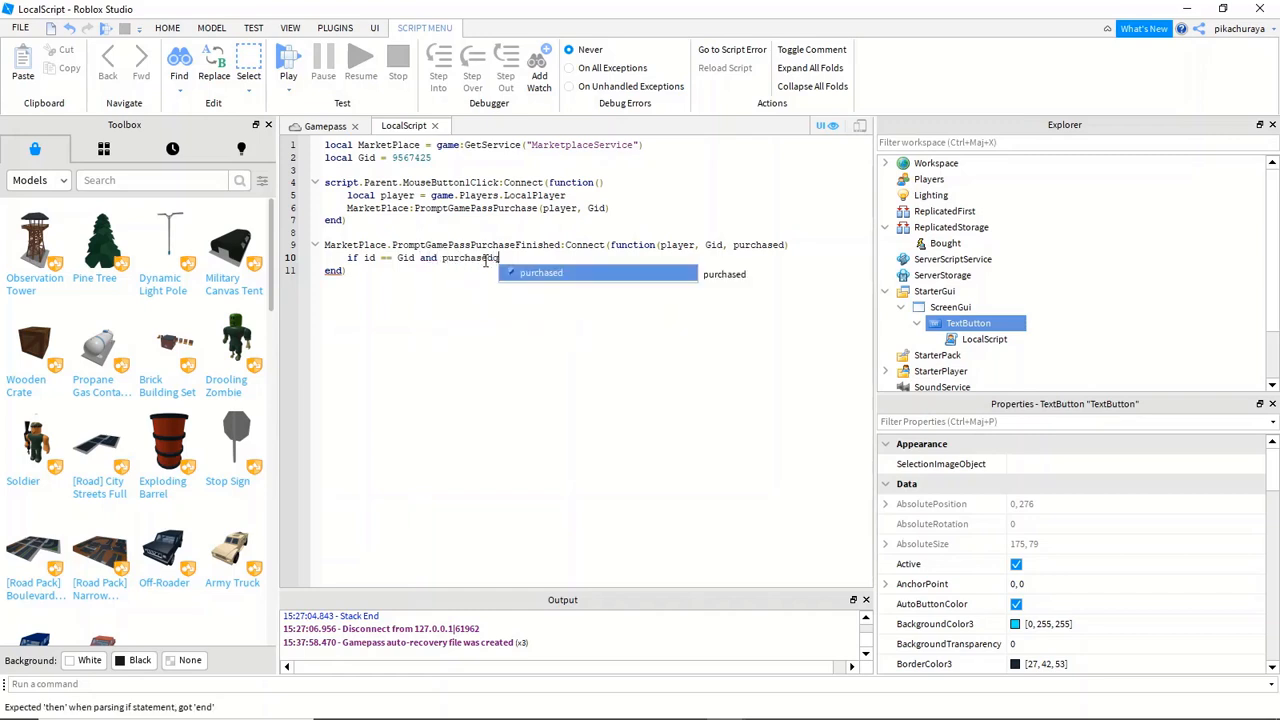
type("then")
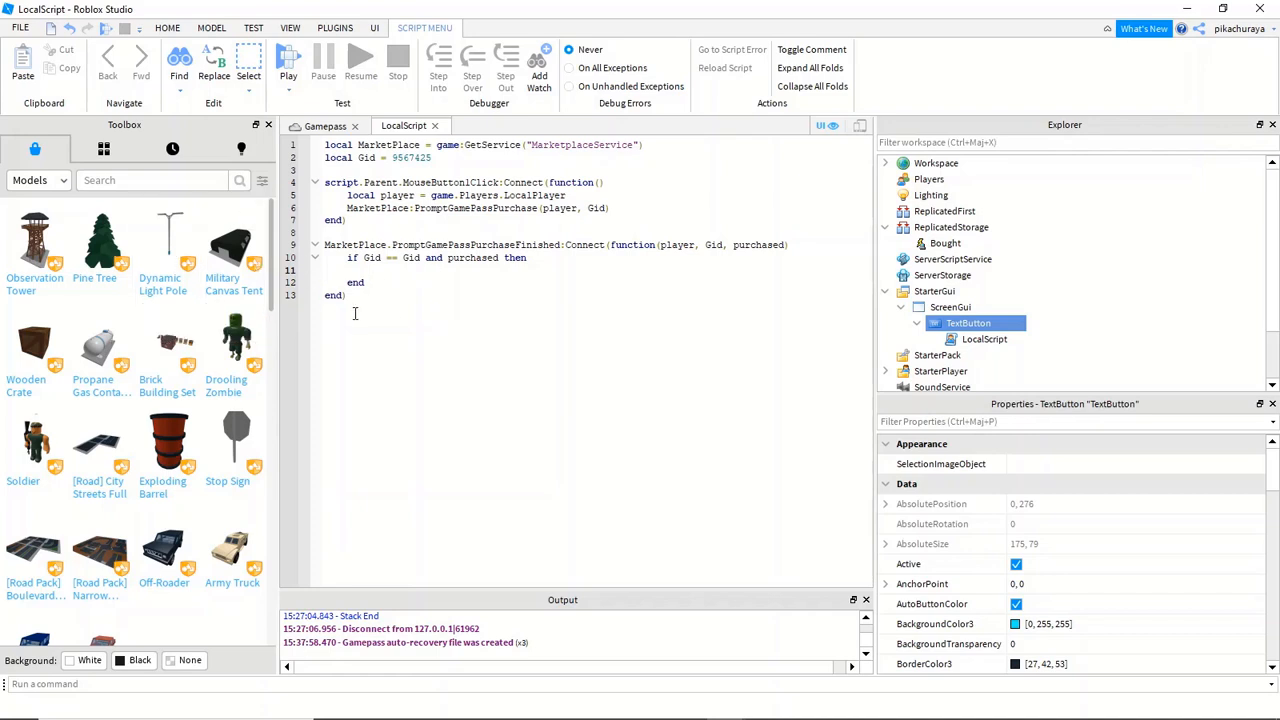
mouse_move(418, 310)
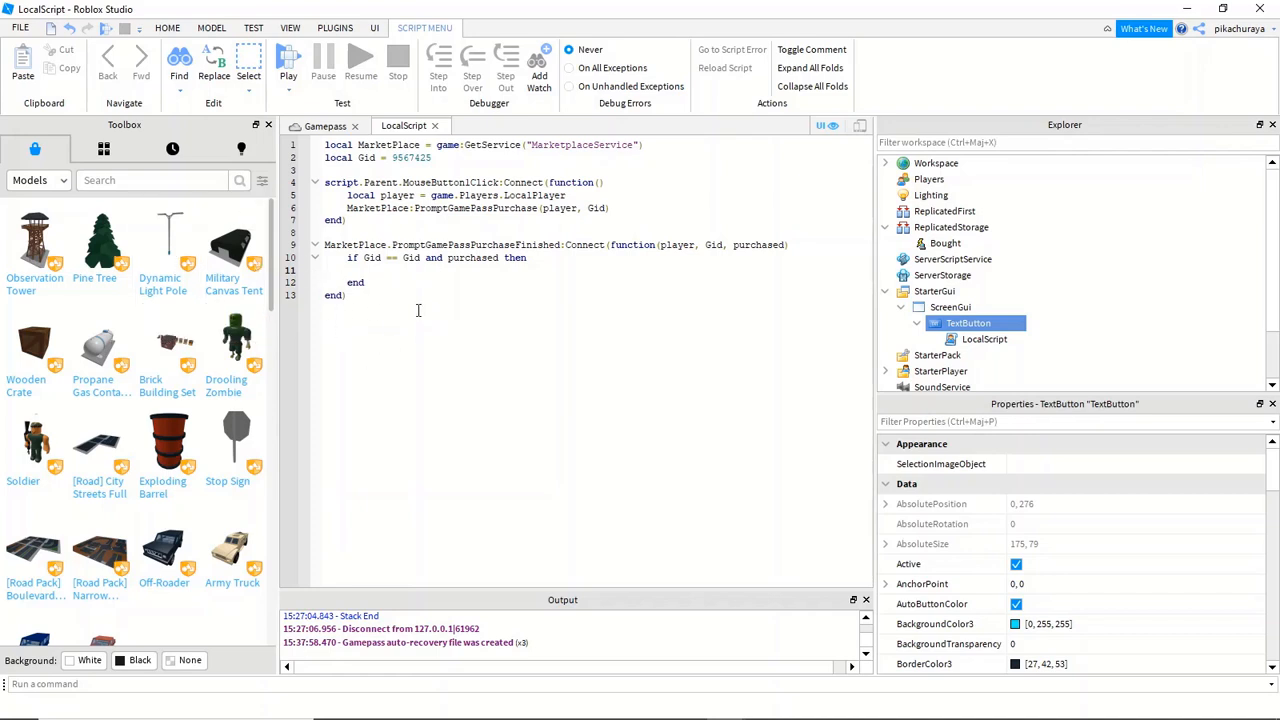
- Add local plr = game.Players.LocalPlayer and an 'if plr == player then' block
type("l")
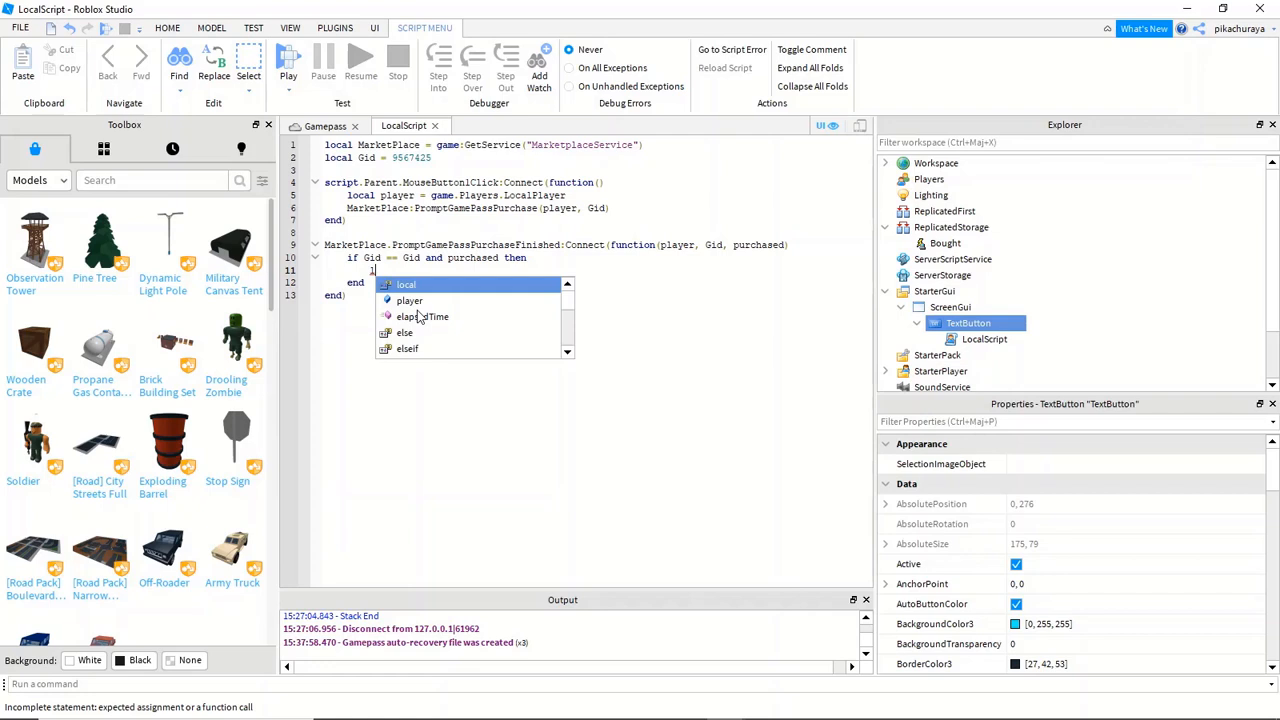
type("ocal plr")
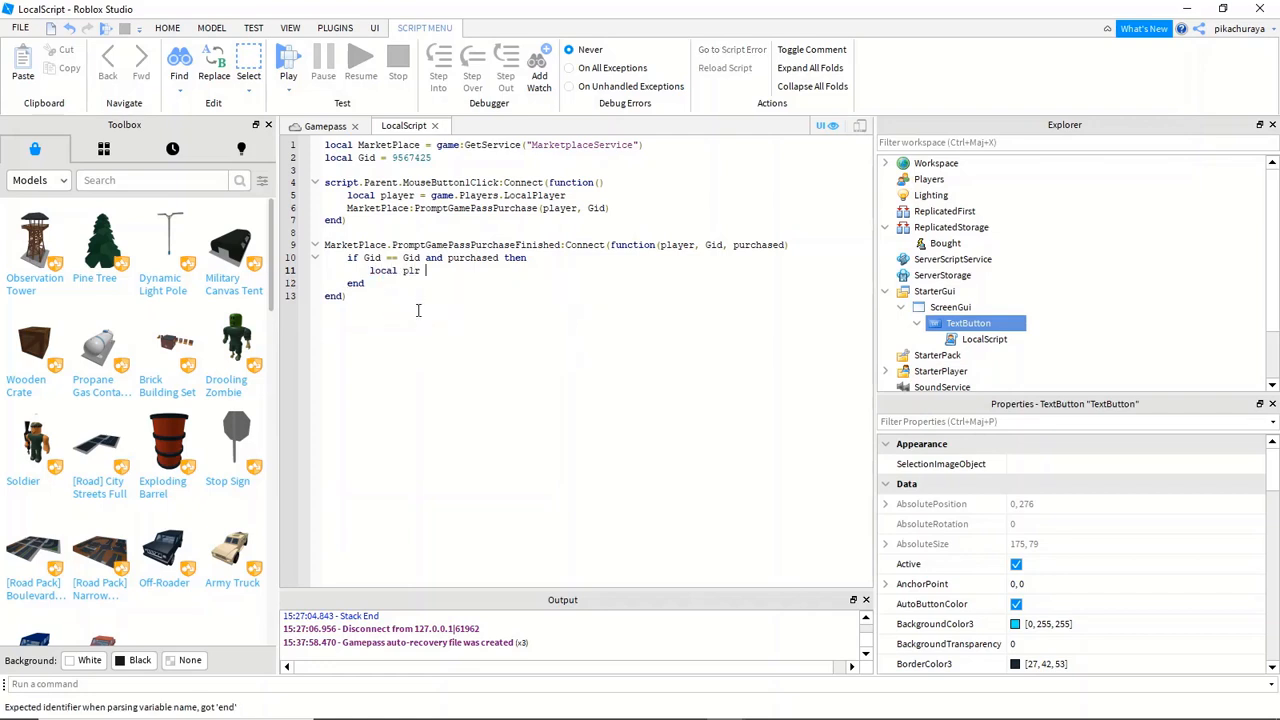
type("=")
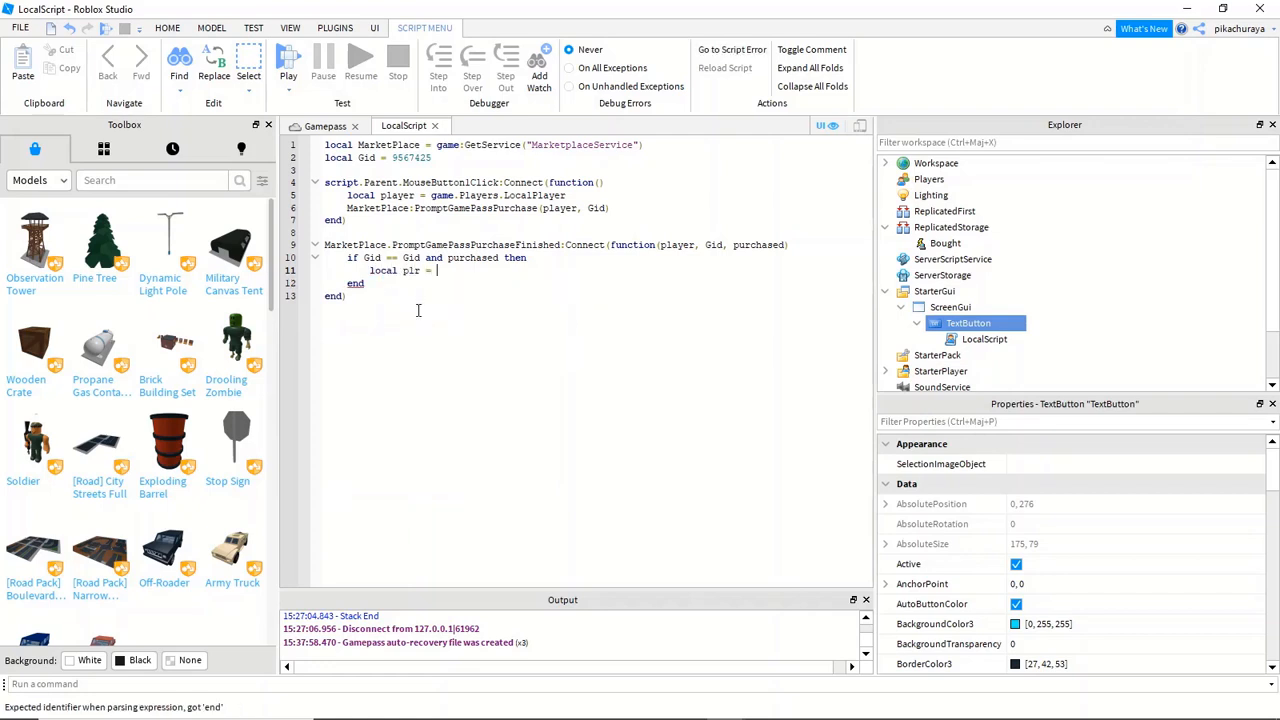
type("game.O")
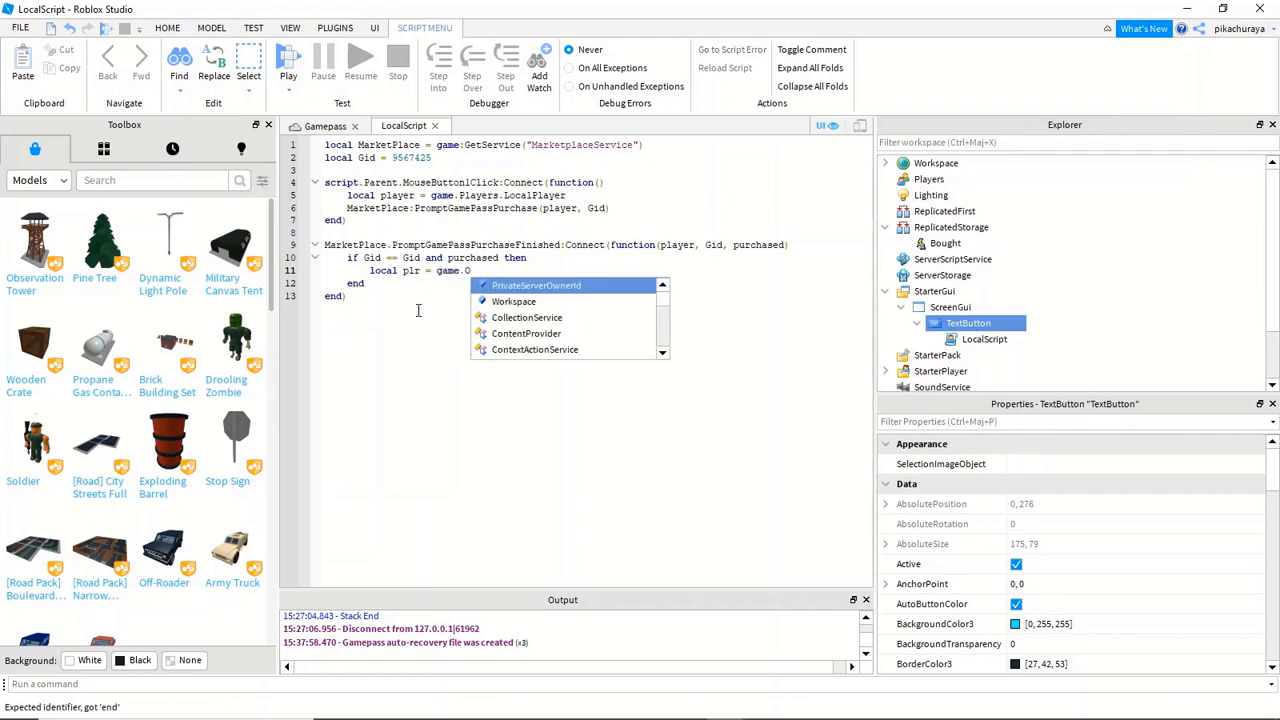
type("Players.LocalPlayer")
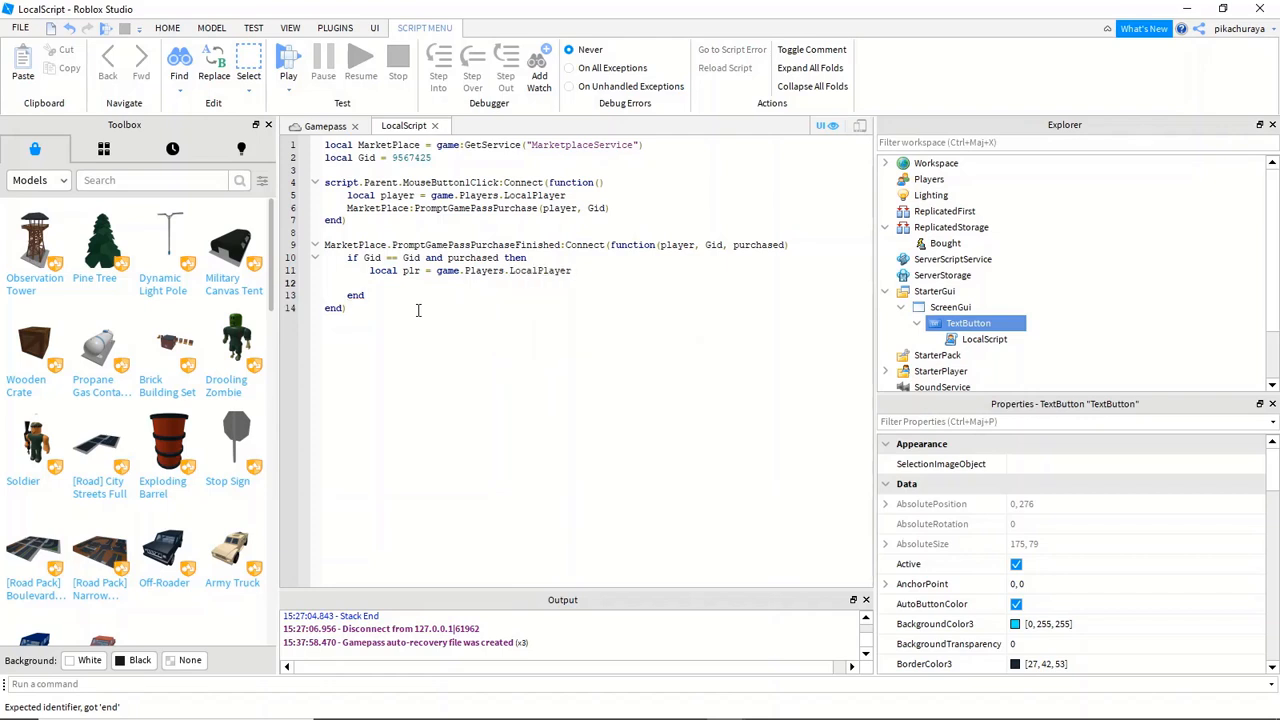
type("if plr ==")
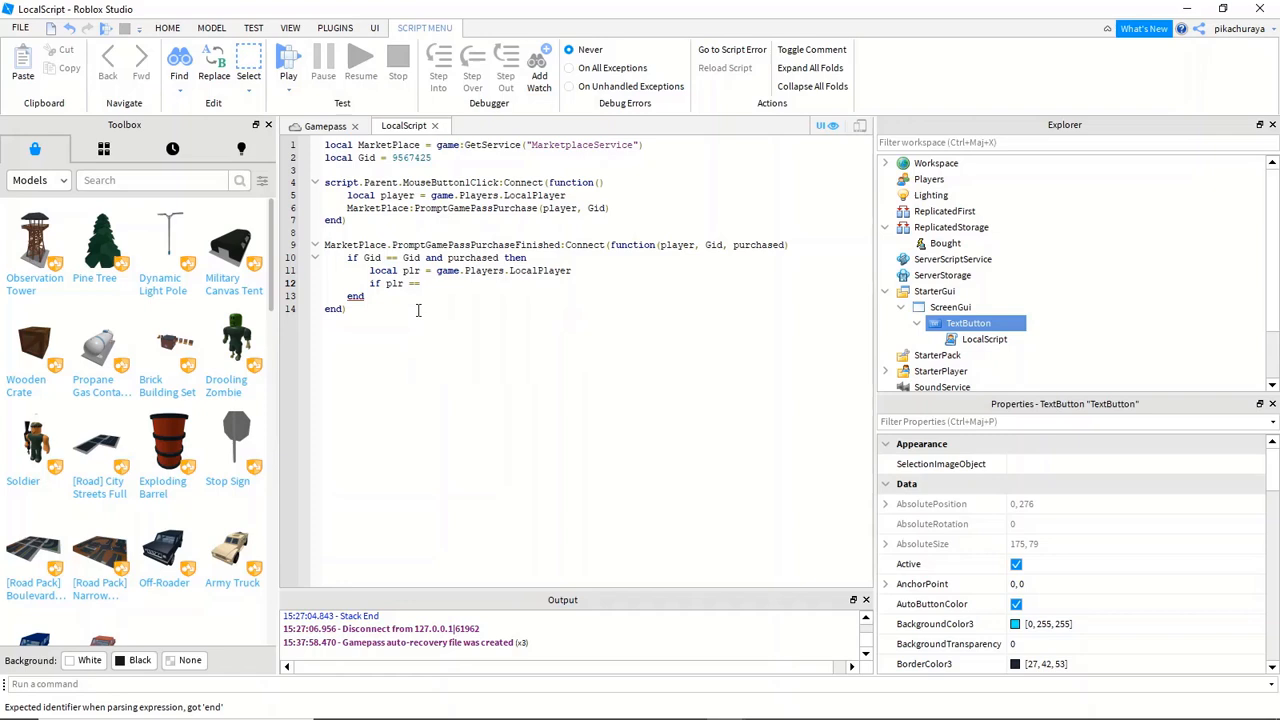
type("player")
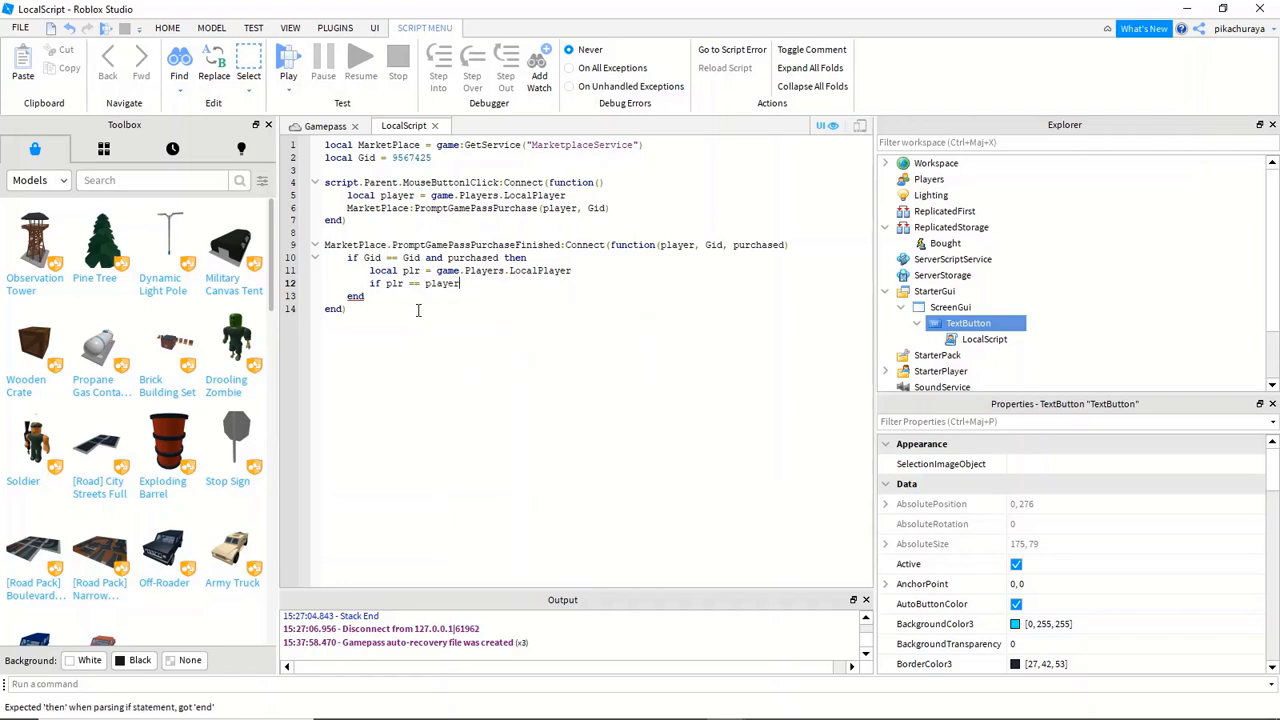
type("then")
type("ga")
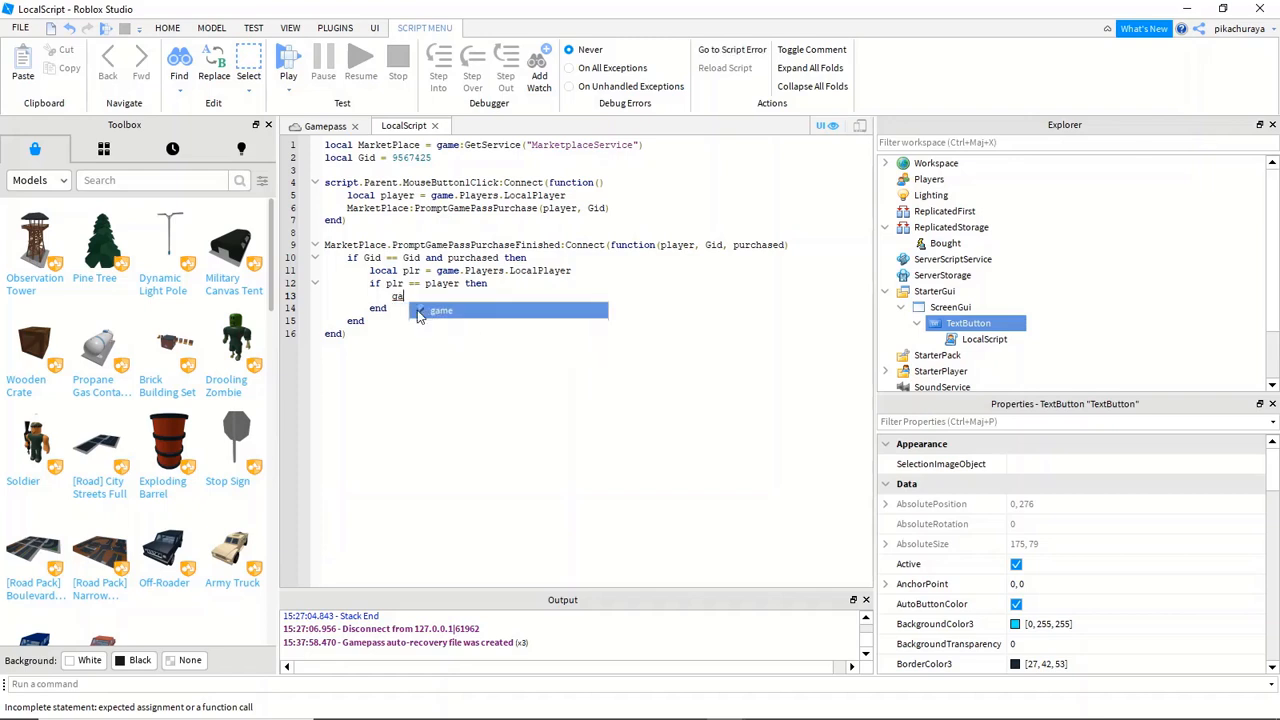
- In that block, fire game.ReplicatedStorage.Bought:FireServer() and destroy script.Parent.Parent
type(".ReplicatedStorage")
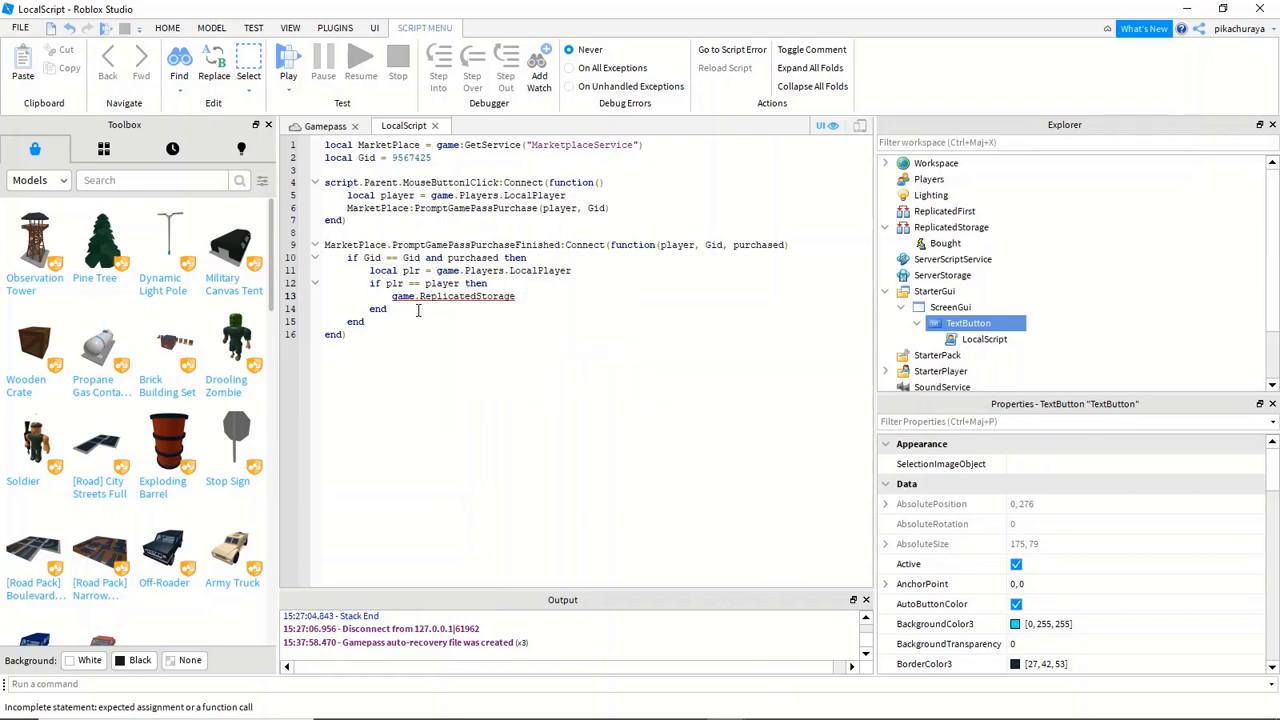
type(".Bought:FireServer(")
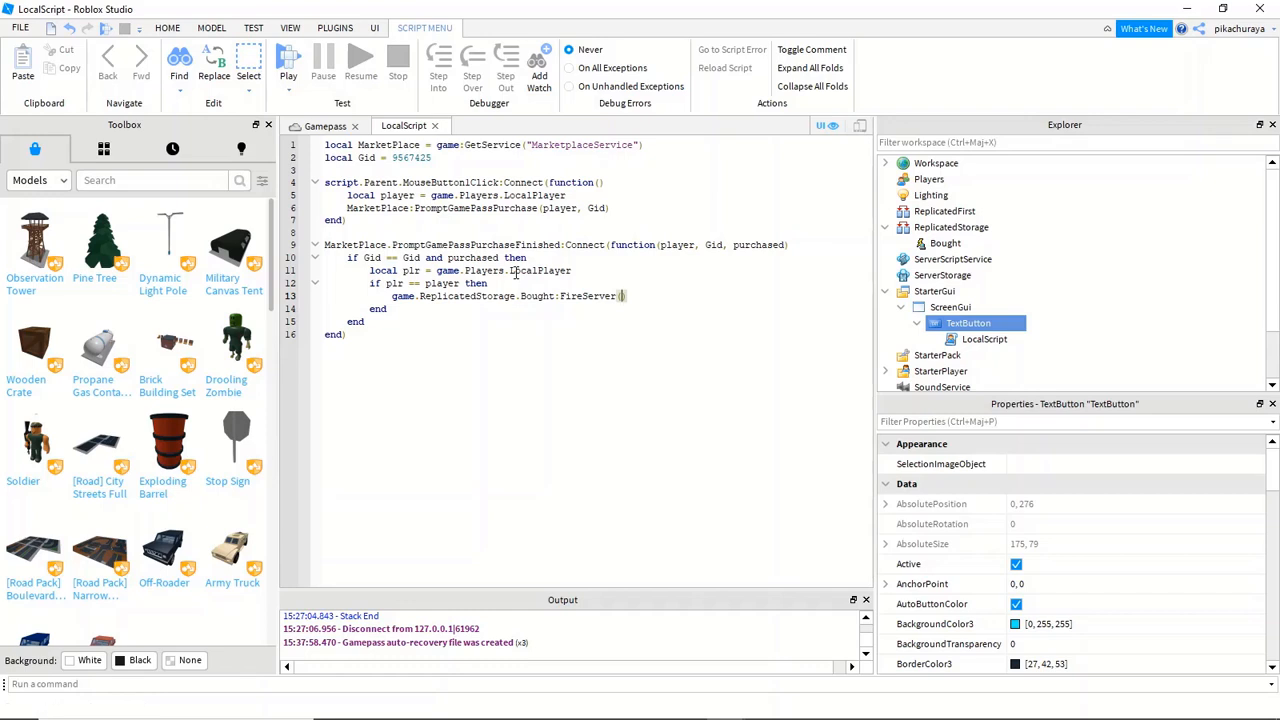
type("script.Parent")
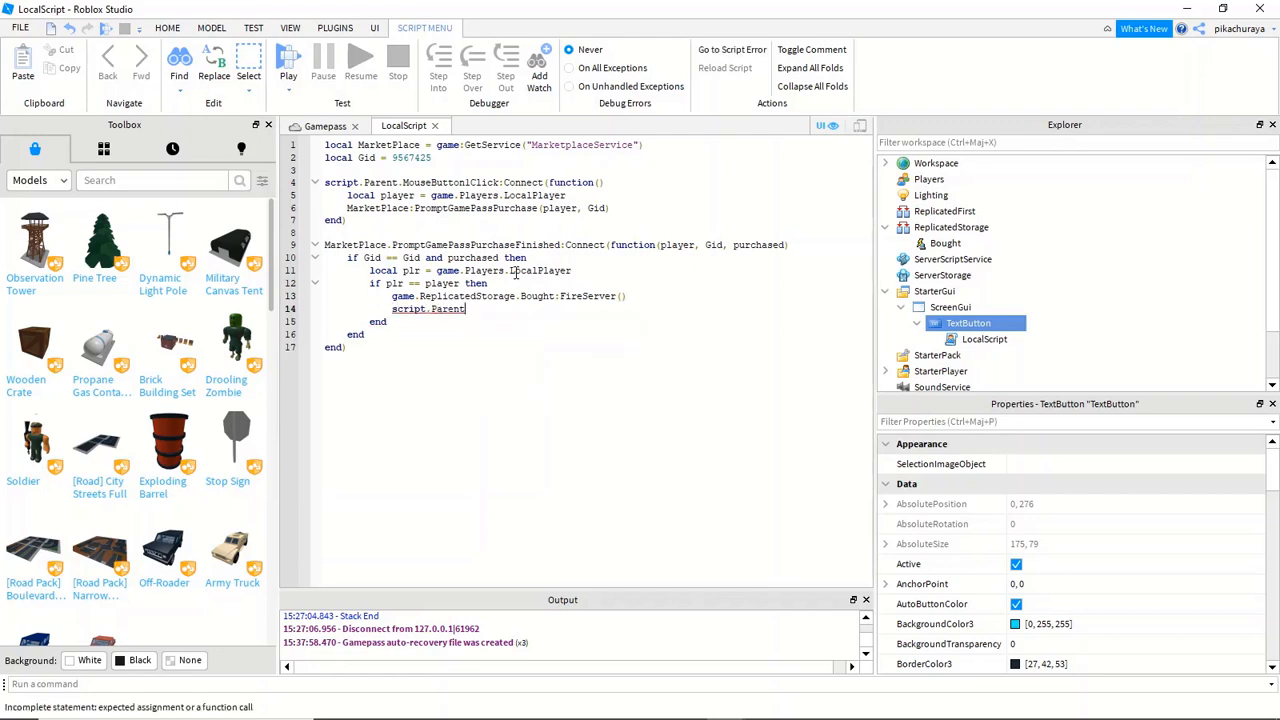
type(":Destroy(")
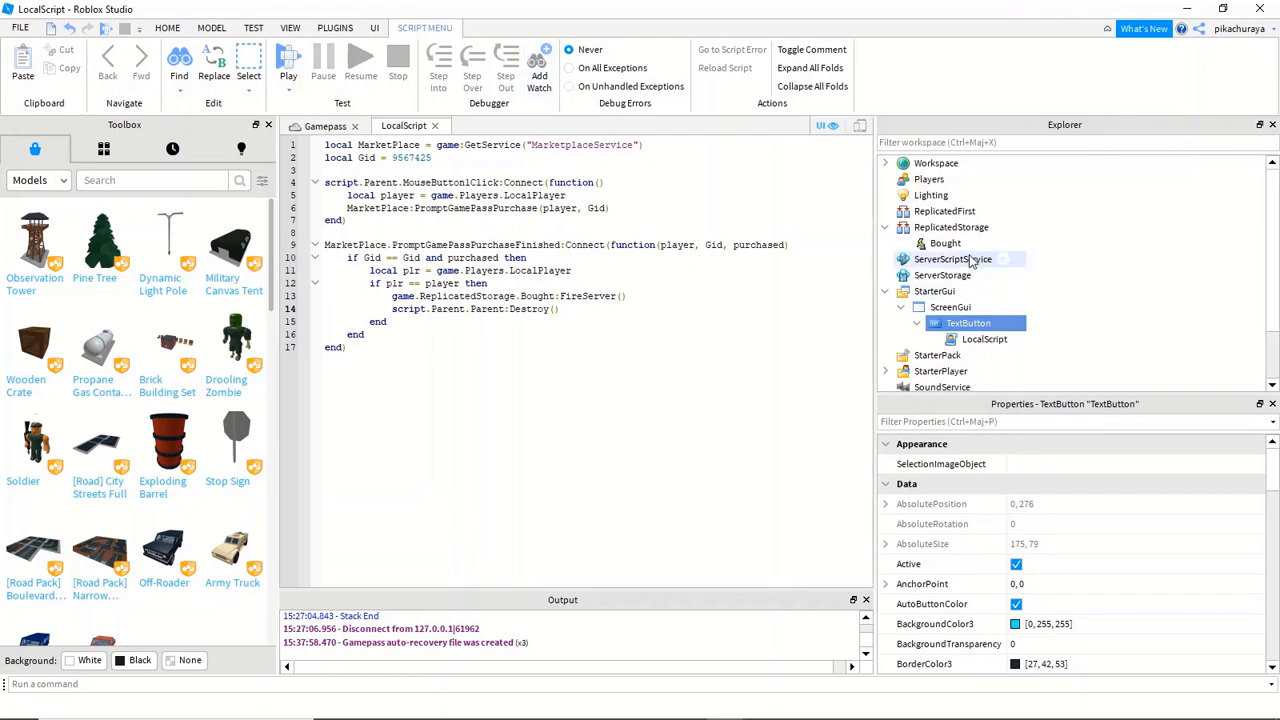
- Insert a server Script under ServerScriptService, replacing the accidentally added LocalScript
left_click(953, 259)
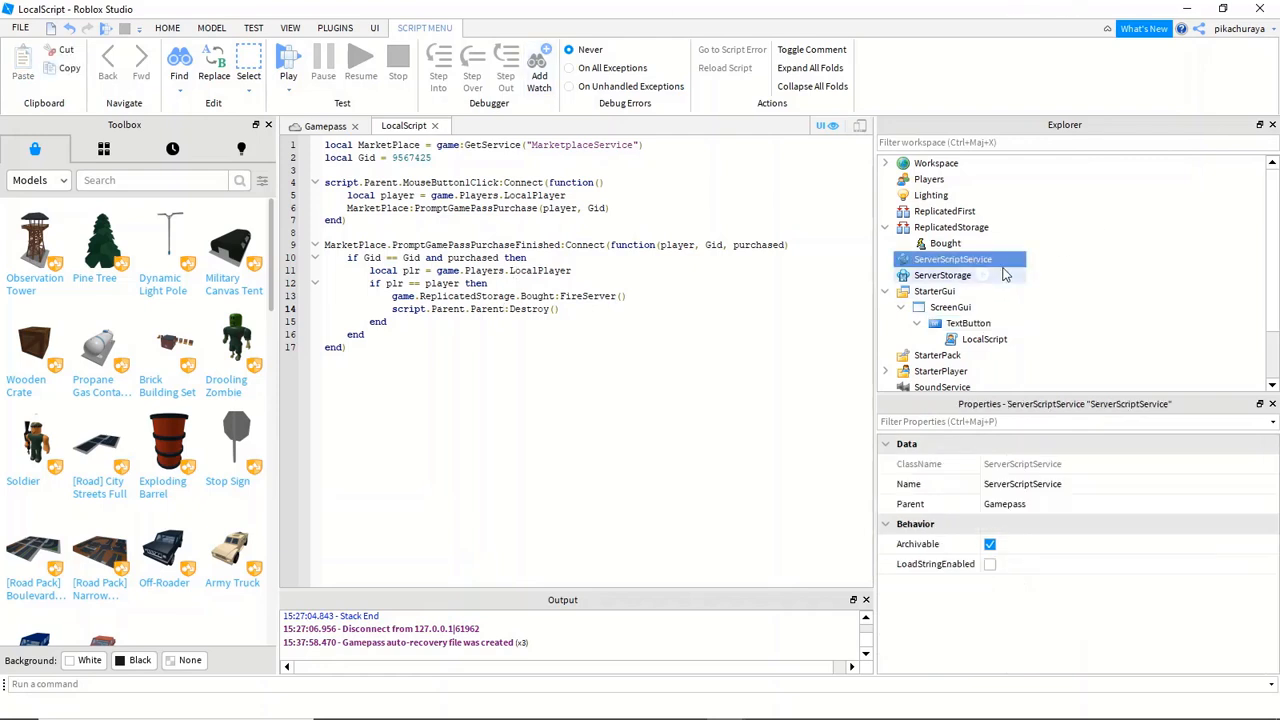
left_click(1003, 259)
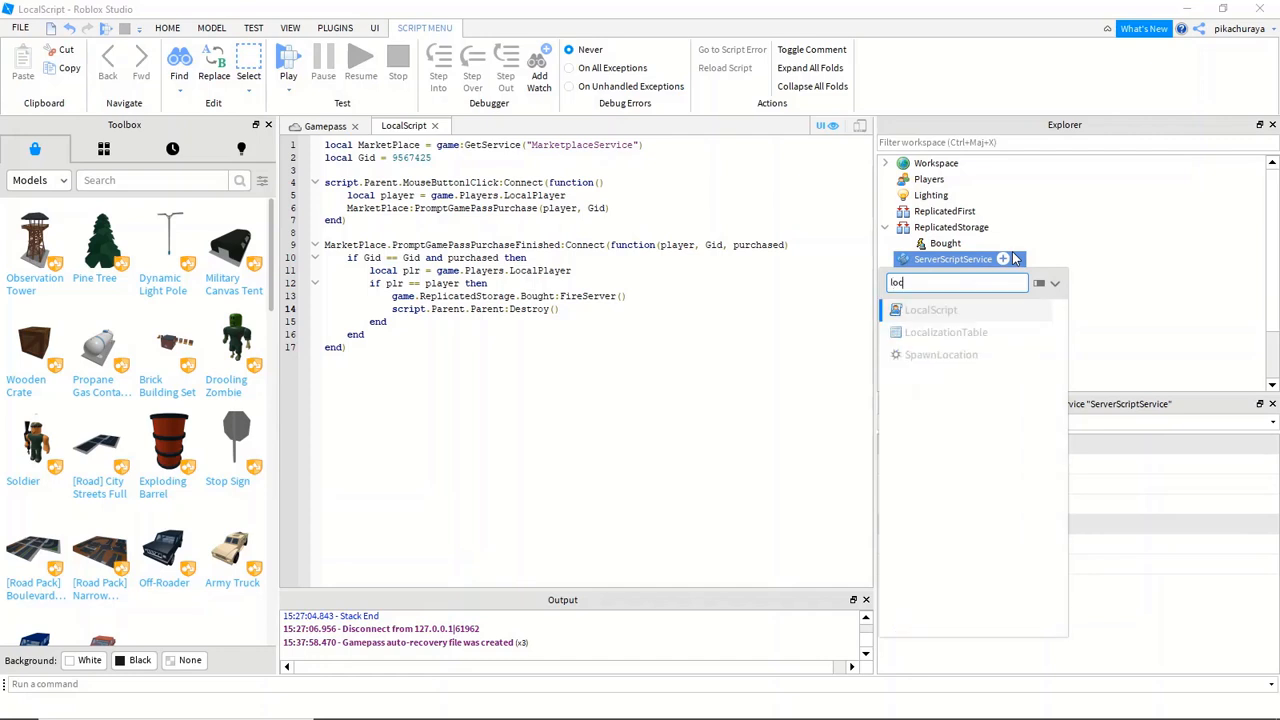
left_click(930, 309)
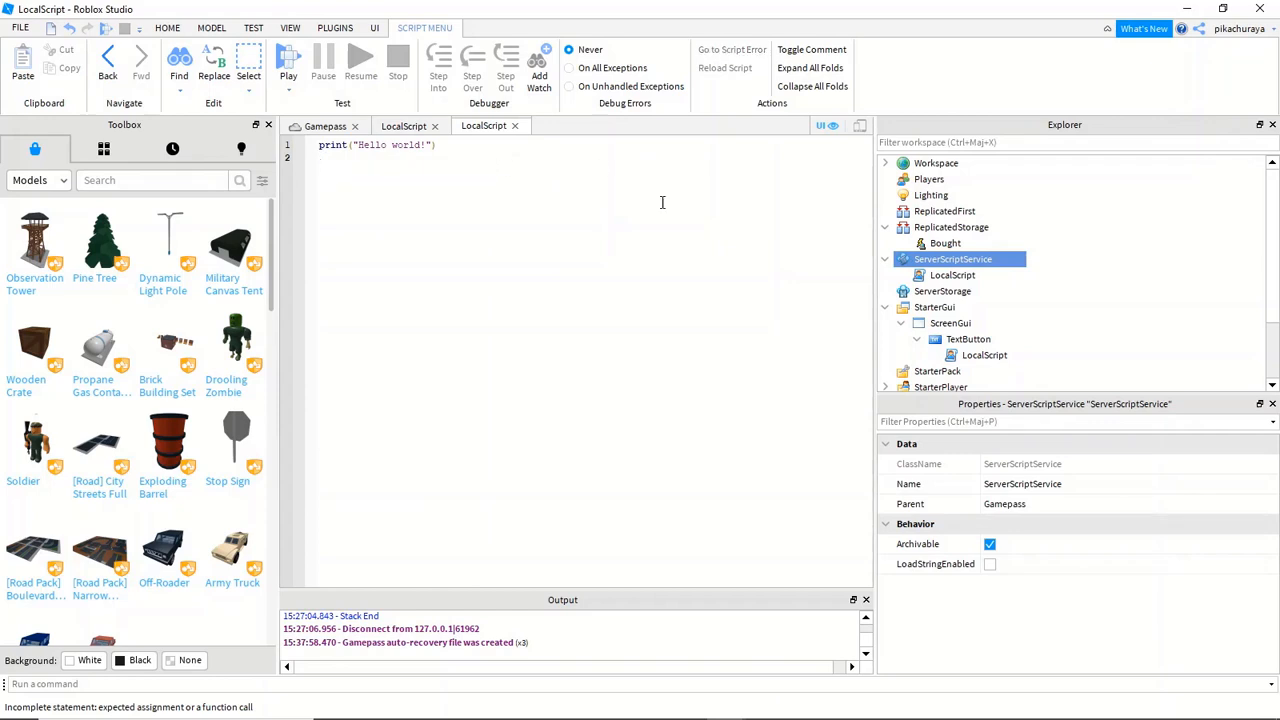
left_click(952, 275)
type("sc")
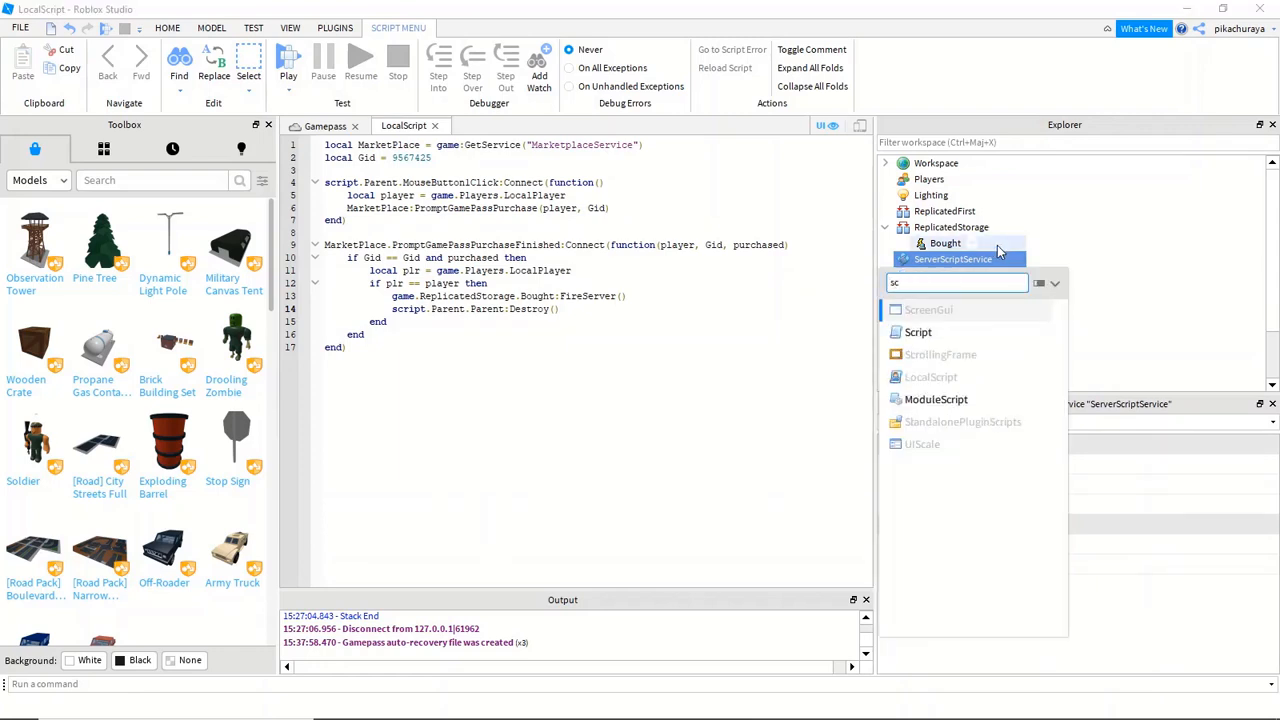
left_click(917, 332)
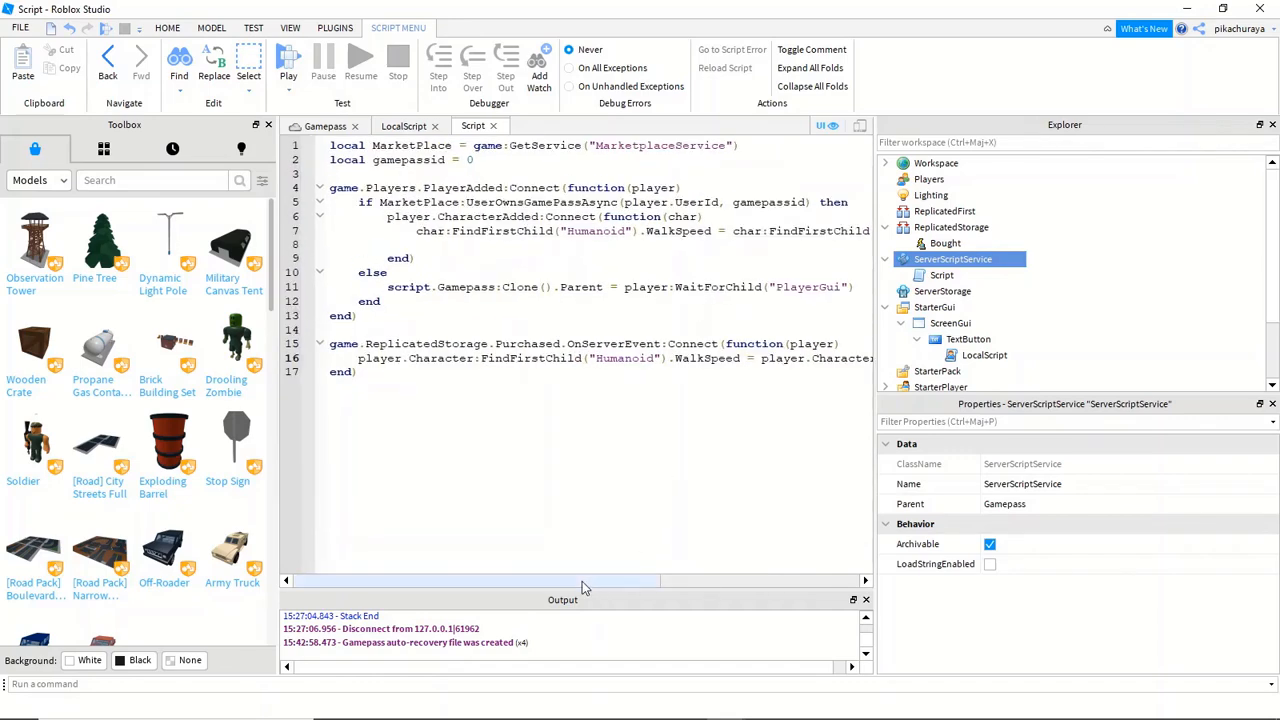
- Edit the server script to use mps, game pass 5275404 and the Bought event, then return to Gamepass
scroll("right", 3)
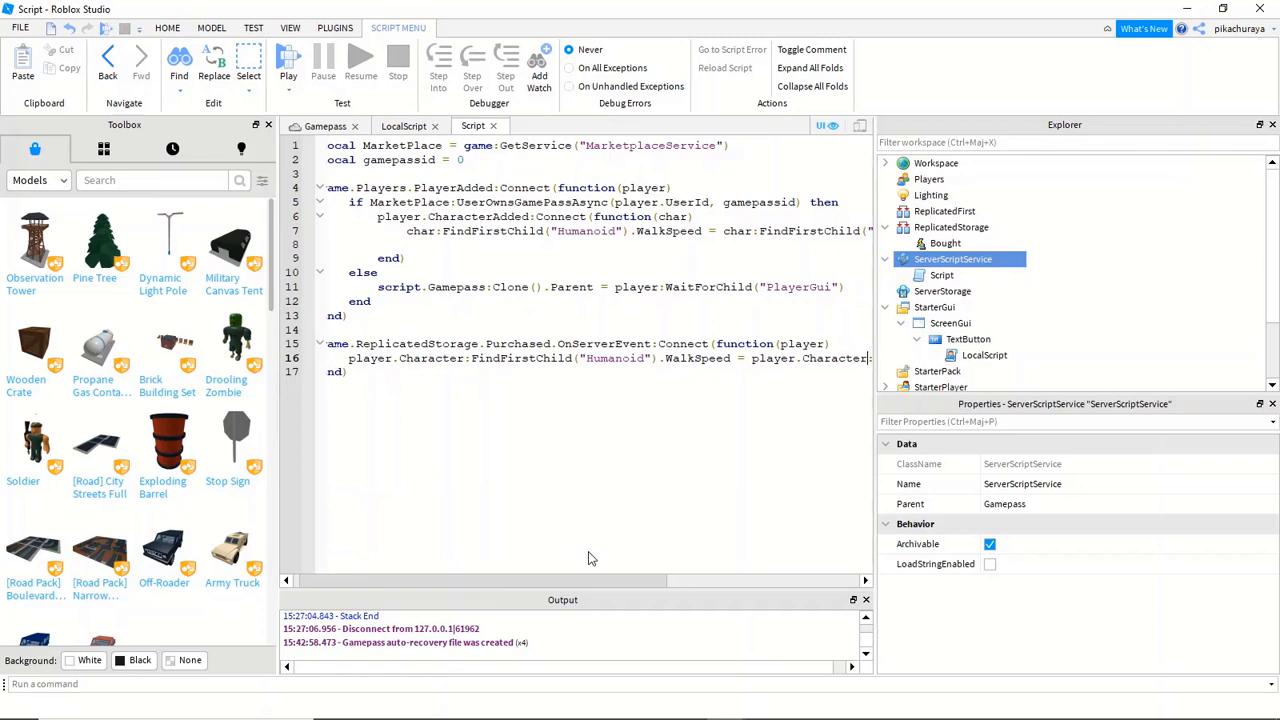
scroll("right", 3)
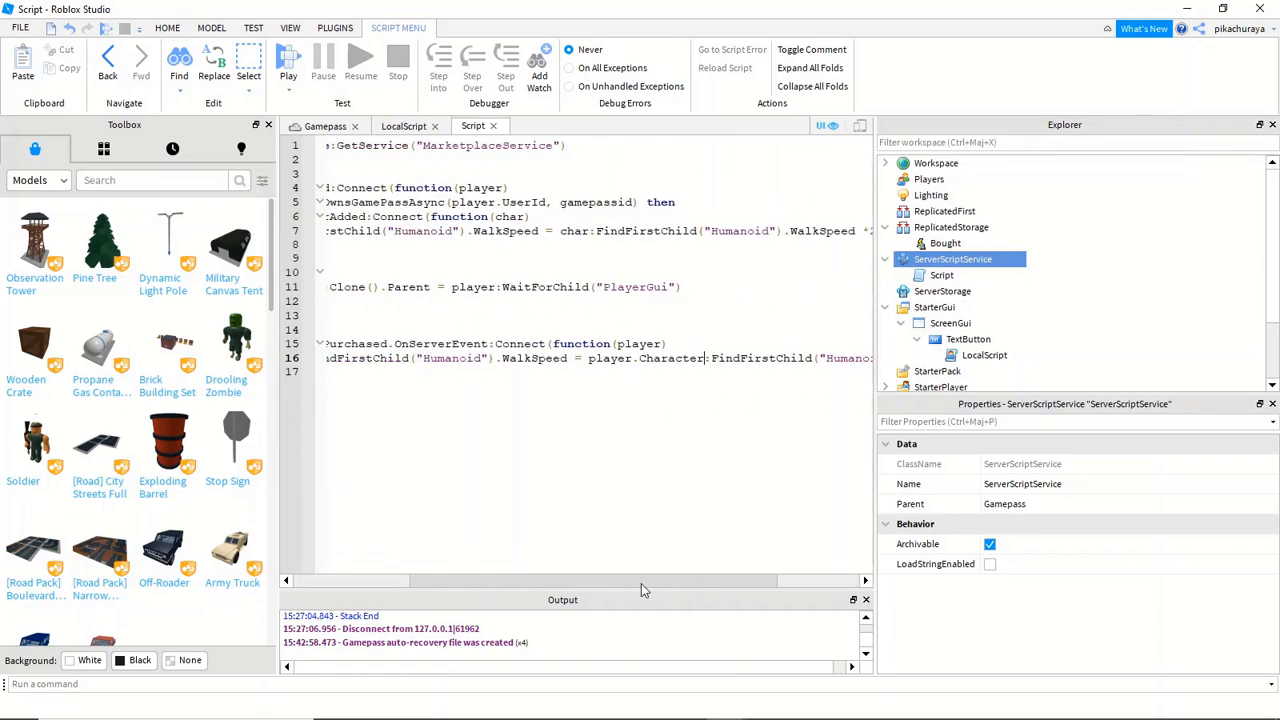
scroll("left", 3)
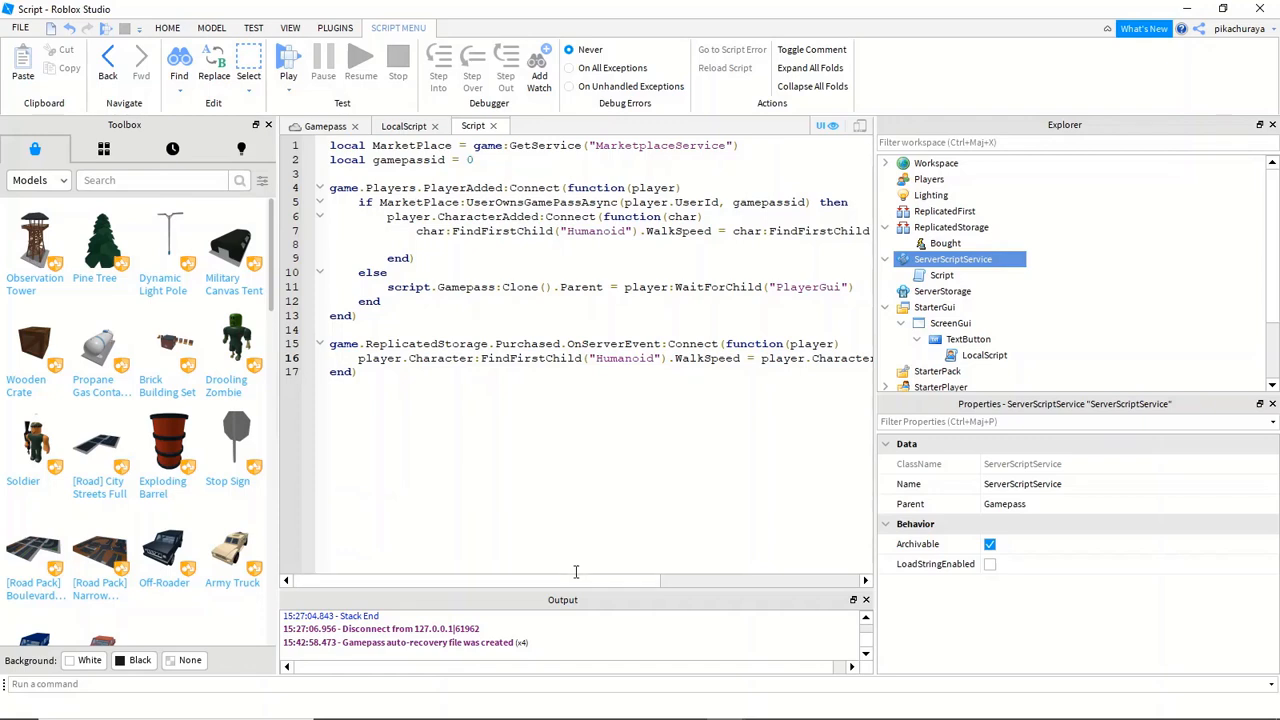
mouse_move(554, 465)
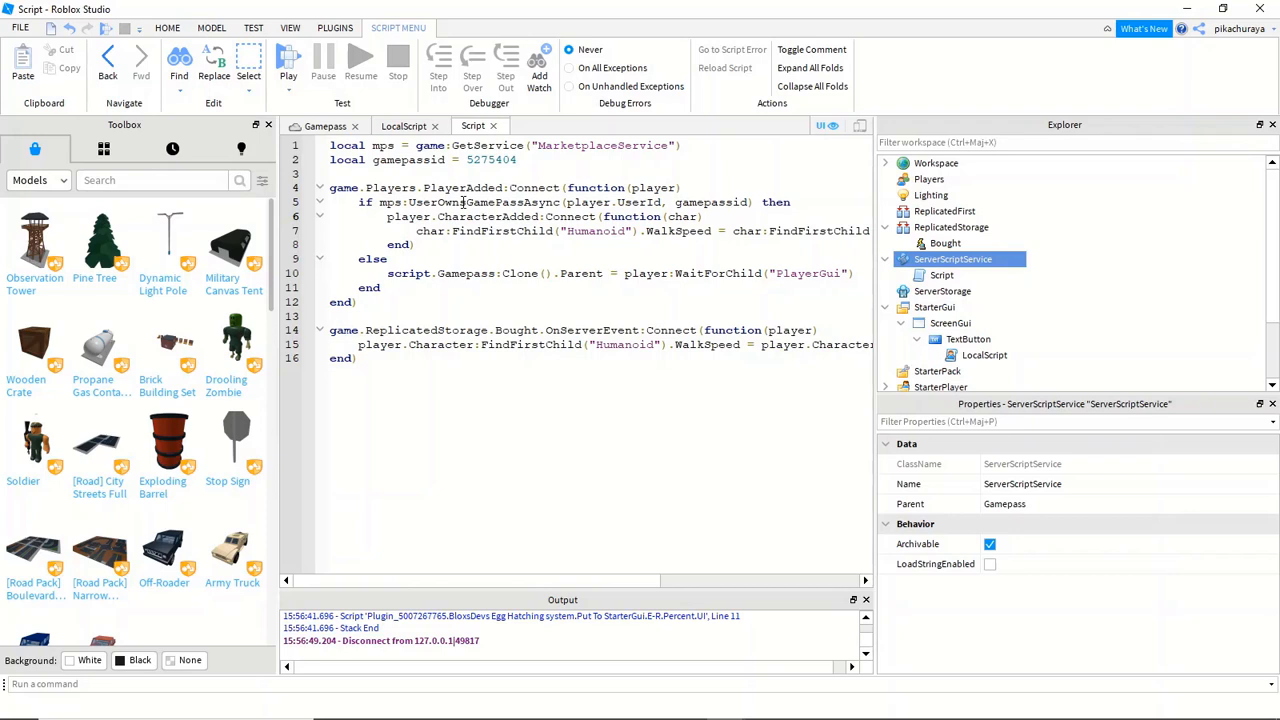
double_click(423, 231)
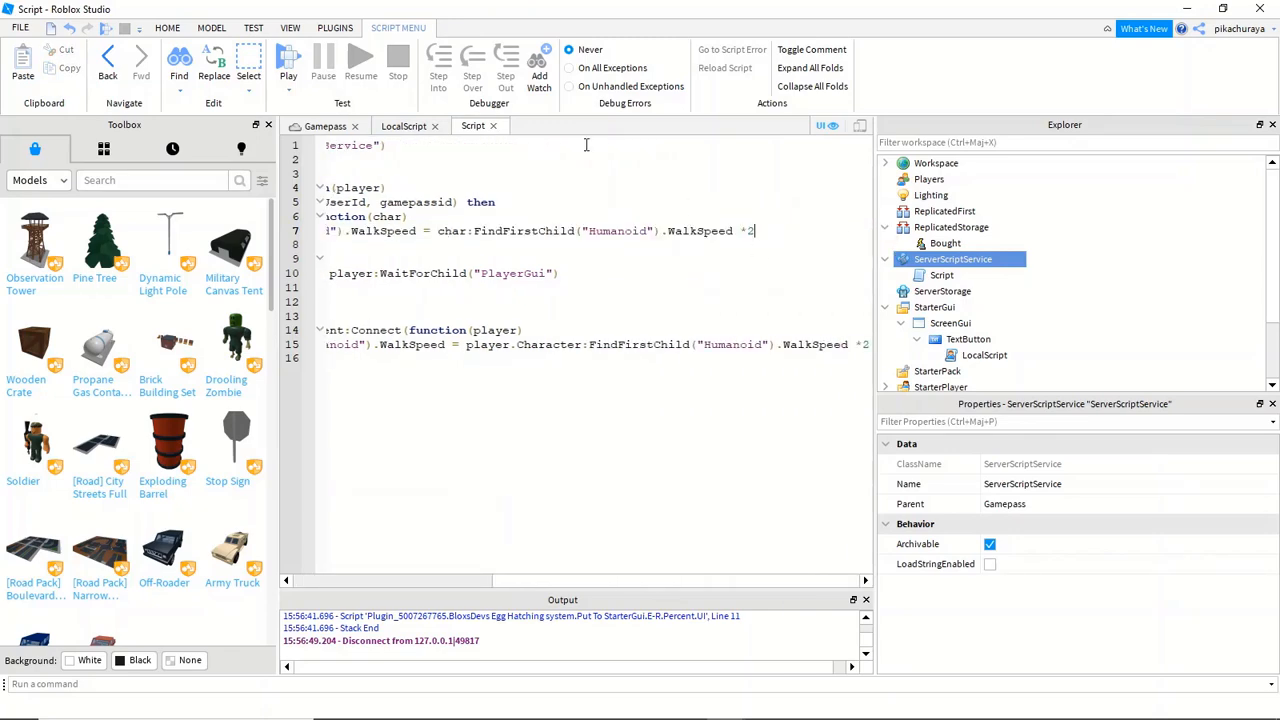
left_click(324, 125)
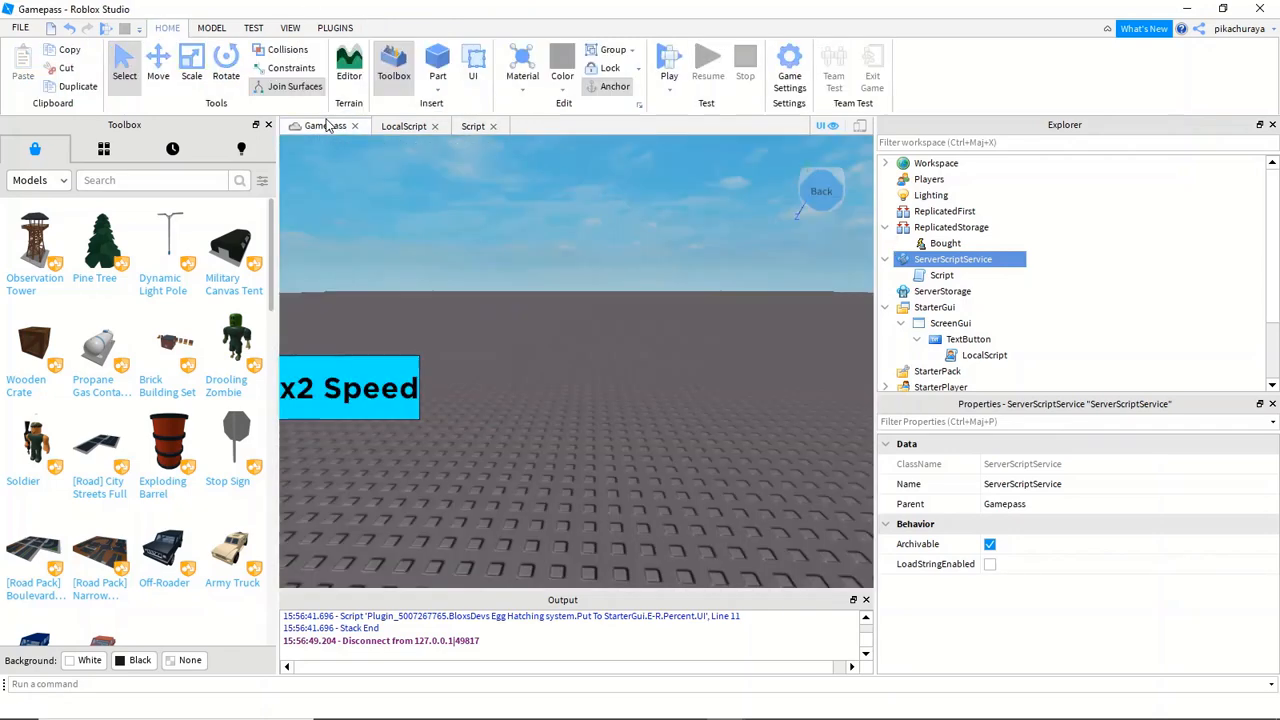
mouse_move(340, 143)
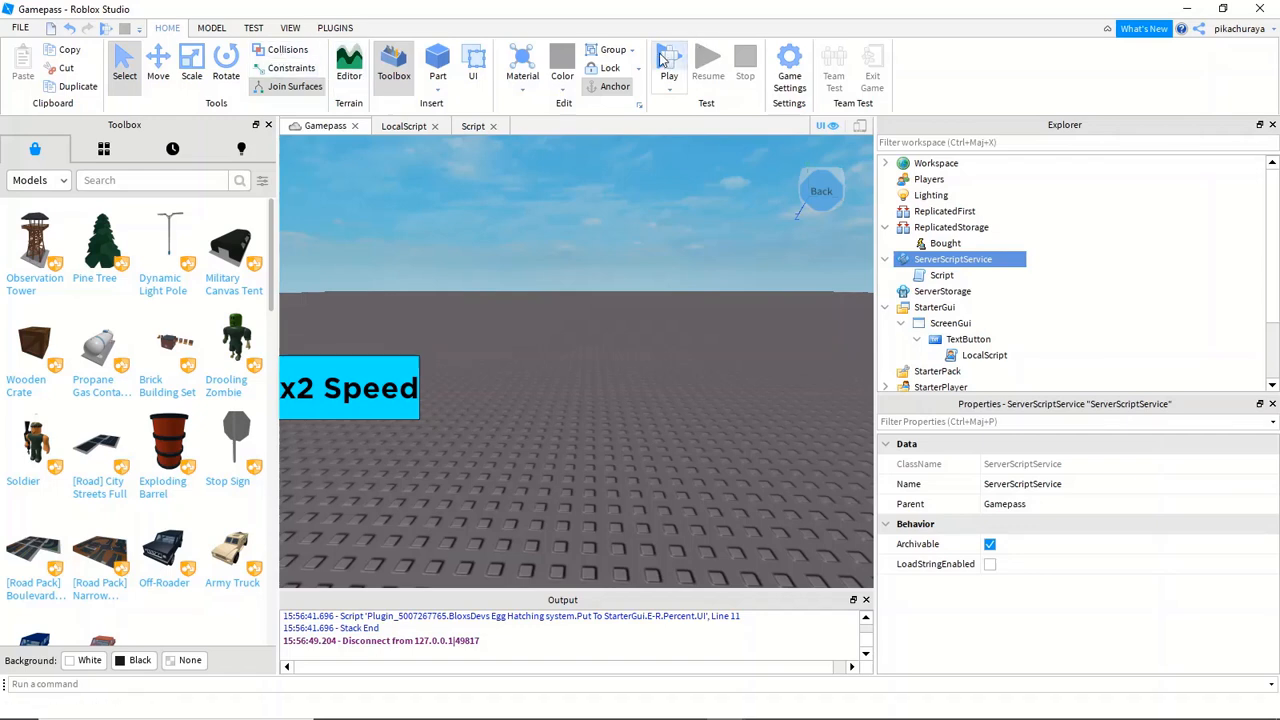
mouse_move(669, 67)
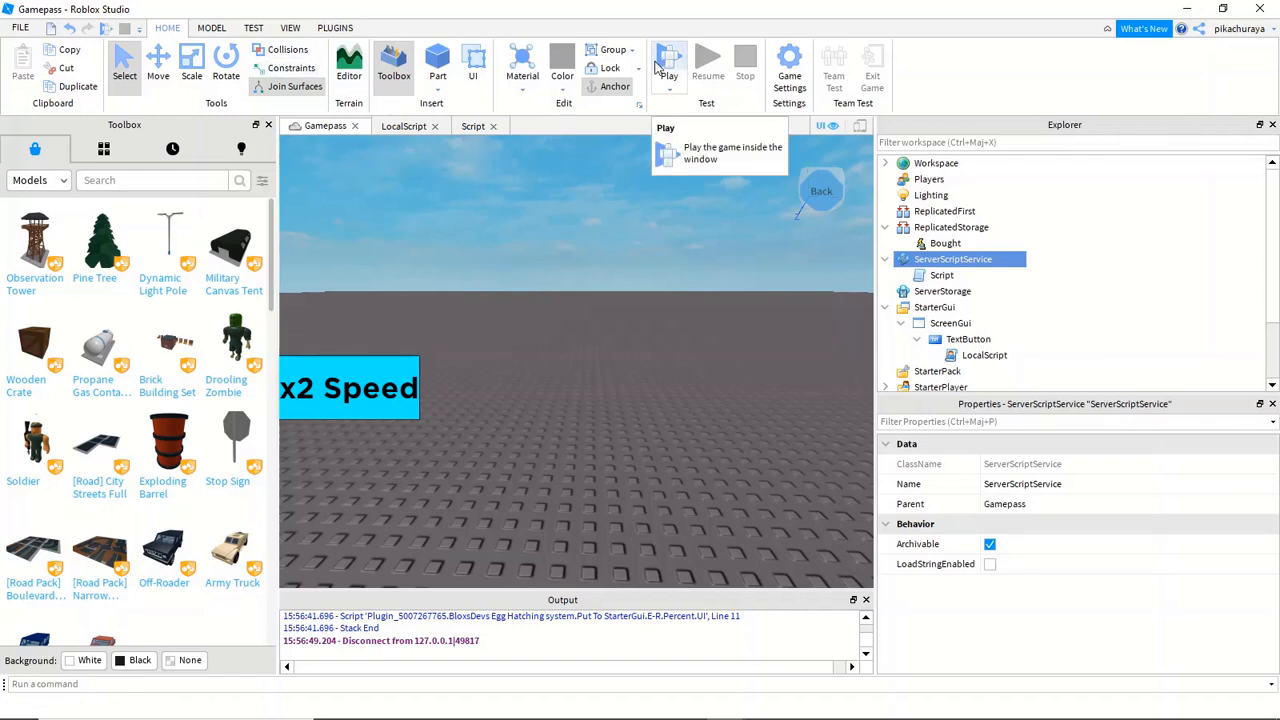
mouse_move(669, 75)
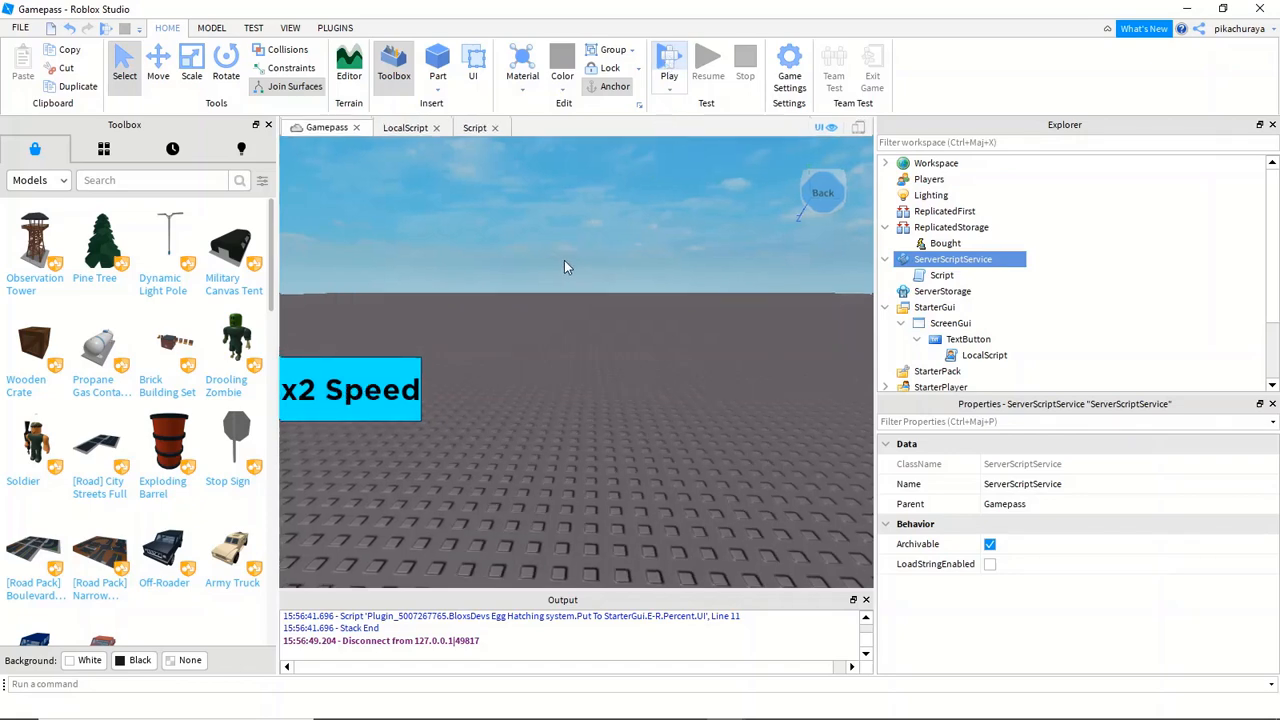
- Start a play test of the x2 Speed button game and let the session load
left_click(668, 62)
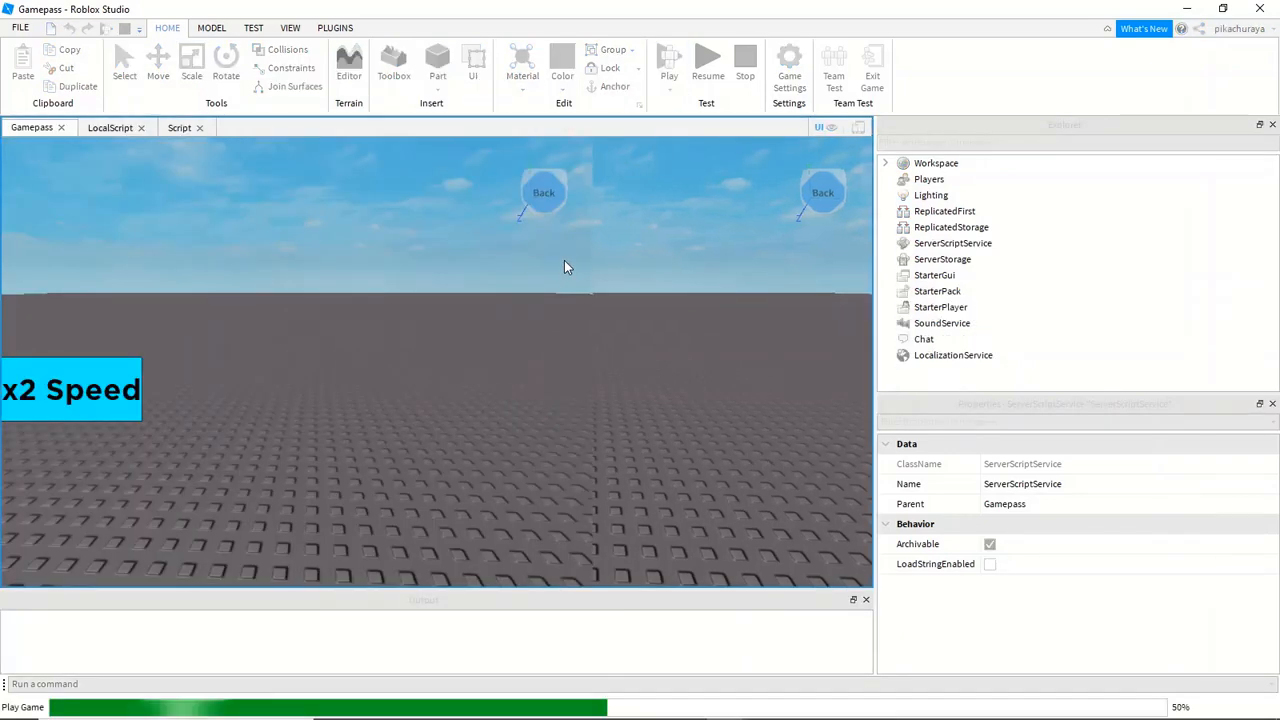
left_click(745, 62)
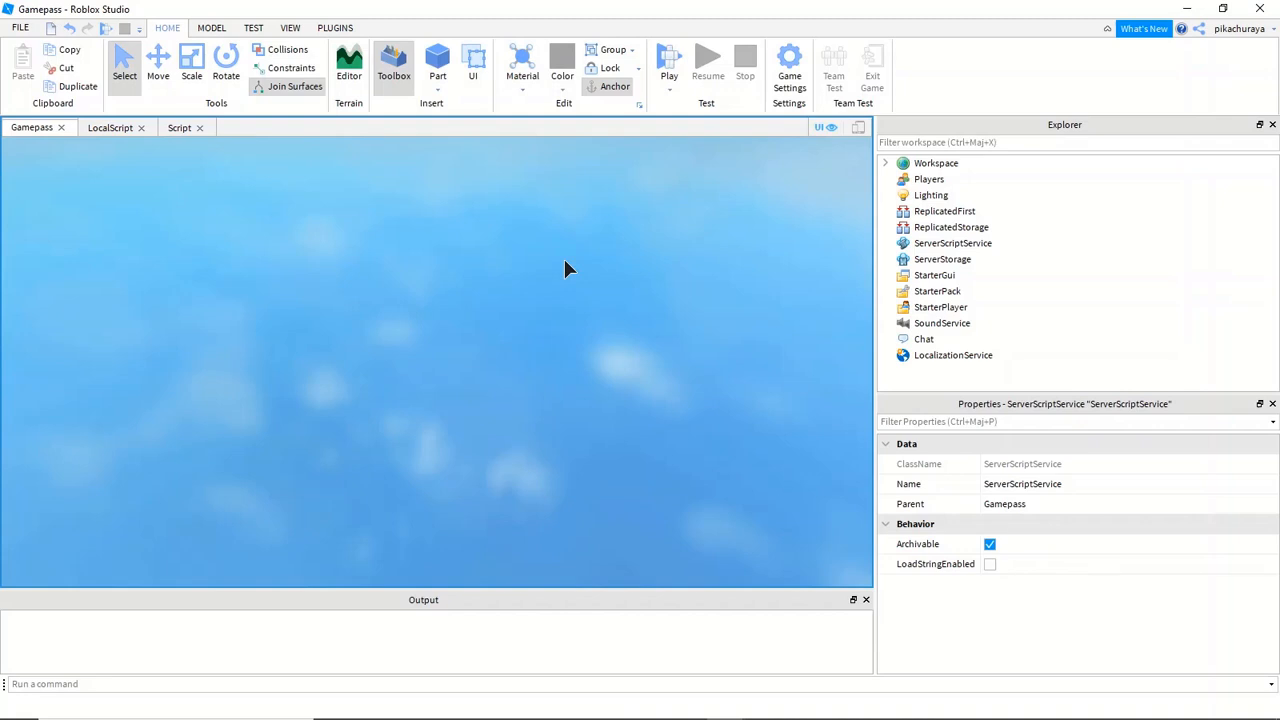
left_click(668, 62)
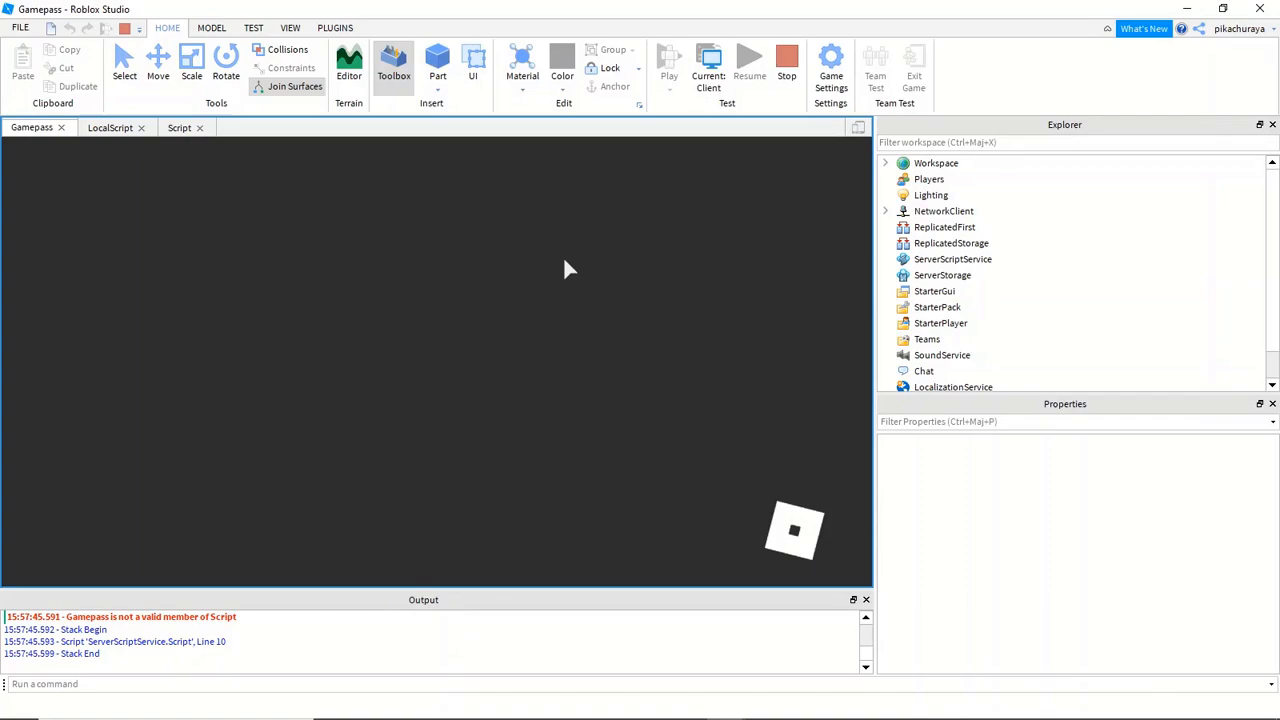
left_click(669, 60)
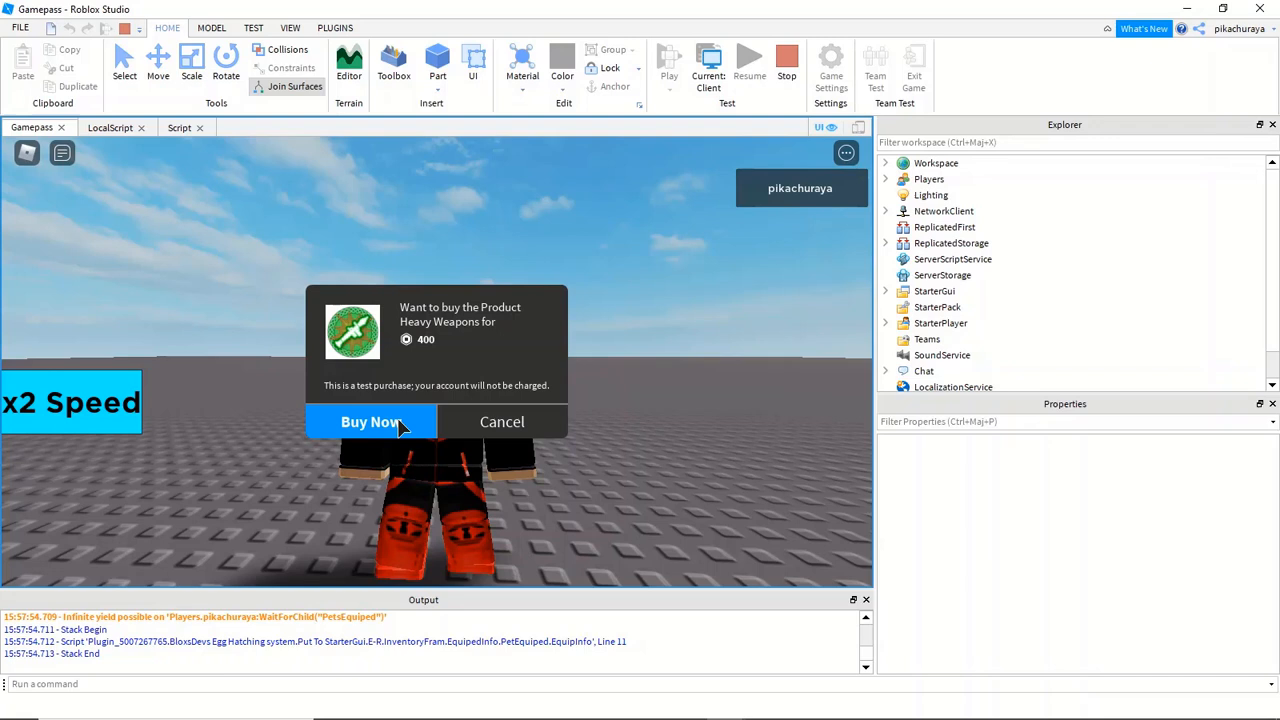
- Buy the test game pass, confirm the Humanoid's WalkSpeed reads 32, and stop the test
left_click(370, 421)
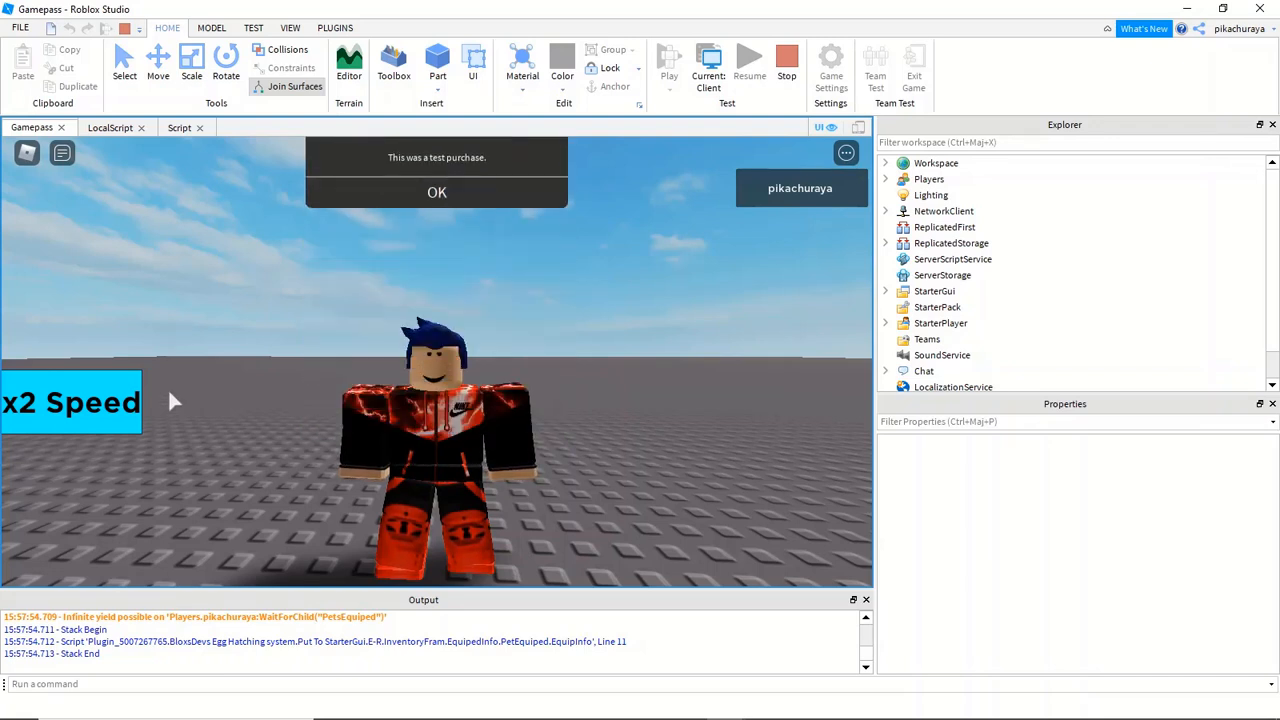
left_click(436, 192)
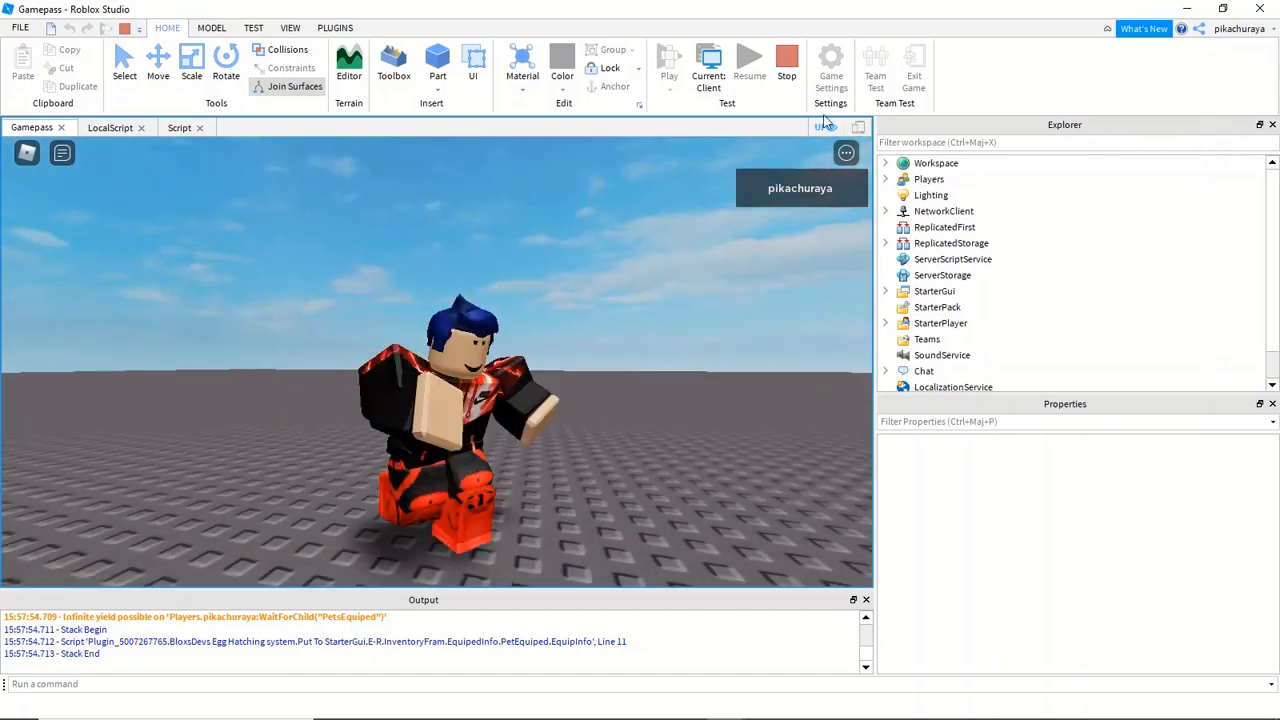
left_click(885, 163)
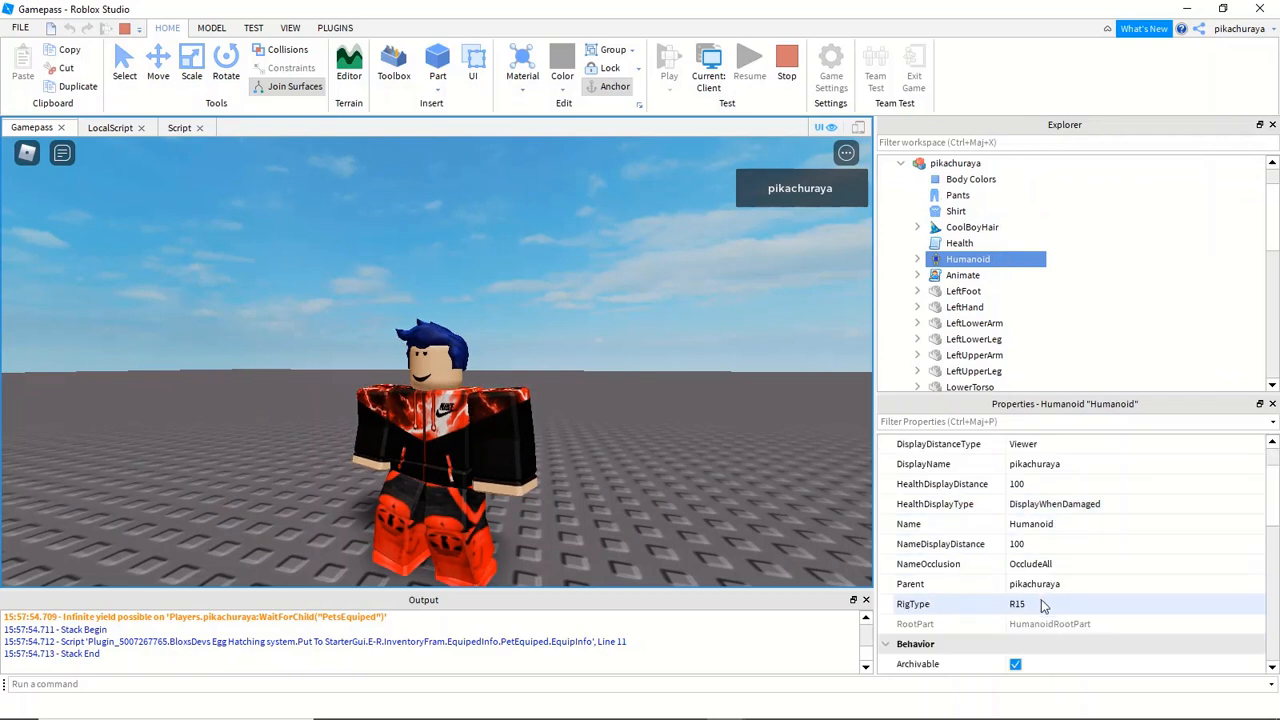
scroll("down", 3)
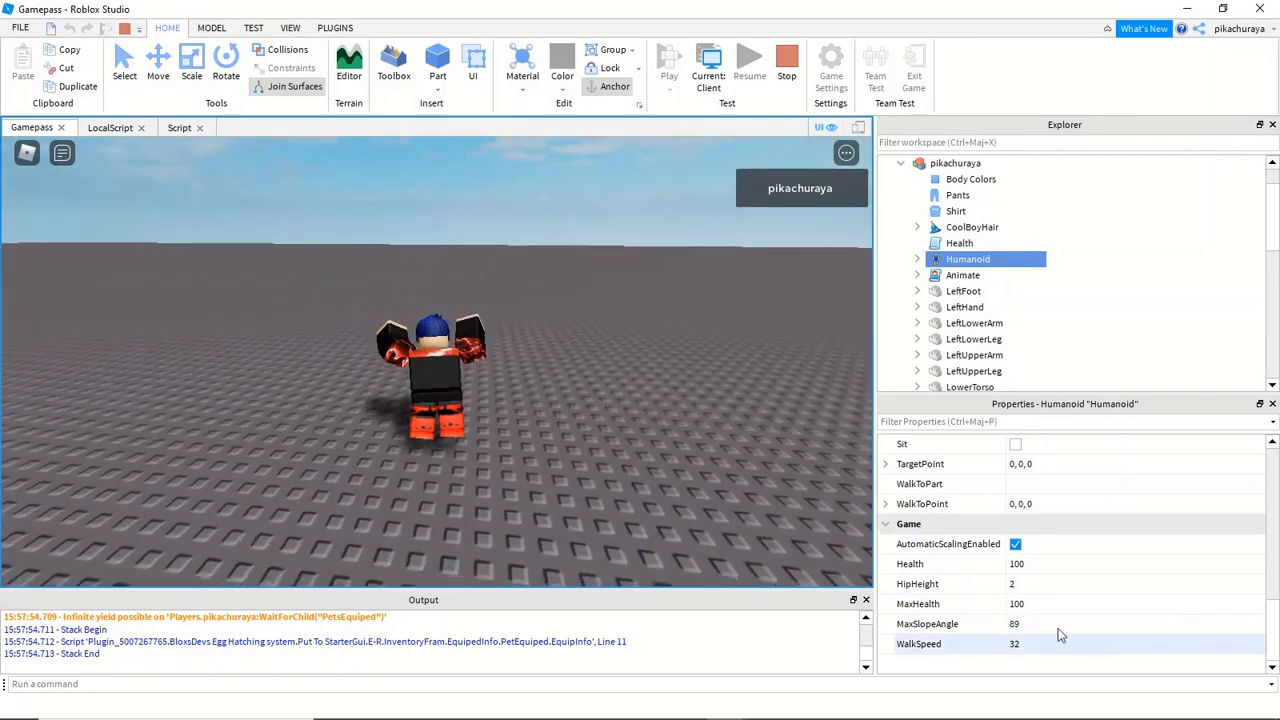
left_click(786, 58)
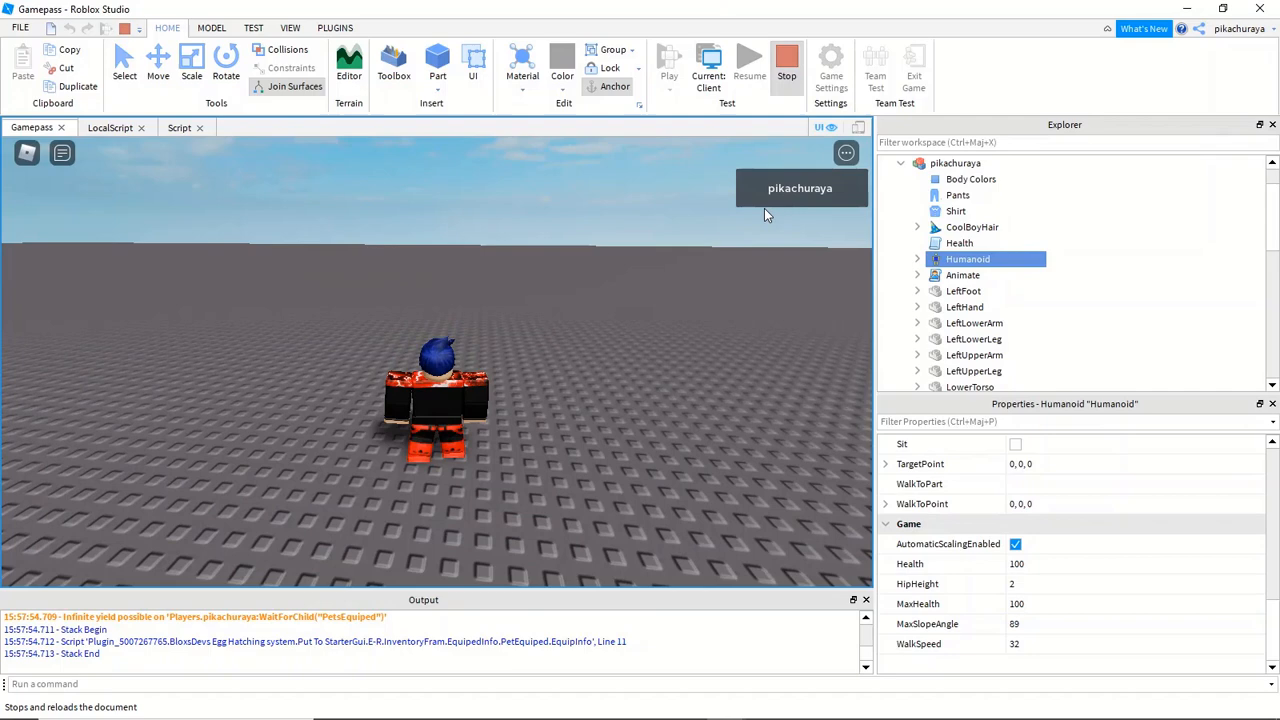
left_click(787, 60)
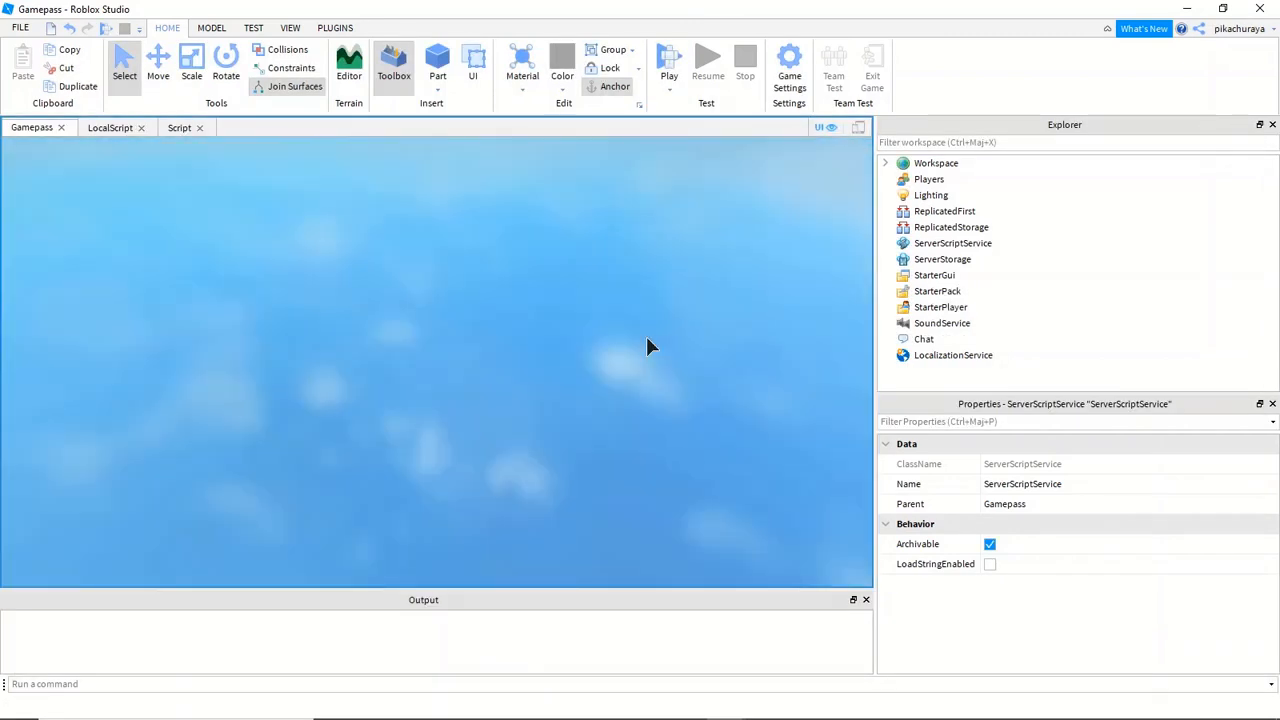
- In a new play test, set the character Humanoid's WalkSpeed to 60, then stop
left_click(668, 62)
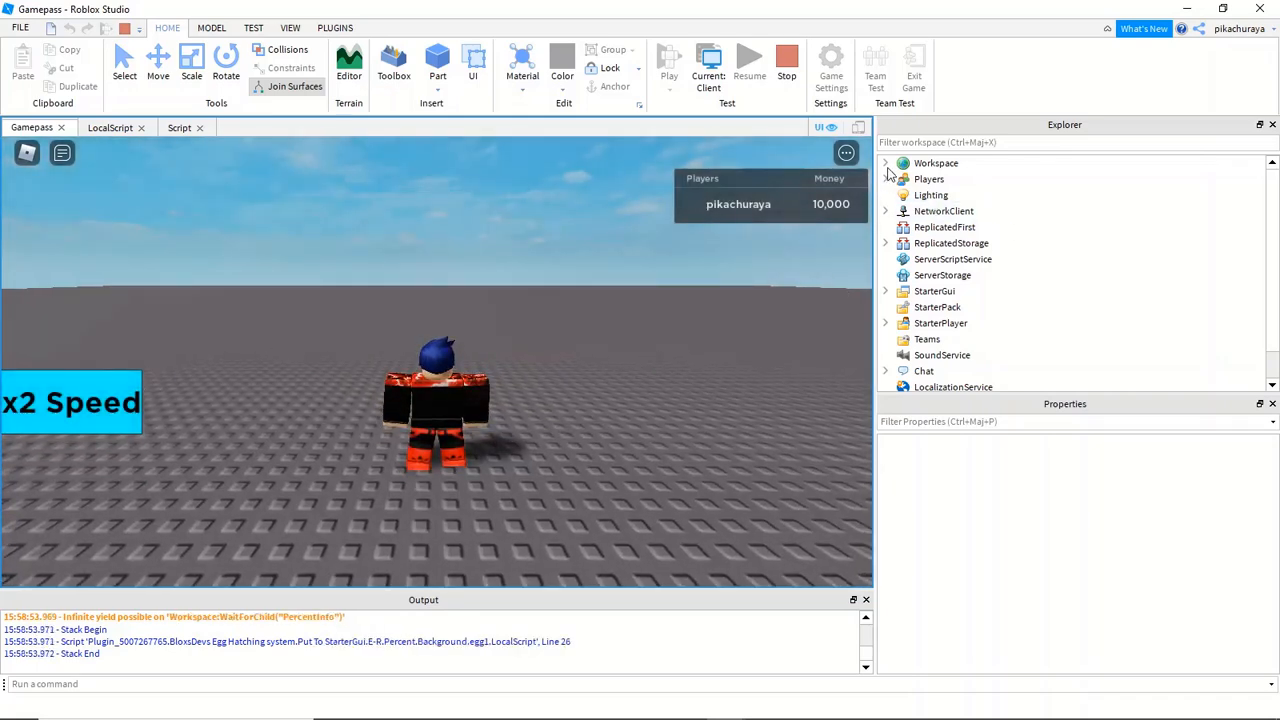
left_click(884, 163)
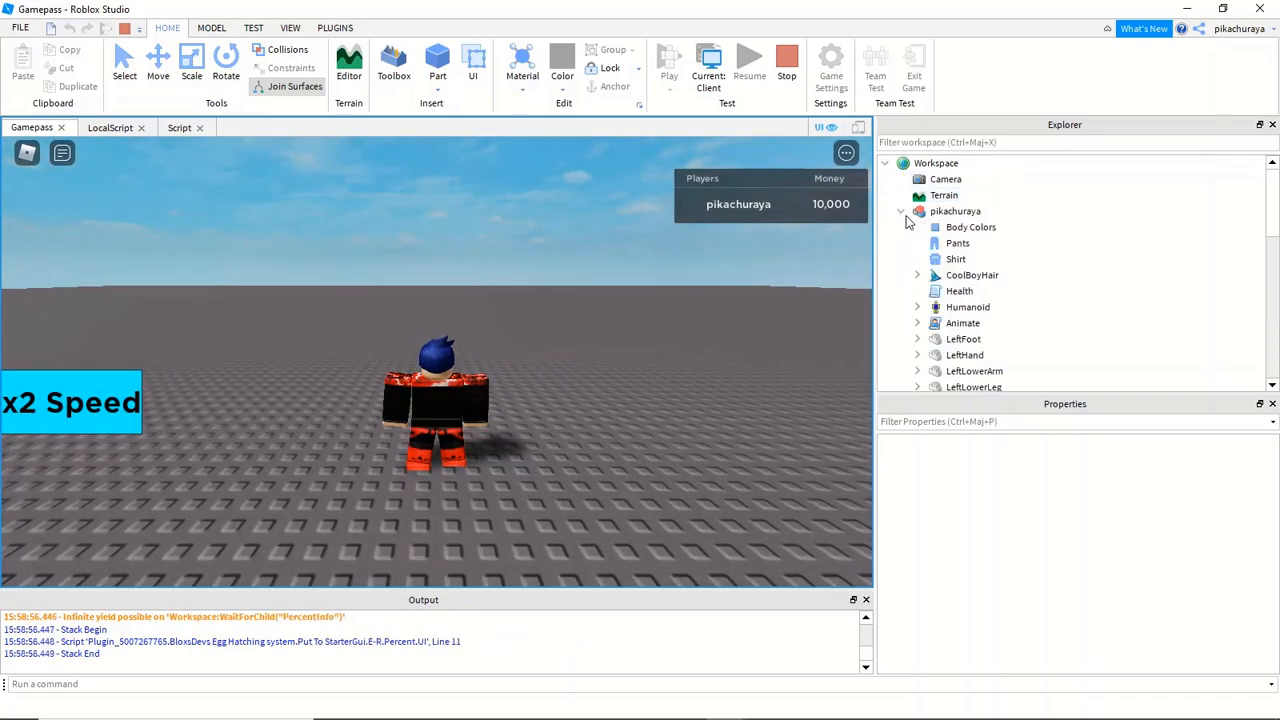
left_click(967, 307)
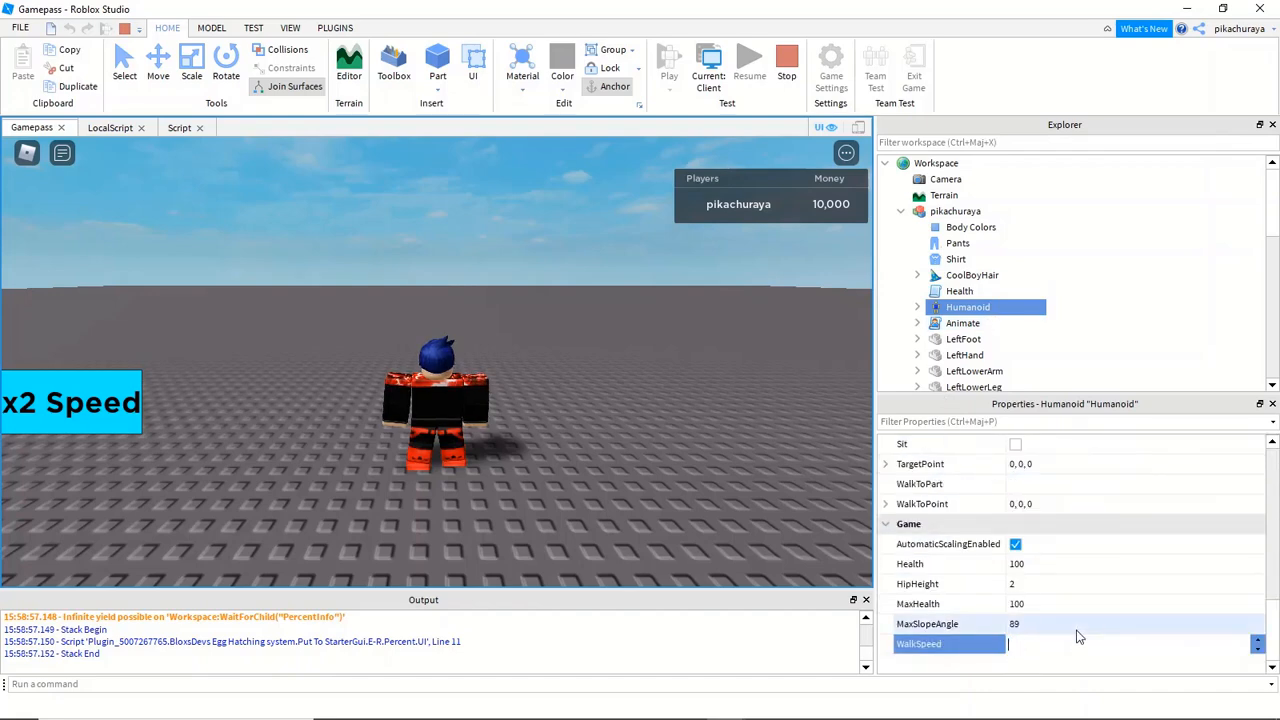
type("60")
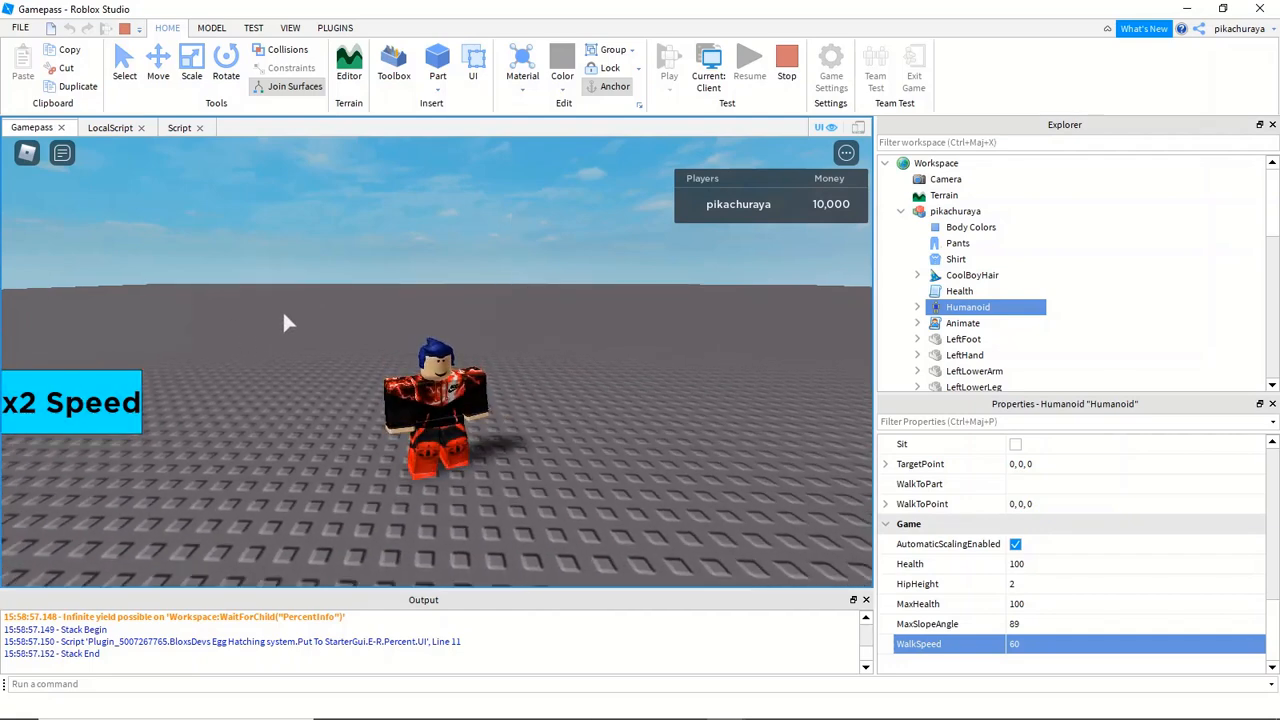
left_click(70, 402)
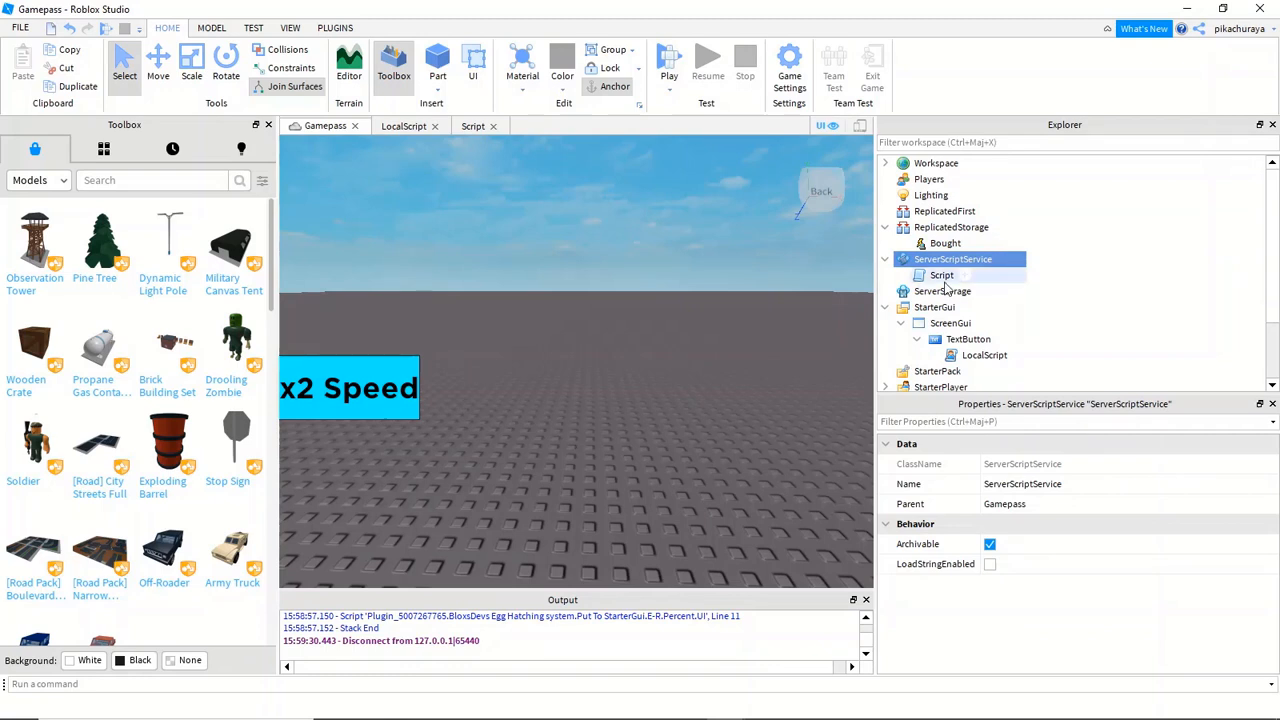
- Review the server Script and the LocalScript code, then launch a new play test
double_click(941, 275)
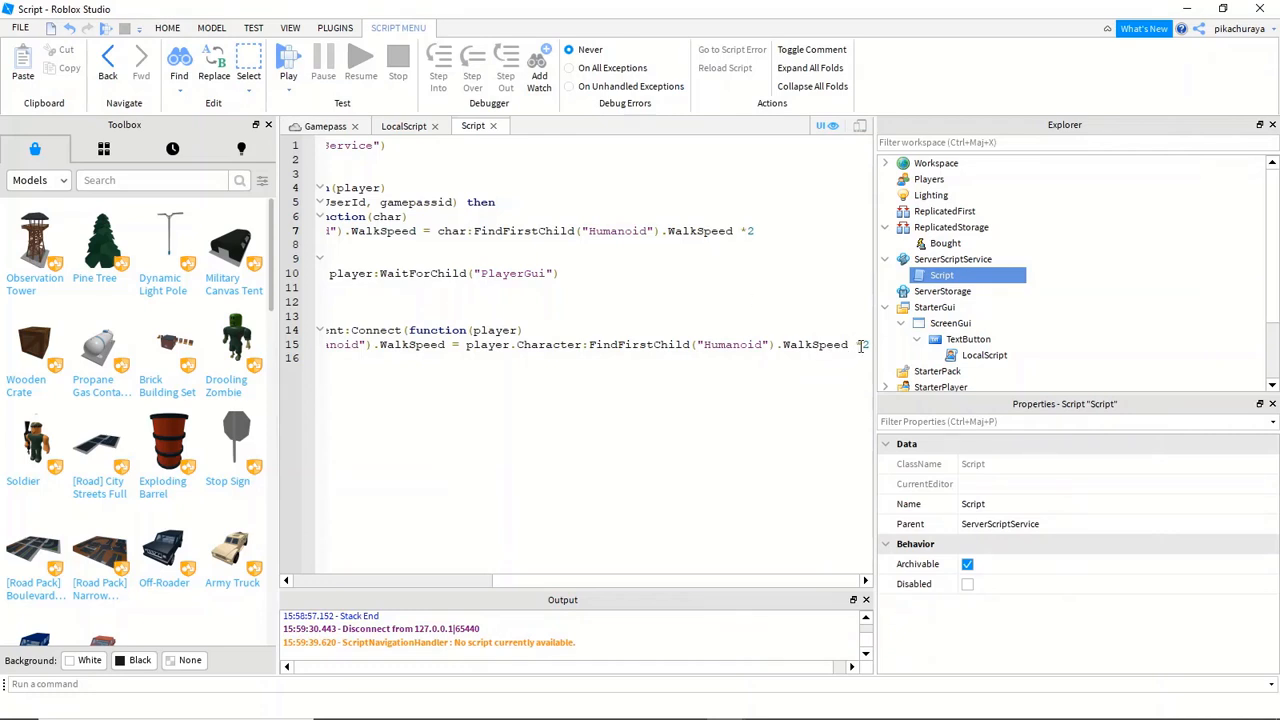
left_click(950, 323)
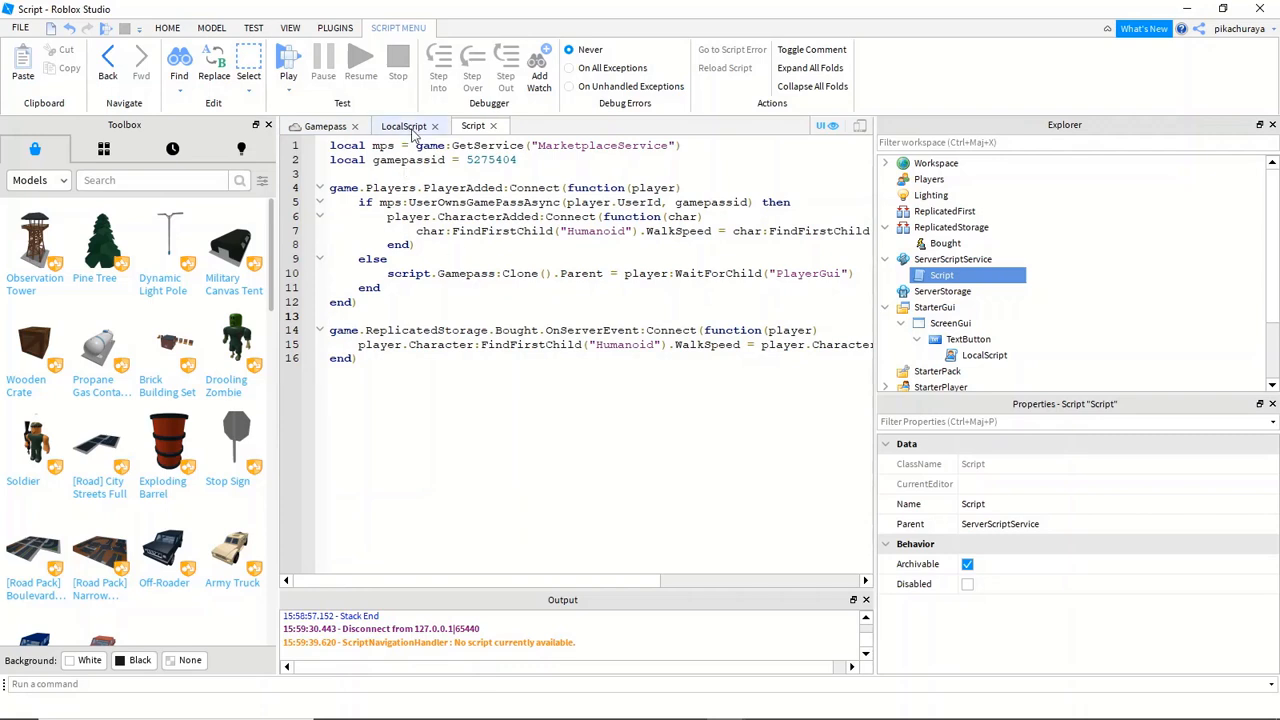
left_click(404, 125)
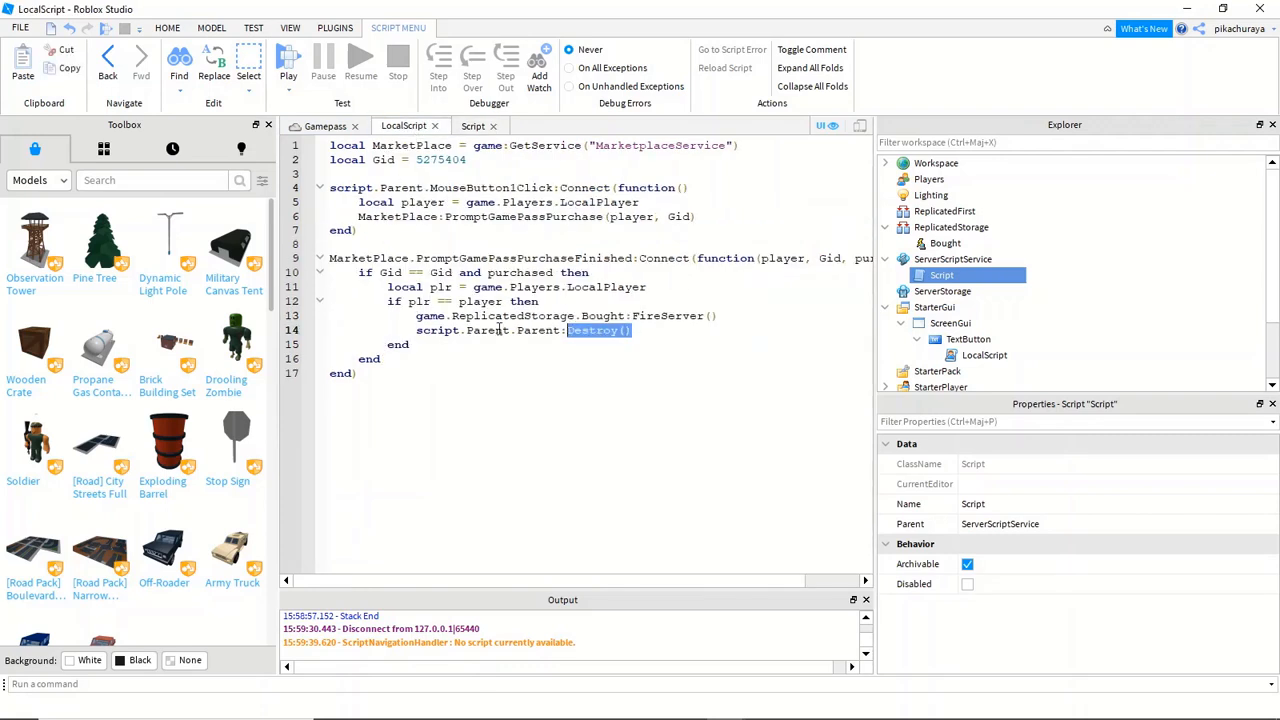
key("Delete")
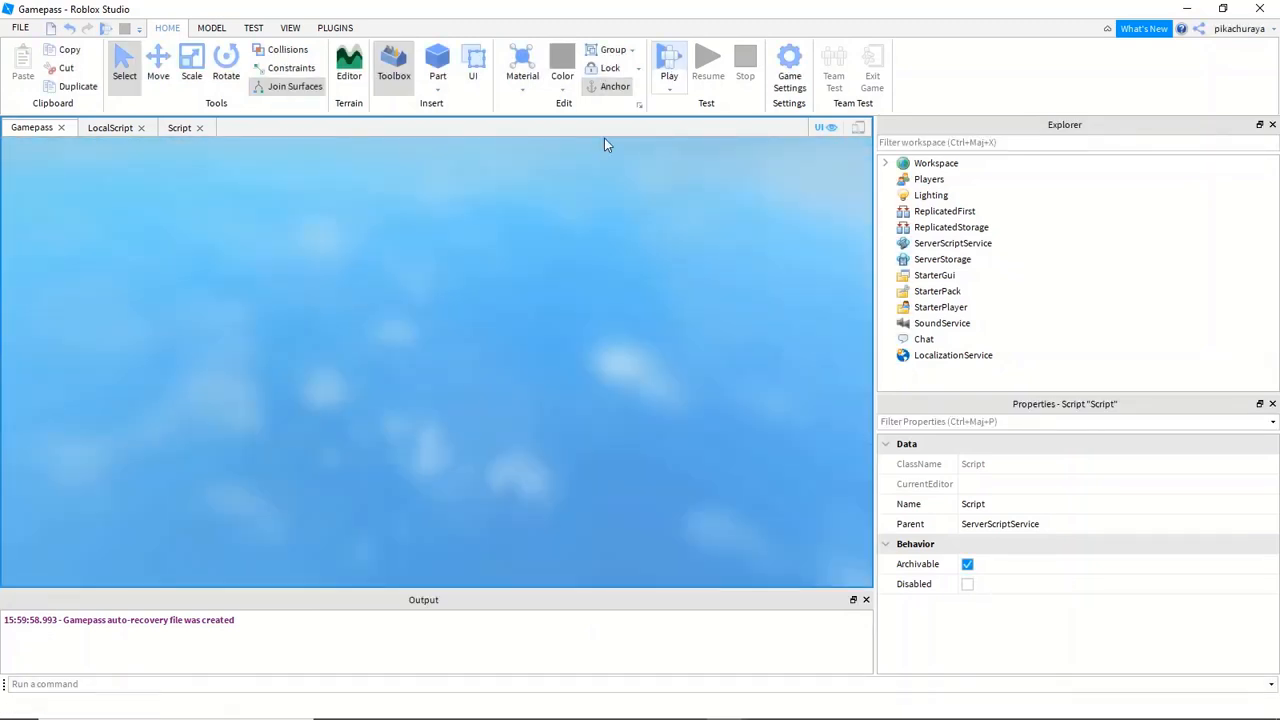
- Press the in-game x2 Speed button and accept the Heavy Weapons test purchase
left_click(669, 63)
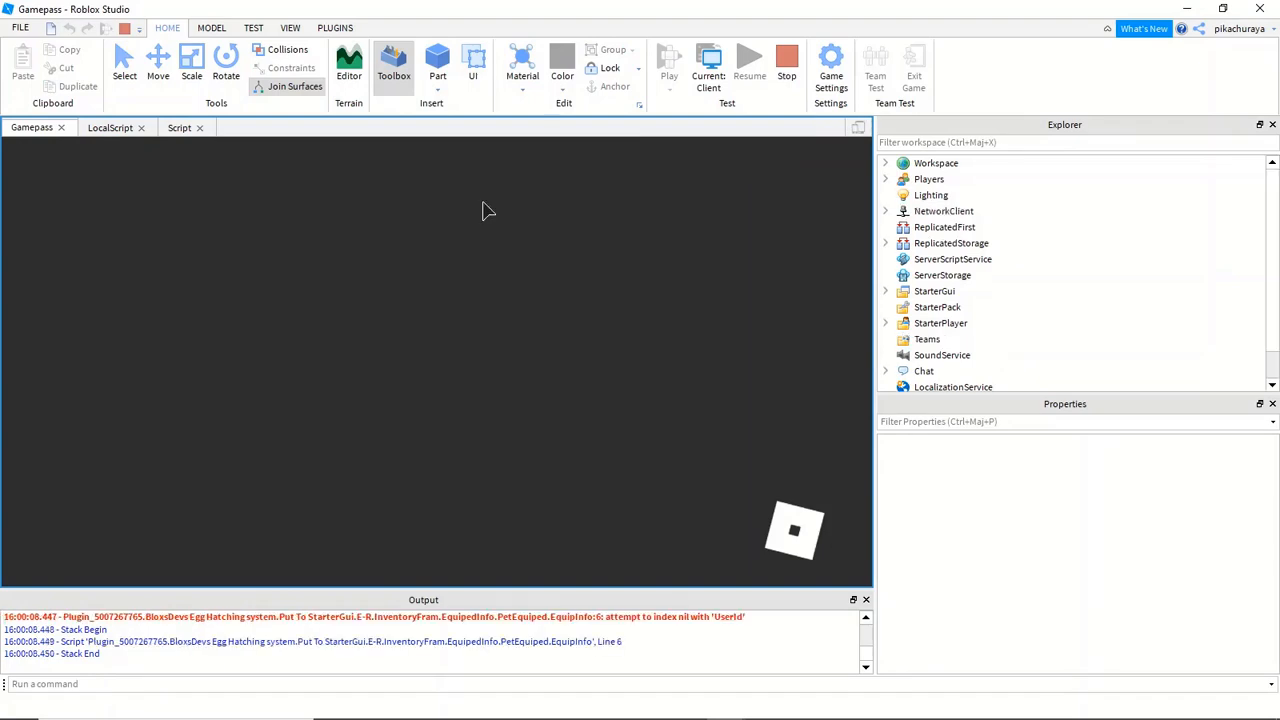
left_click(669, 60)
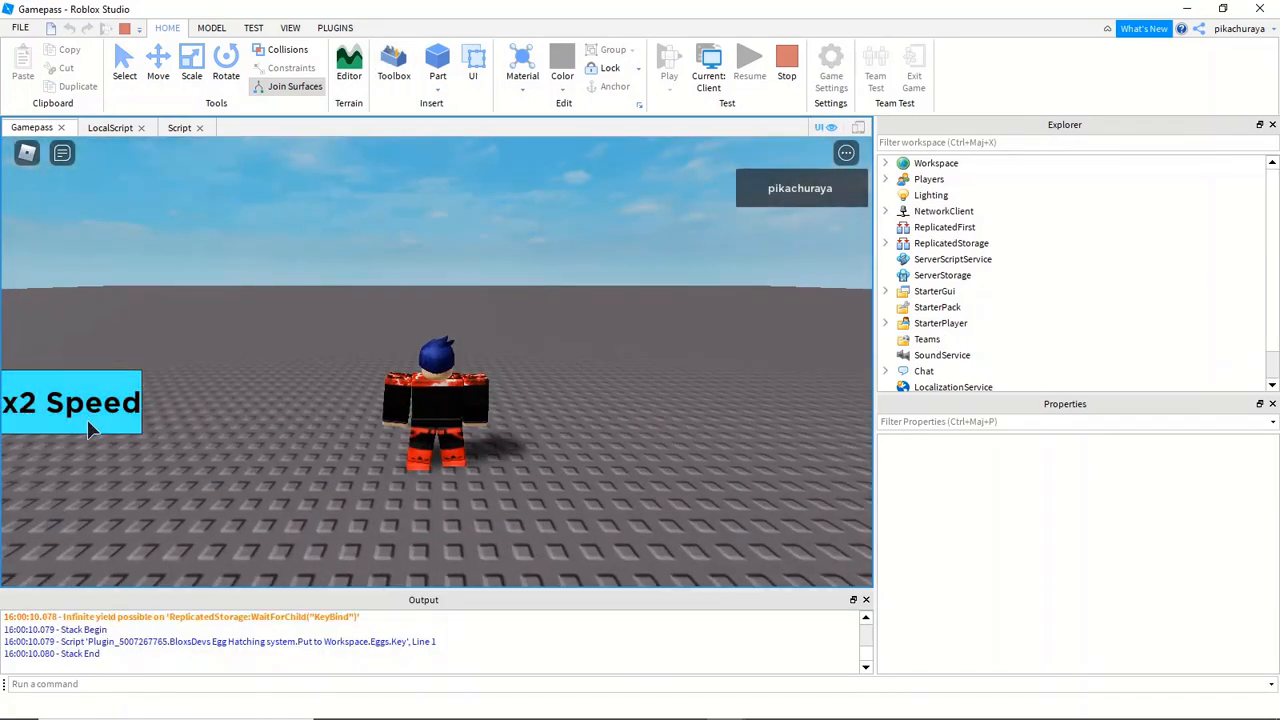
left_click(70, 402)
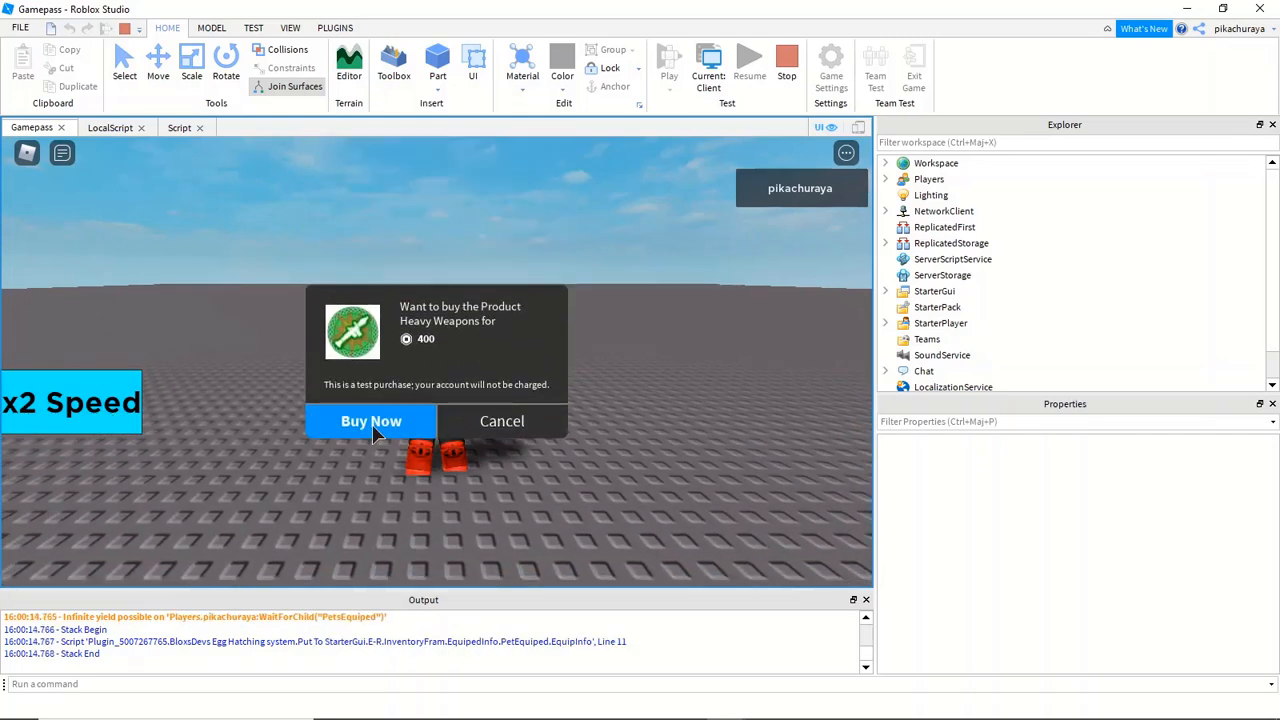
left_click(371, 421)
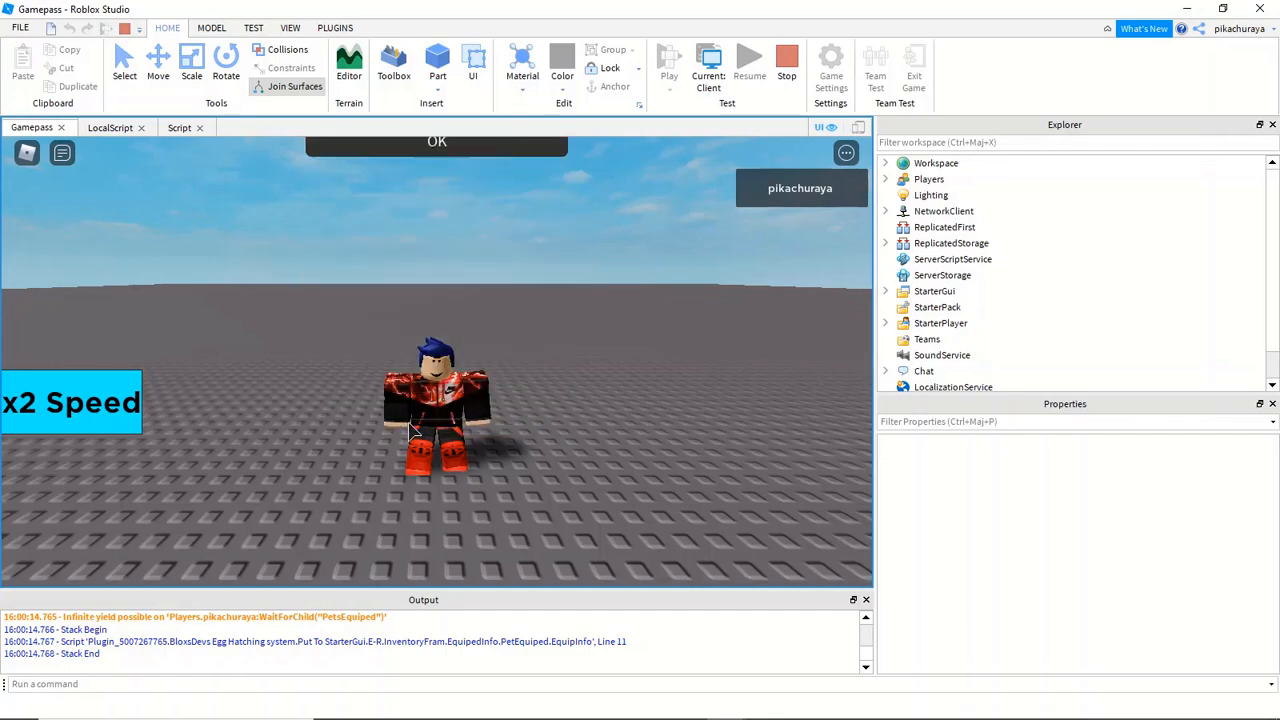